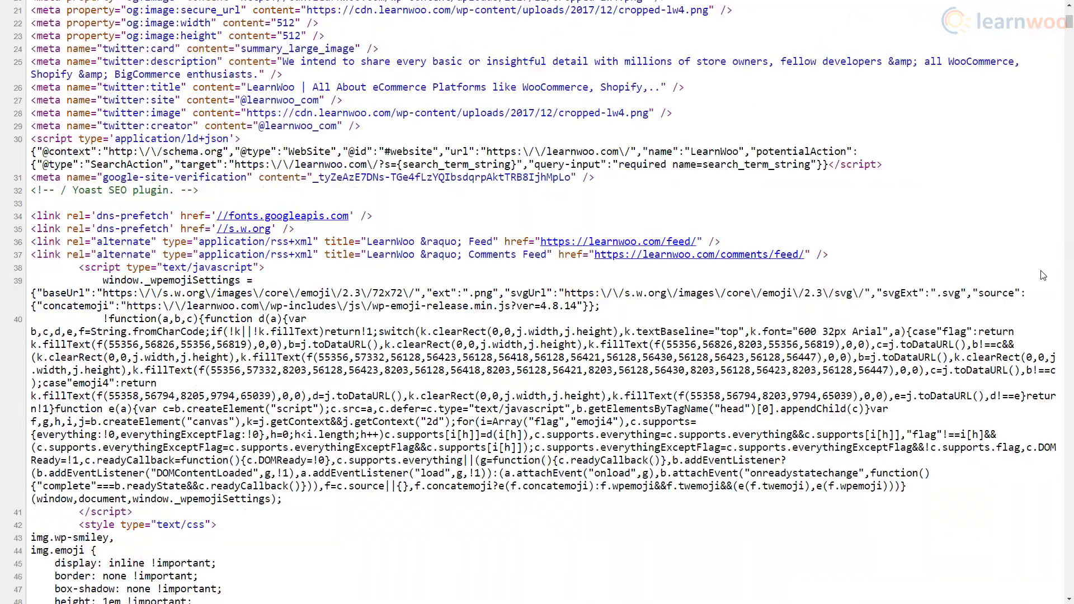
Resize the woman's photo width and height, then drop a Text Editor into the yellow column
scroll(down, 3)
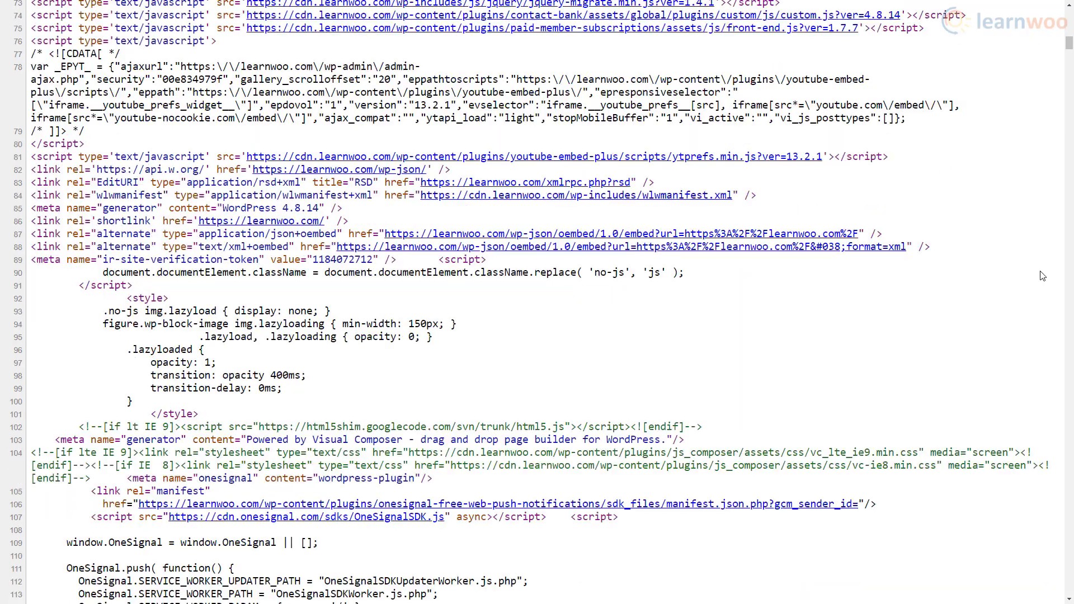
scroll(down, 3)
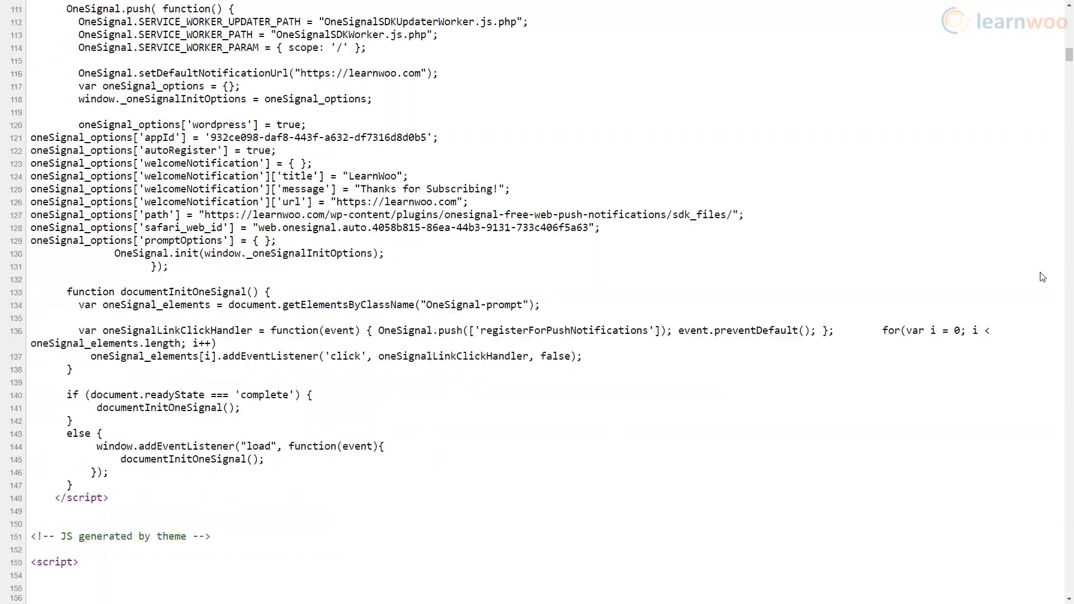
scroll(down, 3)
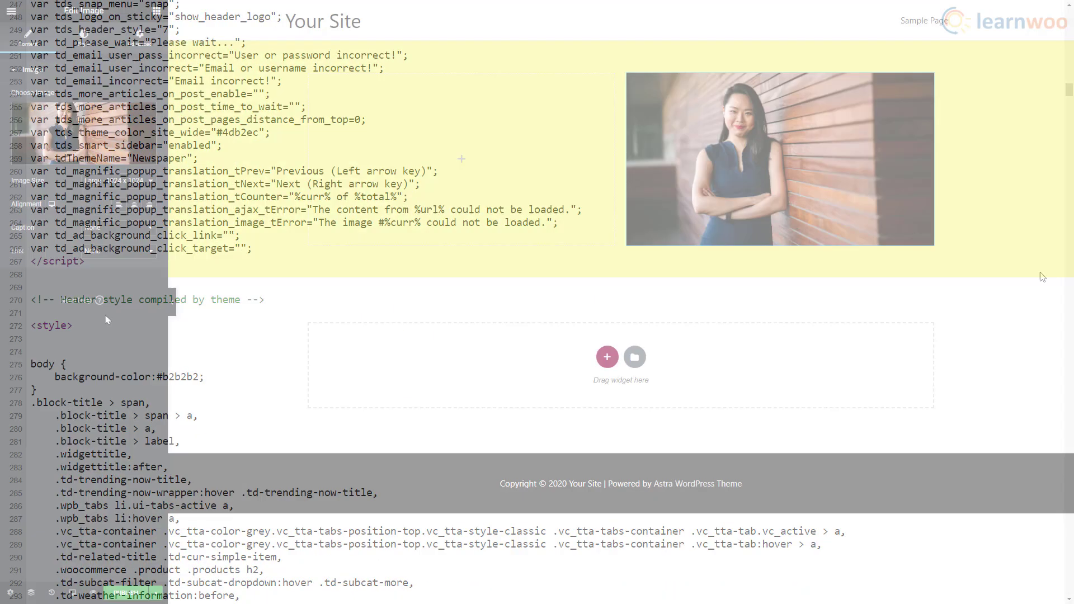
click(83, 38)
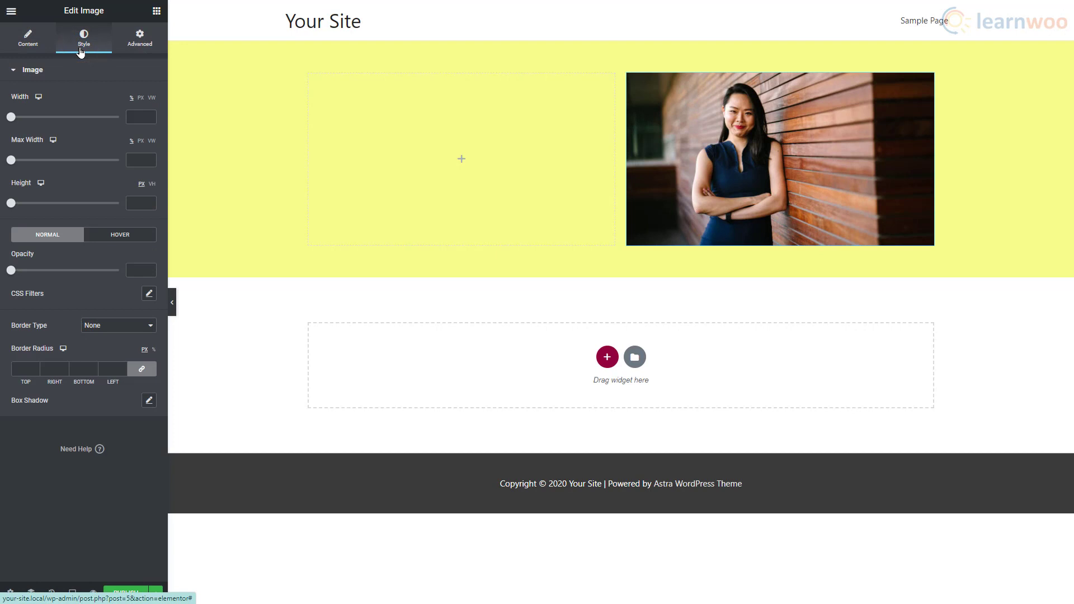
drag(11, 116, 67, 116)
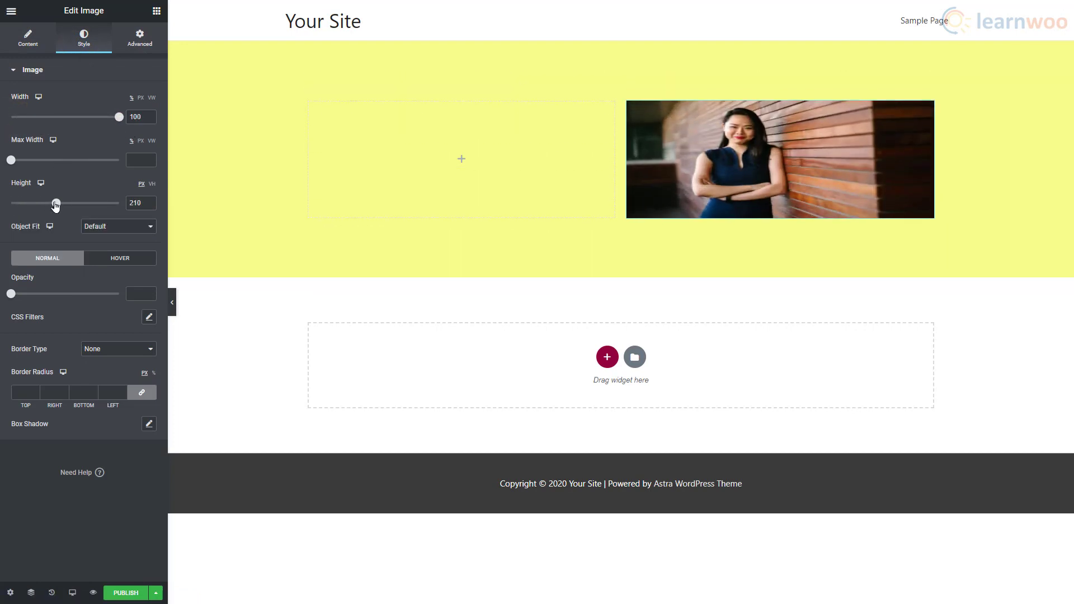
drag(56, 202, 77, 202)
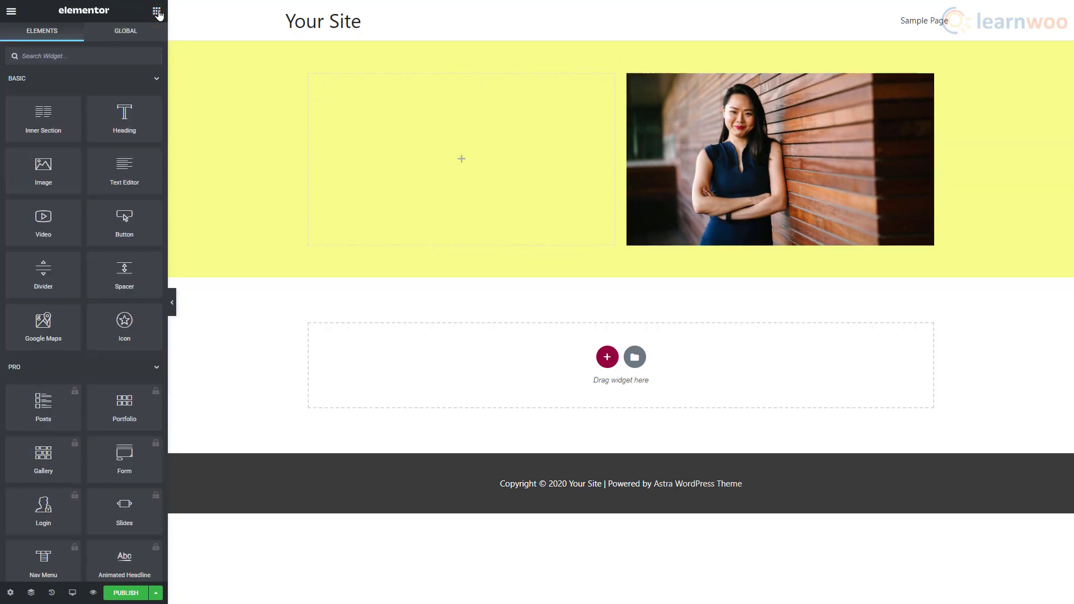
drag(125, 167, 386, 183)
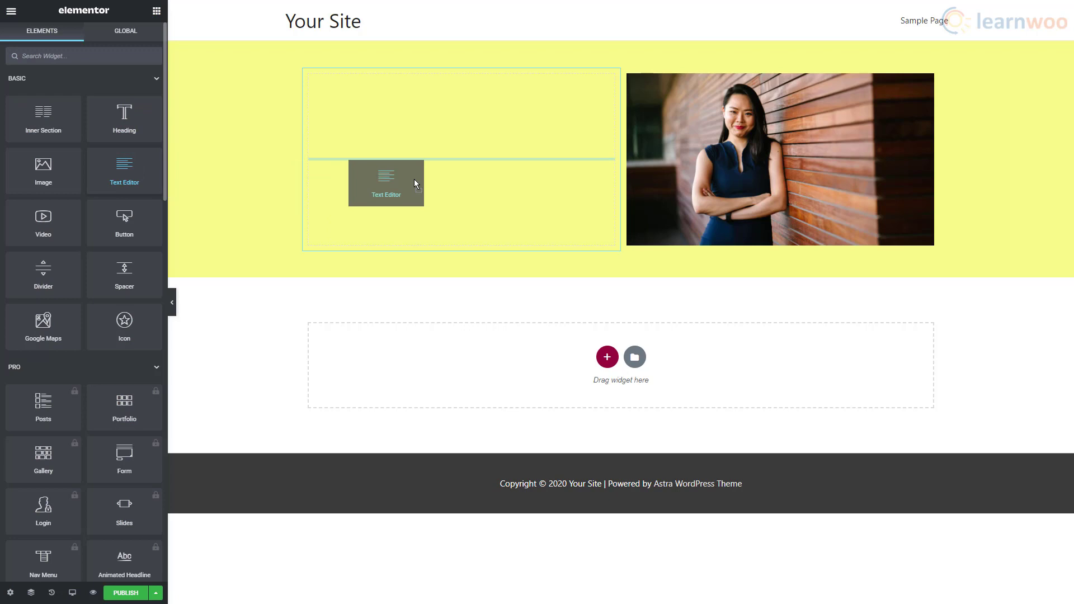
click(385, 183)
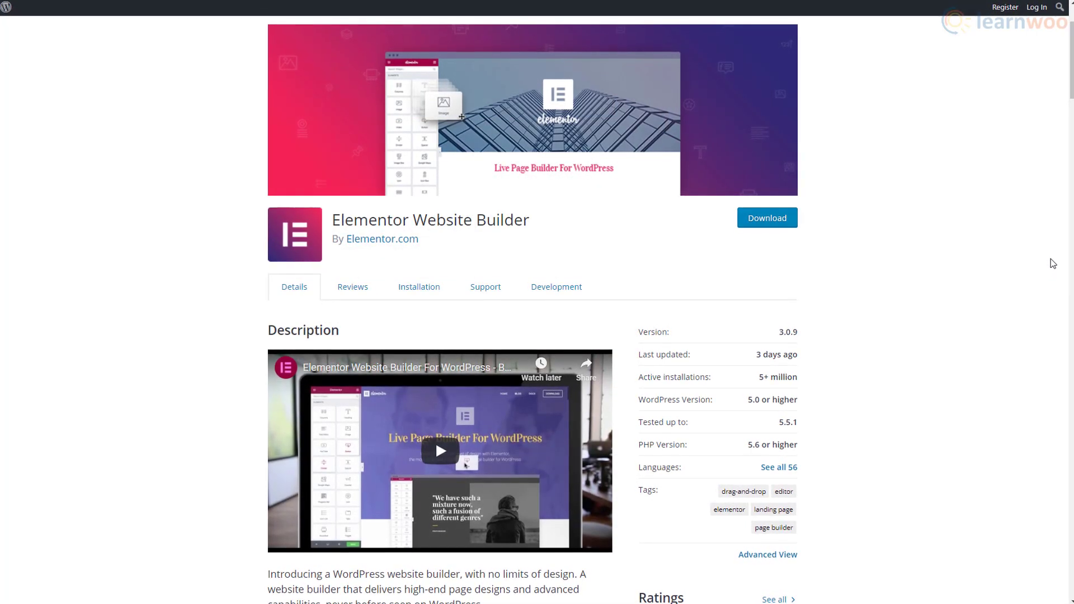
scroll(down, 3)
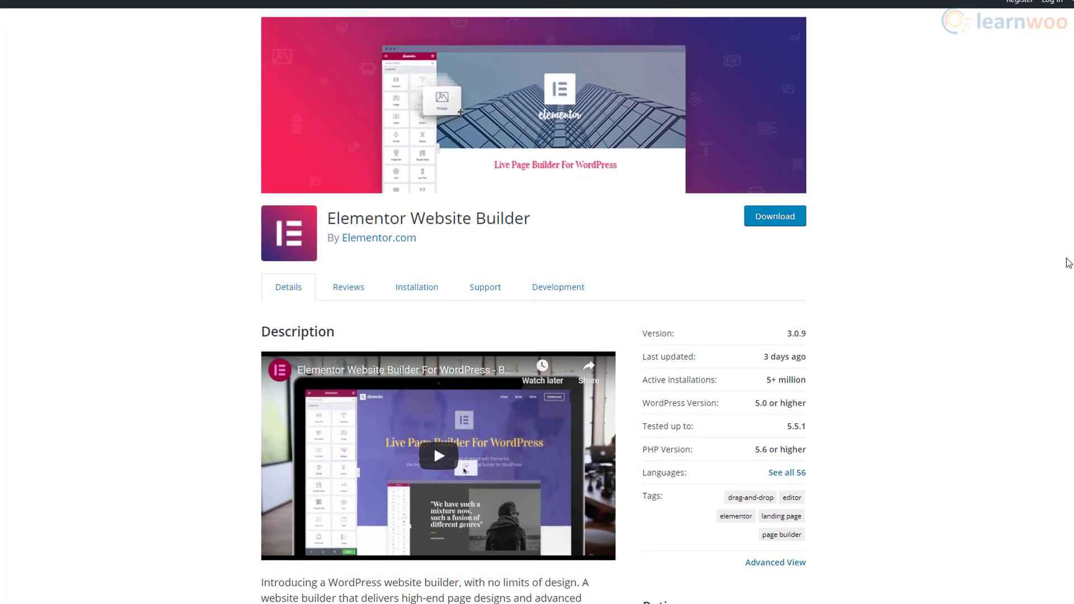
scroll(down, 3)
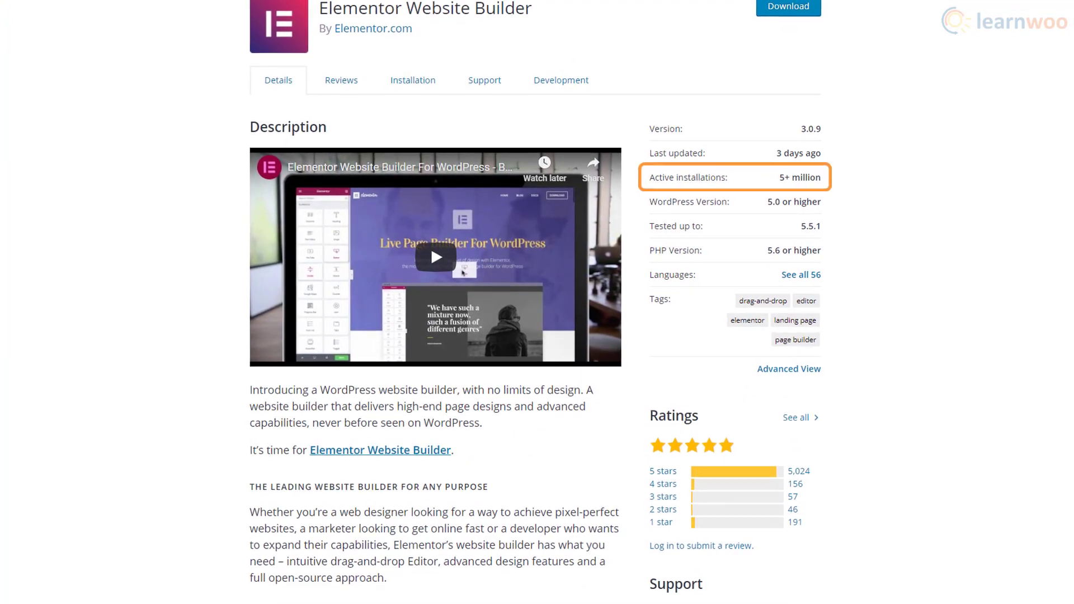
scroll(down, 3)
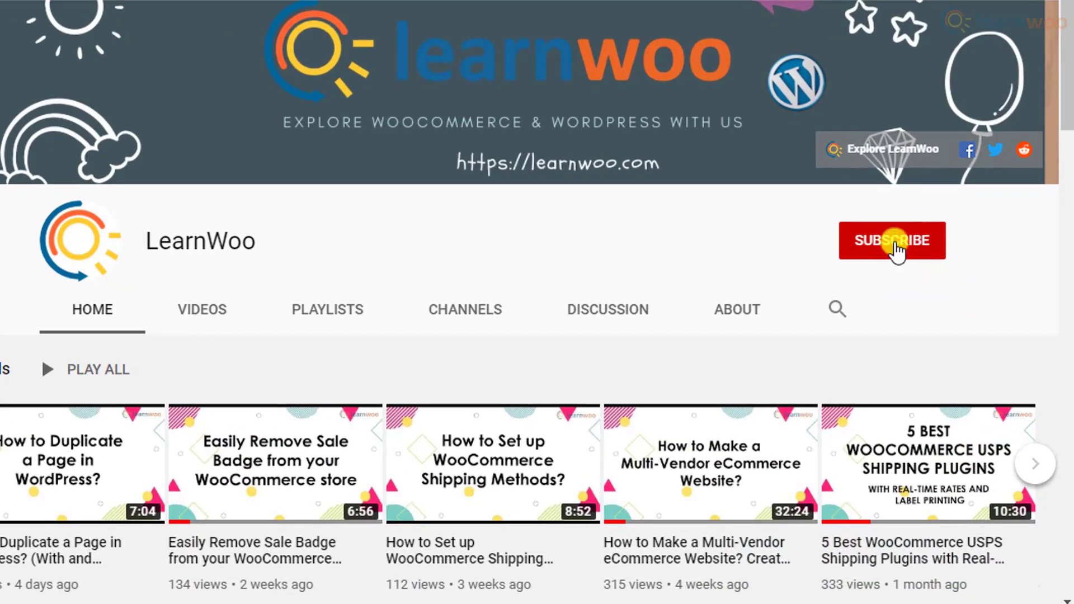
Subscribe to LearnWoo and turn on new-video notifications with the bell
click(891, 241)
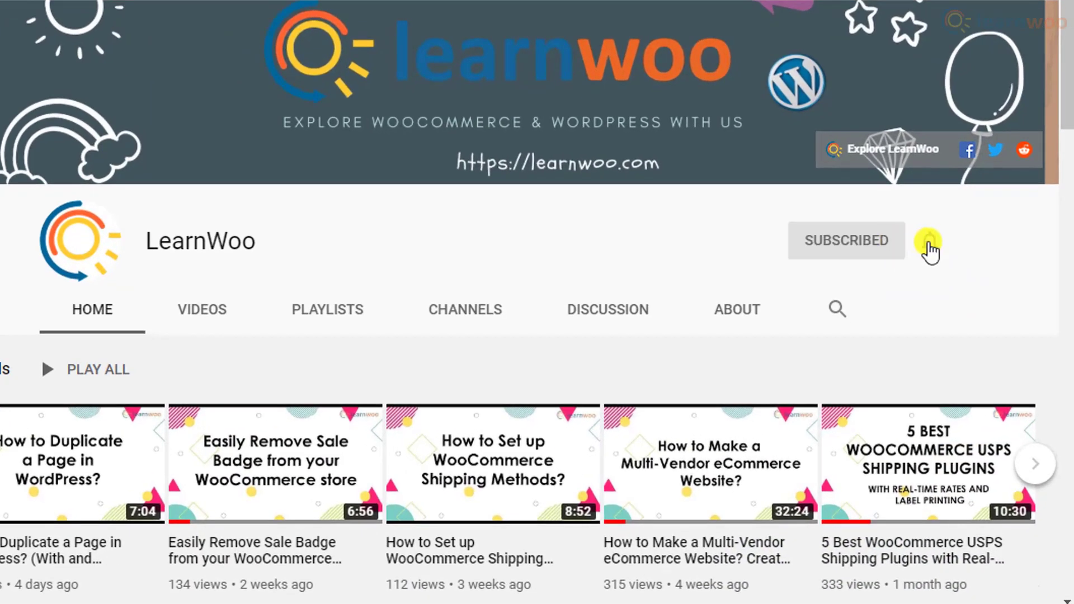
click(928, 241)
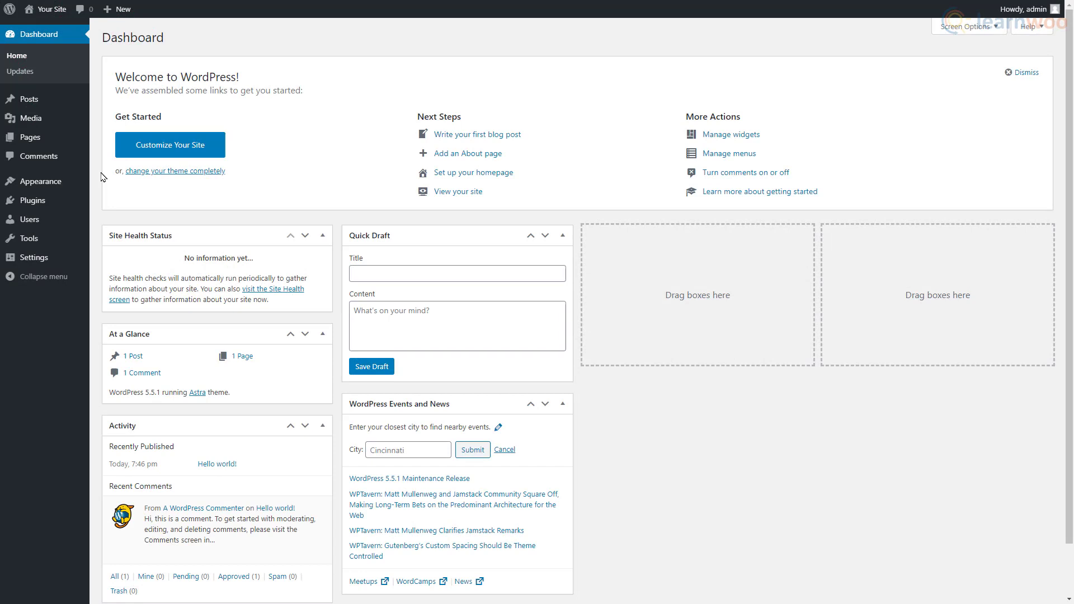
mouse_move(32, 200)
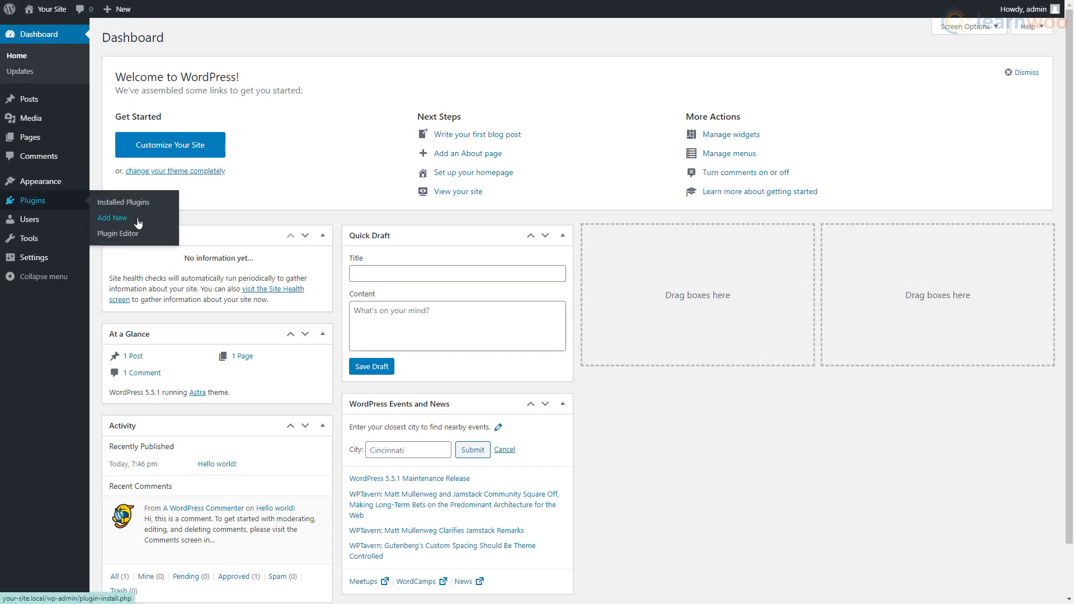
Search plugins for 'elementor', then install and activate Elementor Website Builder
click(112, 217)
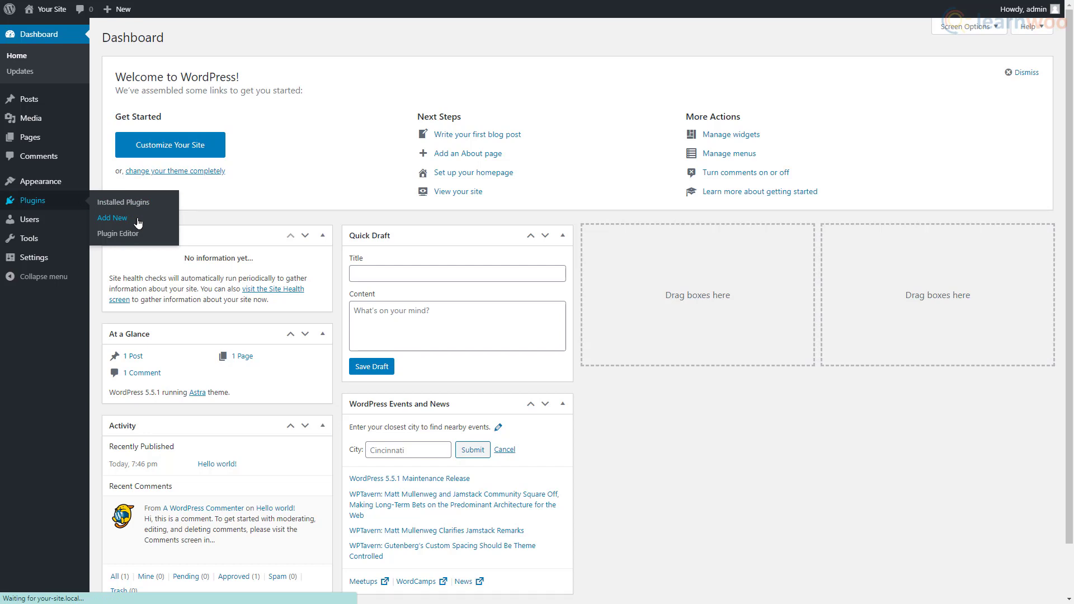
click(113, 218)
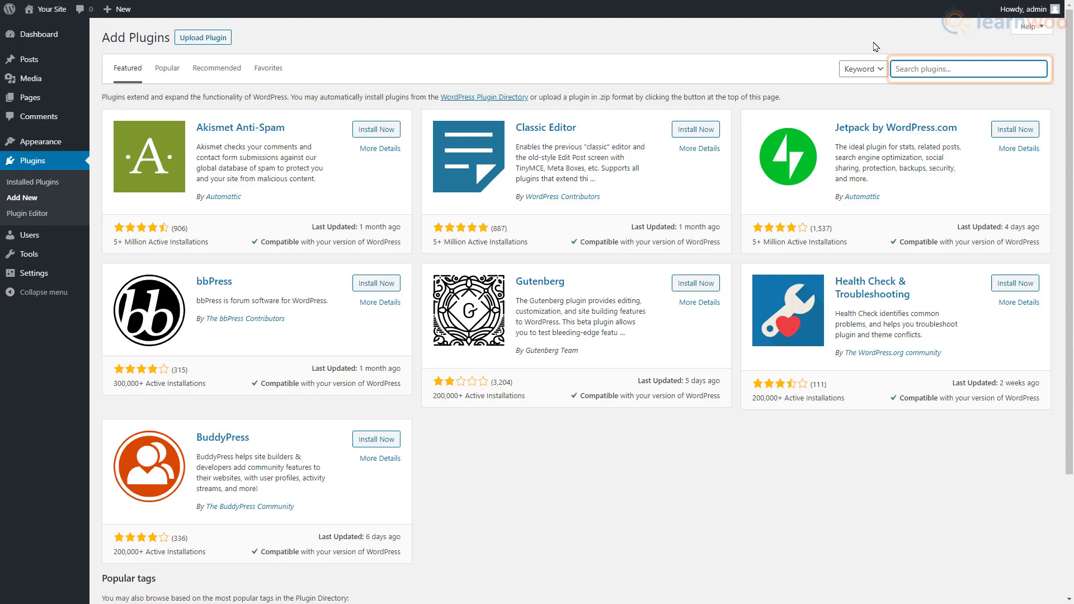
text(elementor)
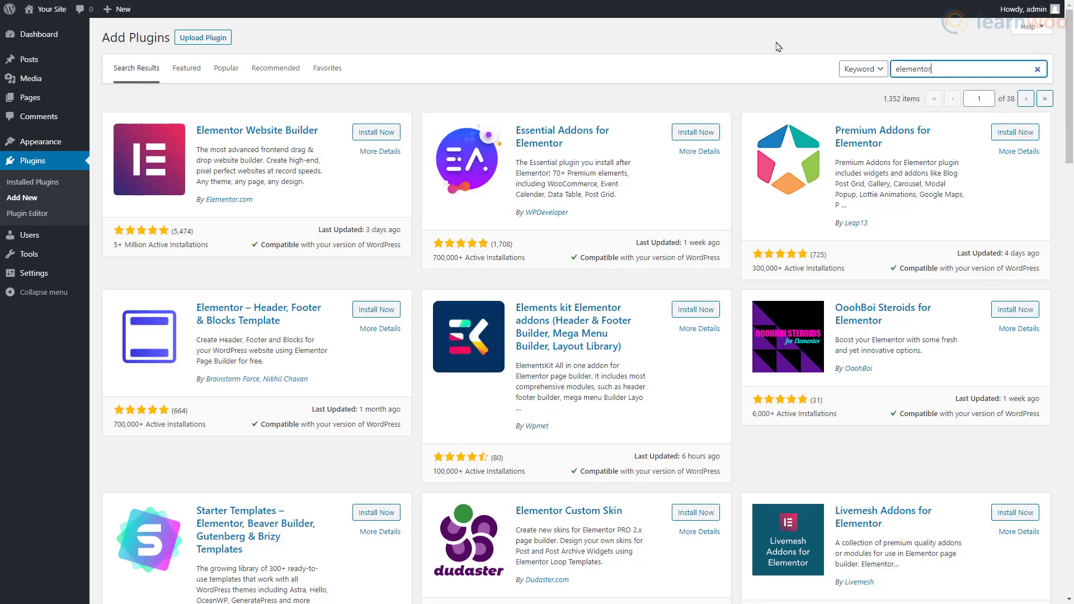
click(375, 132)
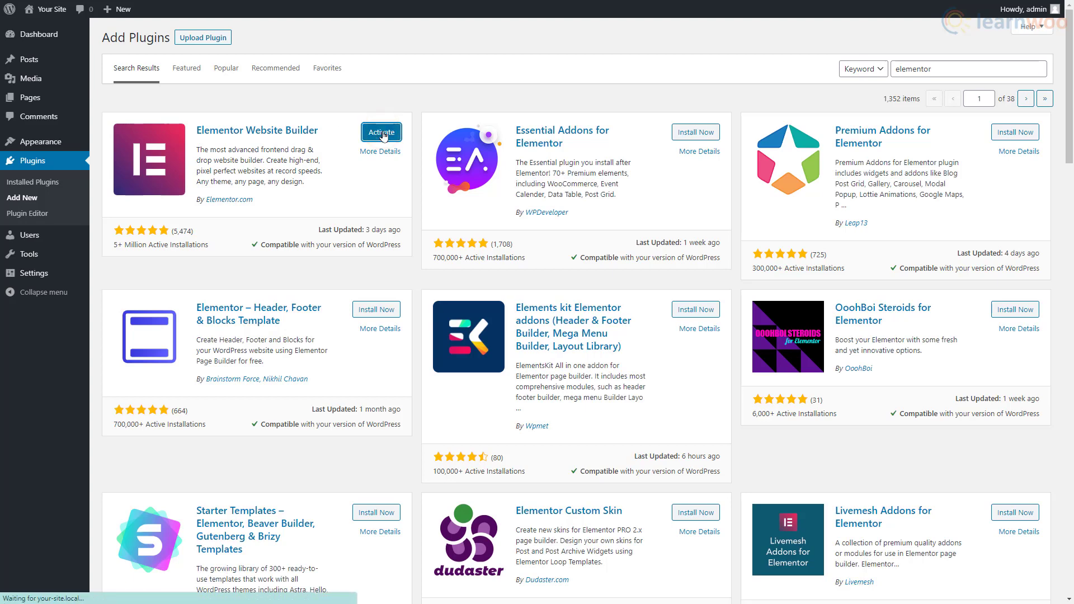
click(381, 132)
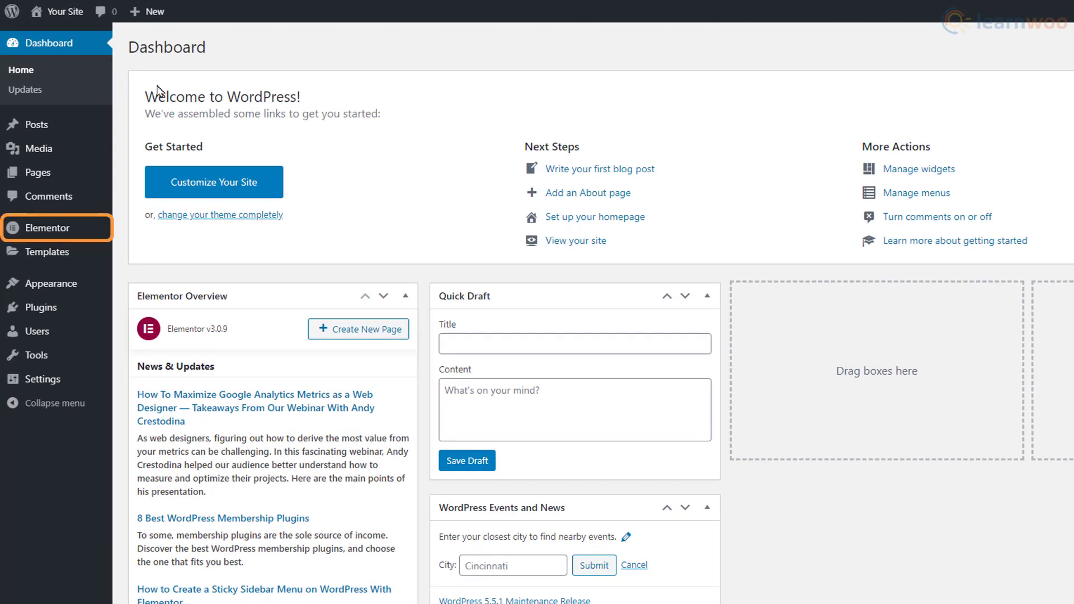
mouse_move(118, 234)
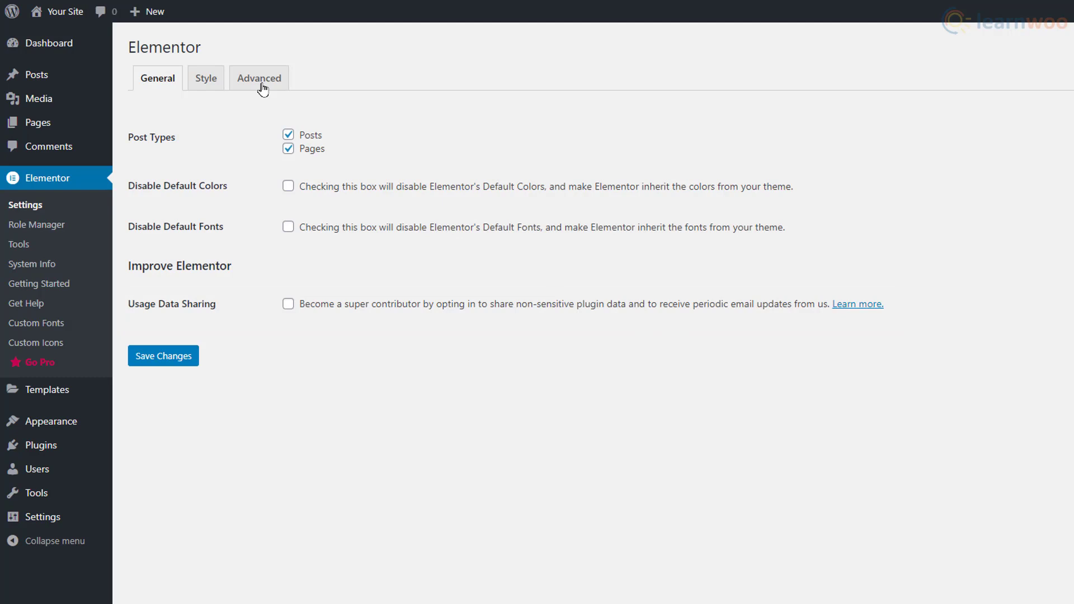
View Elementor's Advanced settings tab, then go to the Role Manager
click(259, 77)
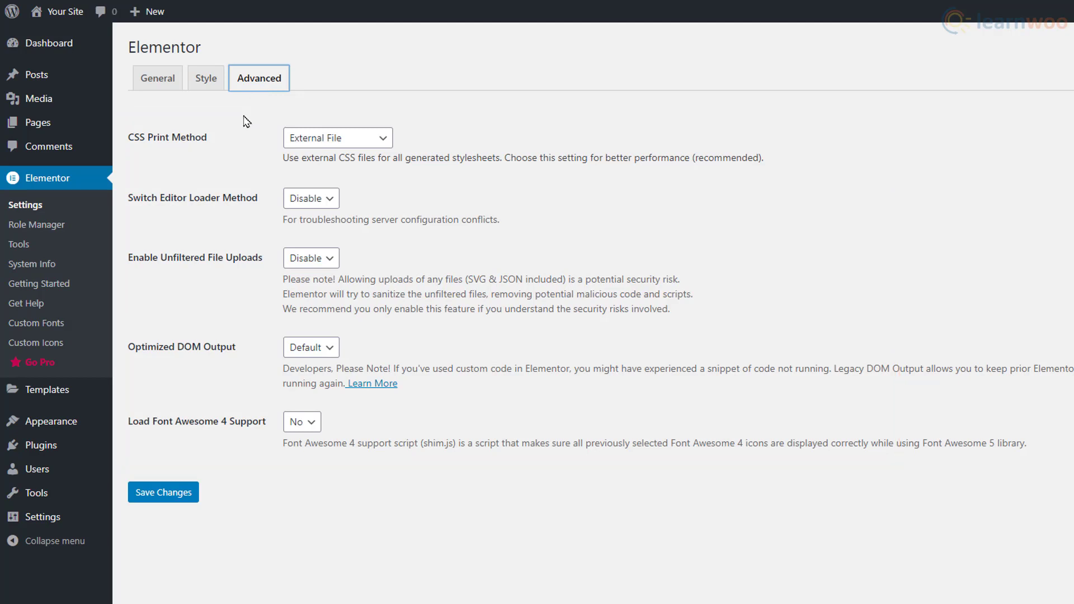
click(37, 225)
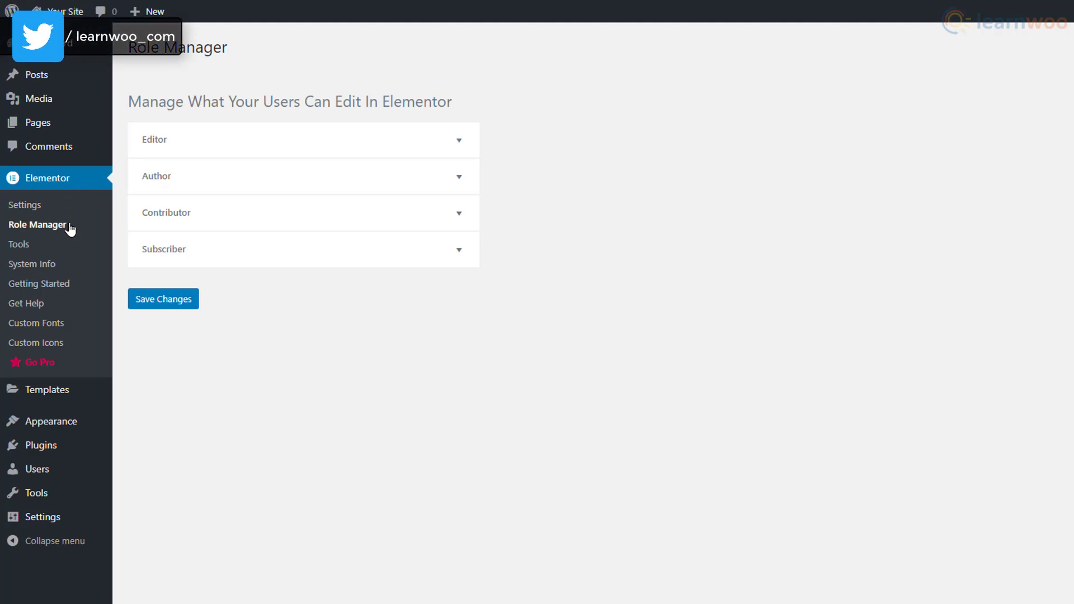
Mark the Contributor role as 'No access to editor' in Role Manager
click(303, 213)
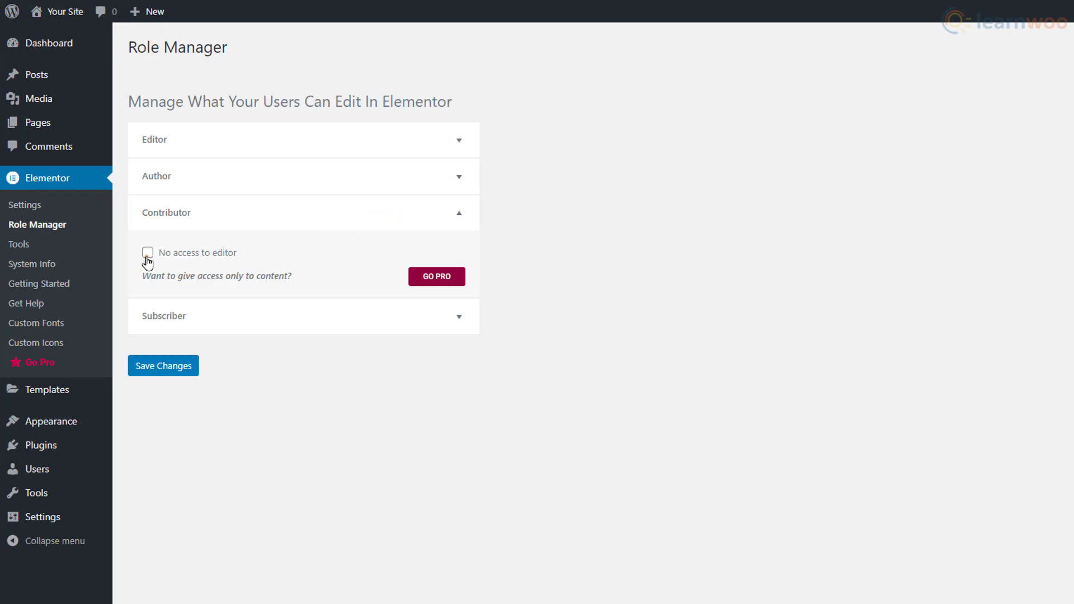
click(147, 253)
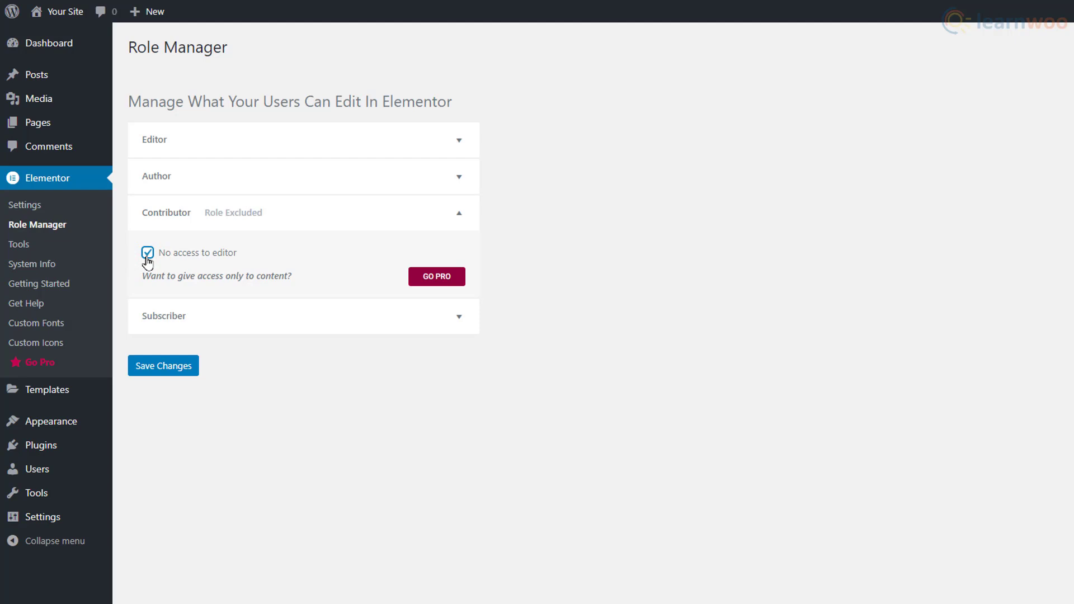
mouse_move(121, 260)
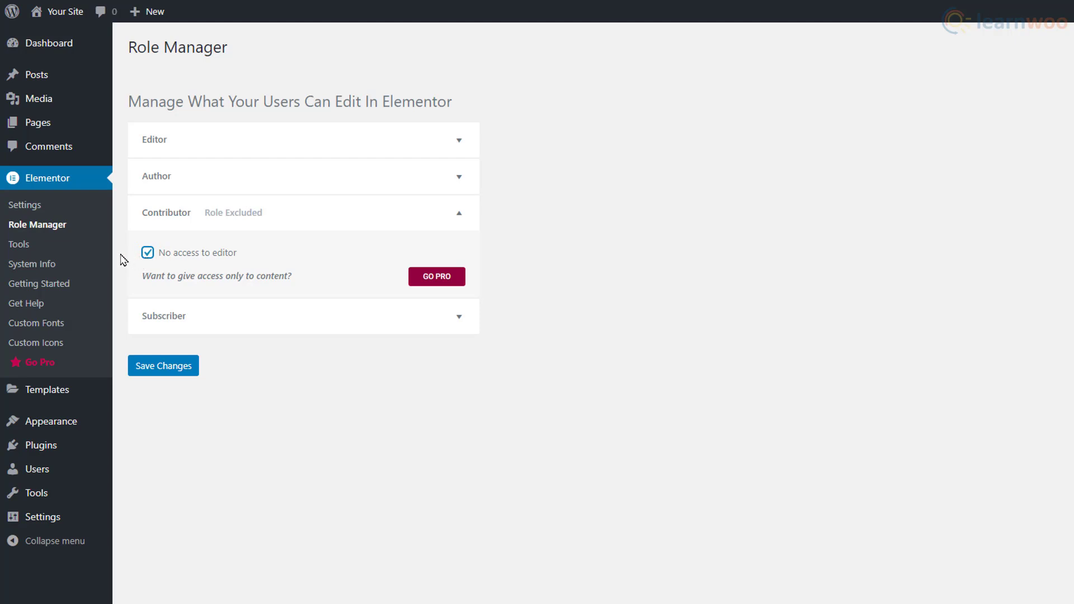
click(19, 244)
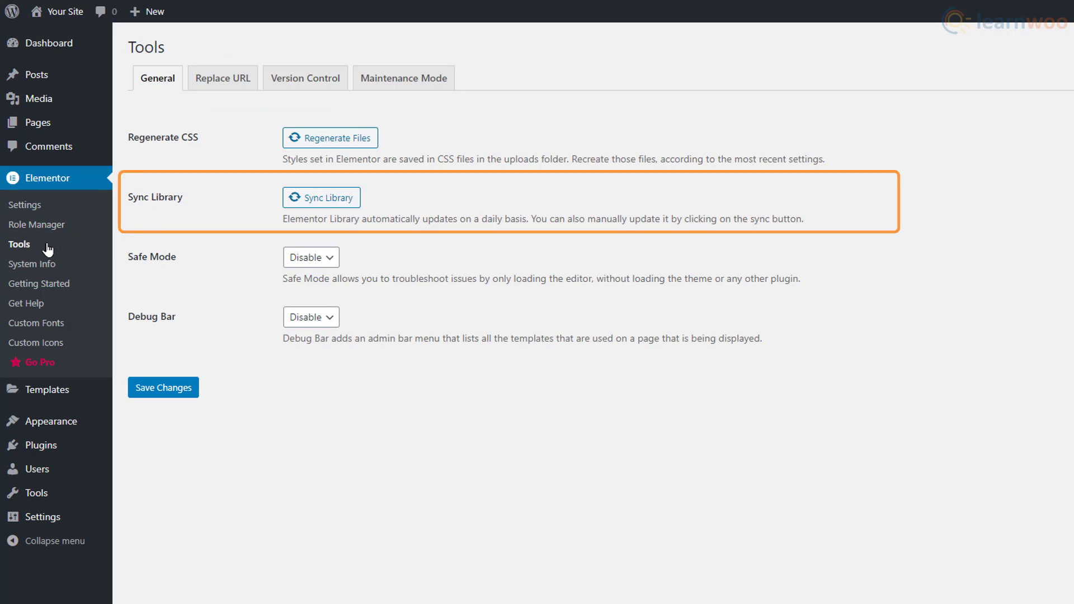
Browse the Replace URL, Version Control and Maintenance Mode tabs in Elementor Tools
click(222, 77)
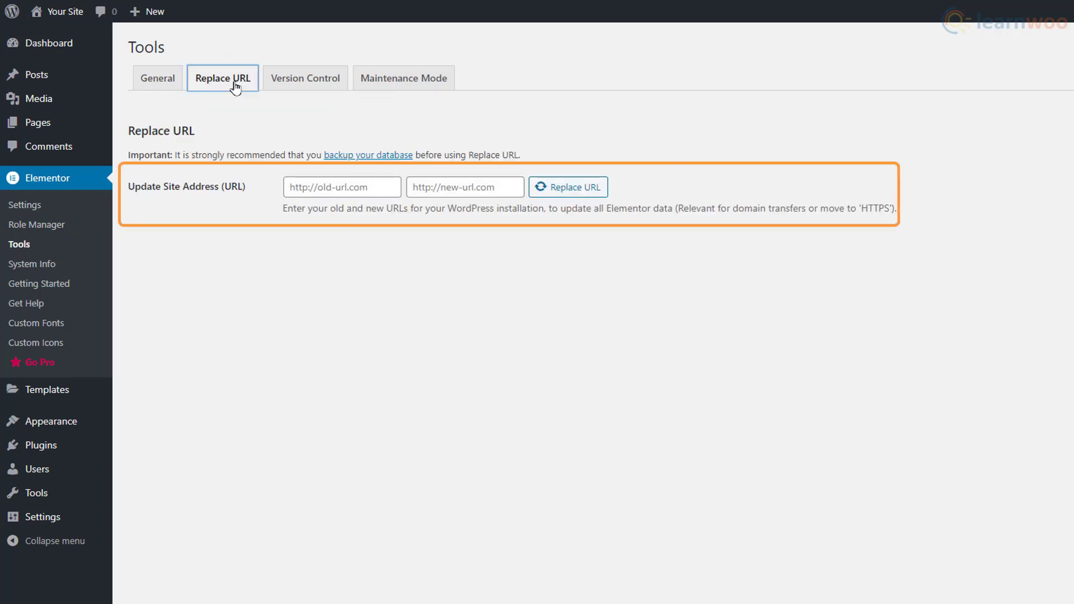
click(305, 77)
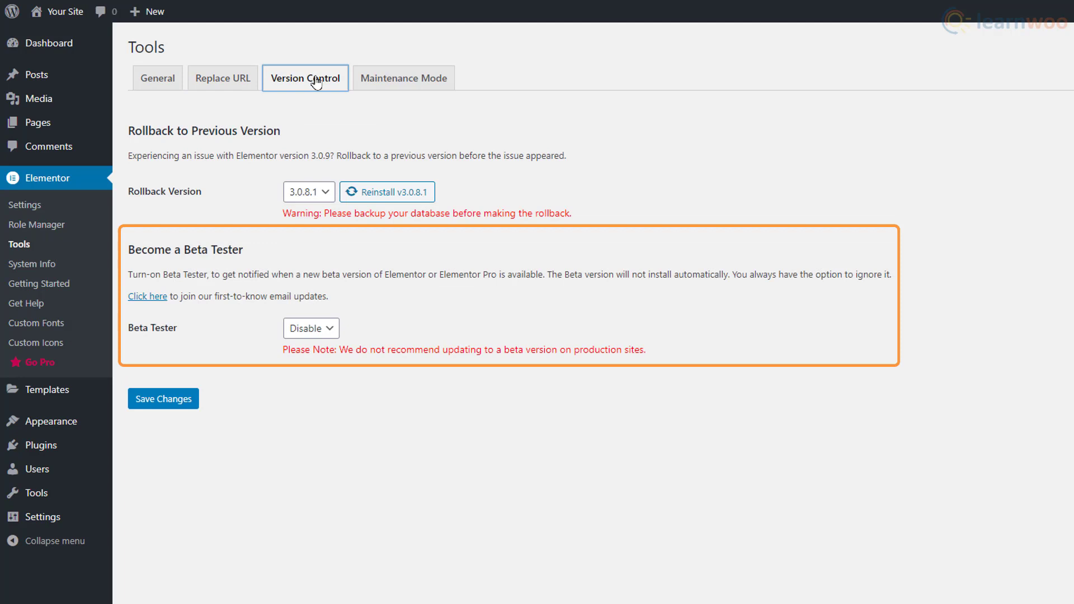
click(402, 77)
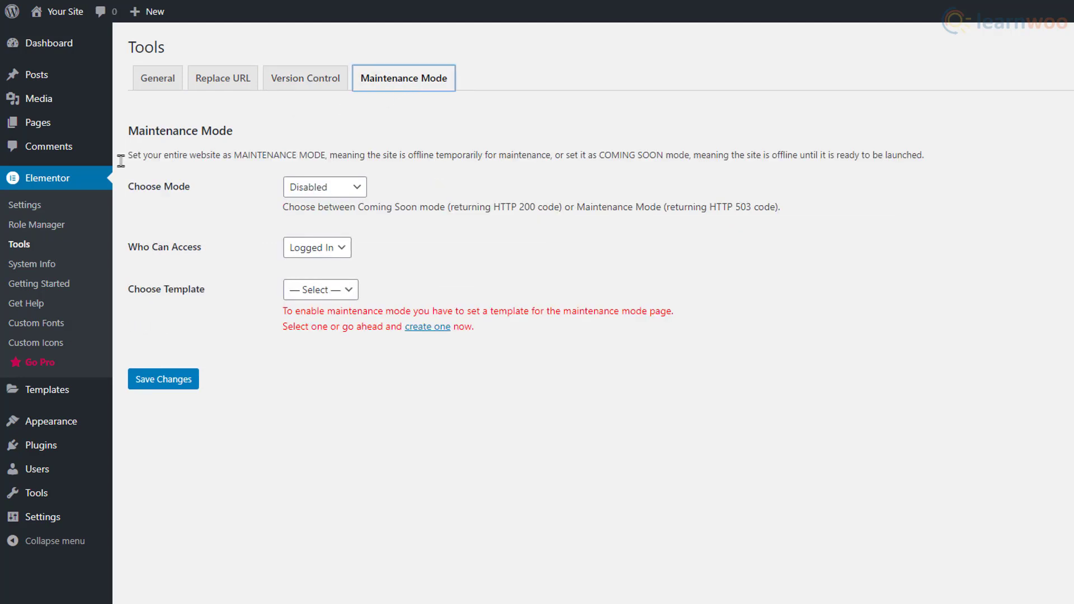
click(32, 263)
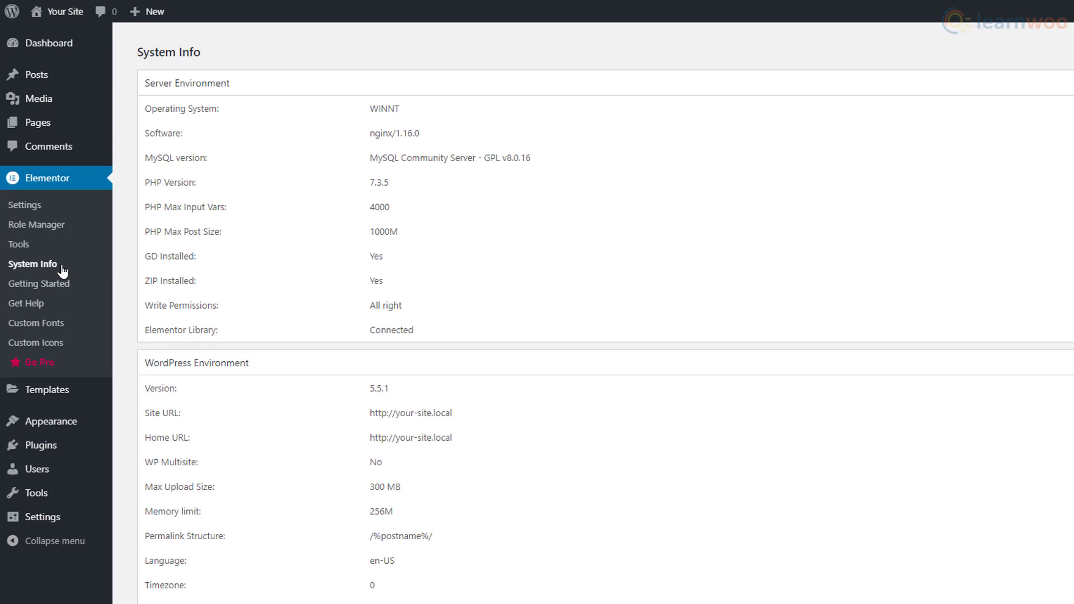
Open Elementor's System Info report of server and WordPress environment details
click(39, 284)
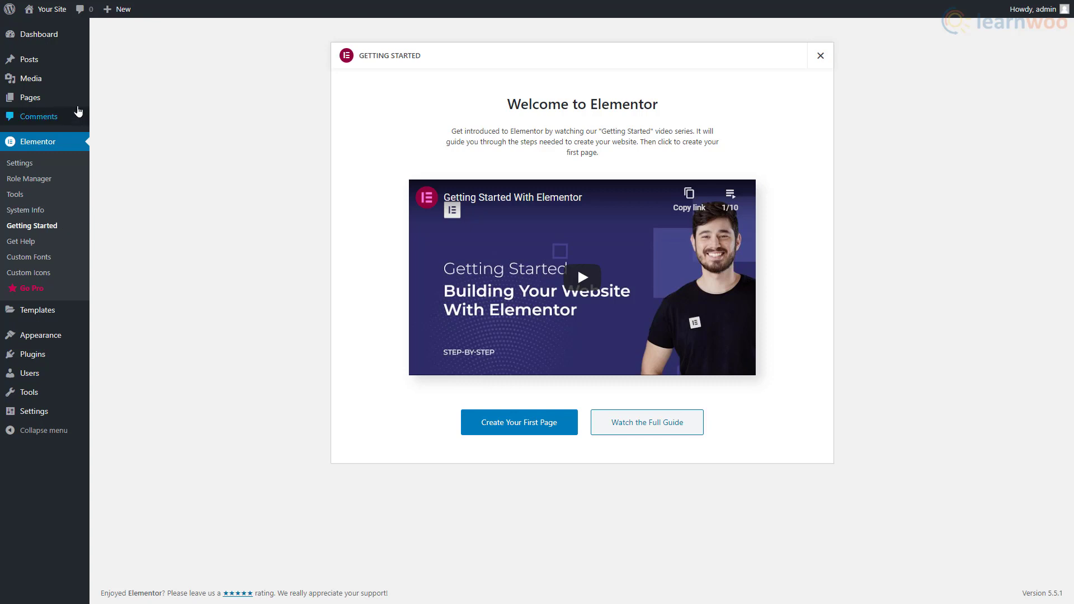
mouse_move(29, 98)
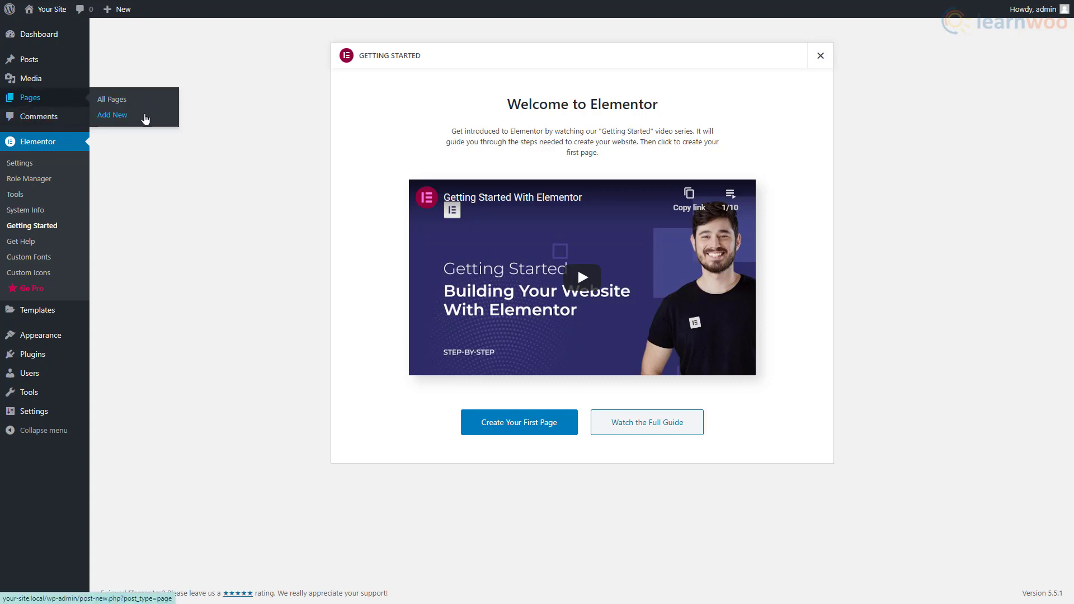
Create a new page titled 'About me' and open it in Elementor
click(112, 115)
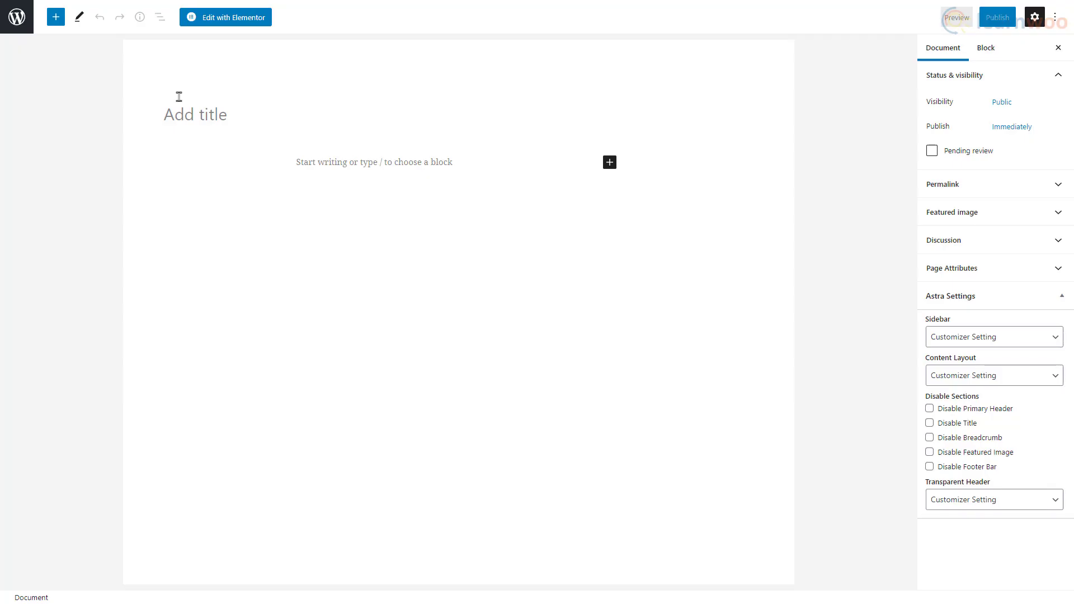
text(About me)
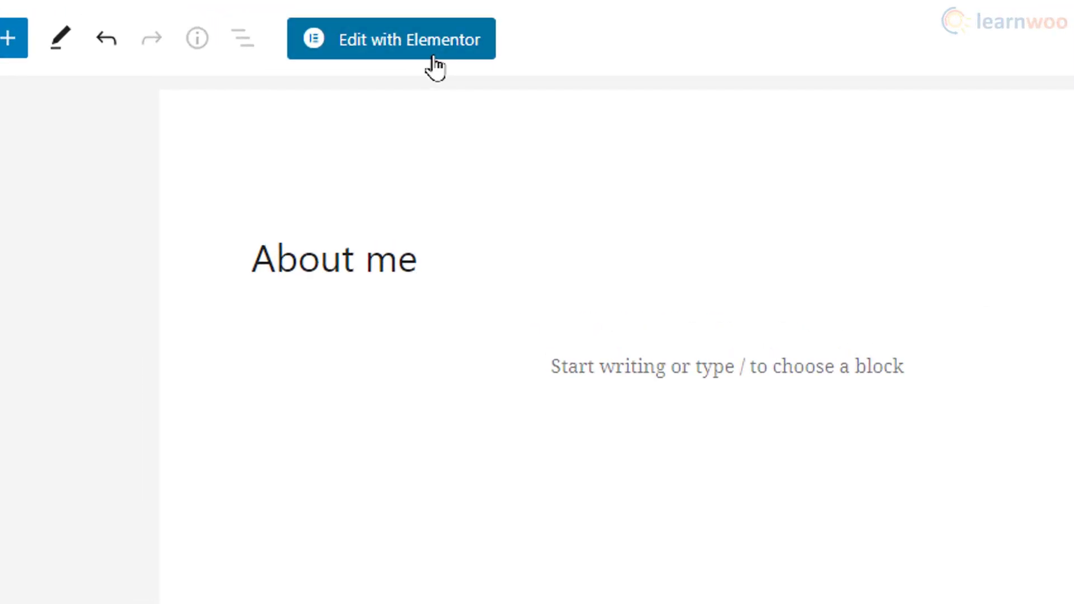
click(391, 38)
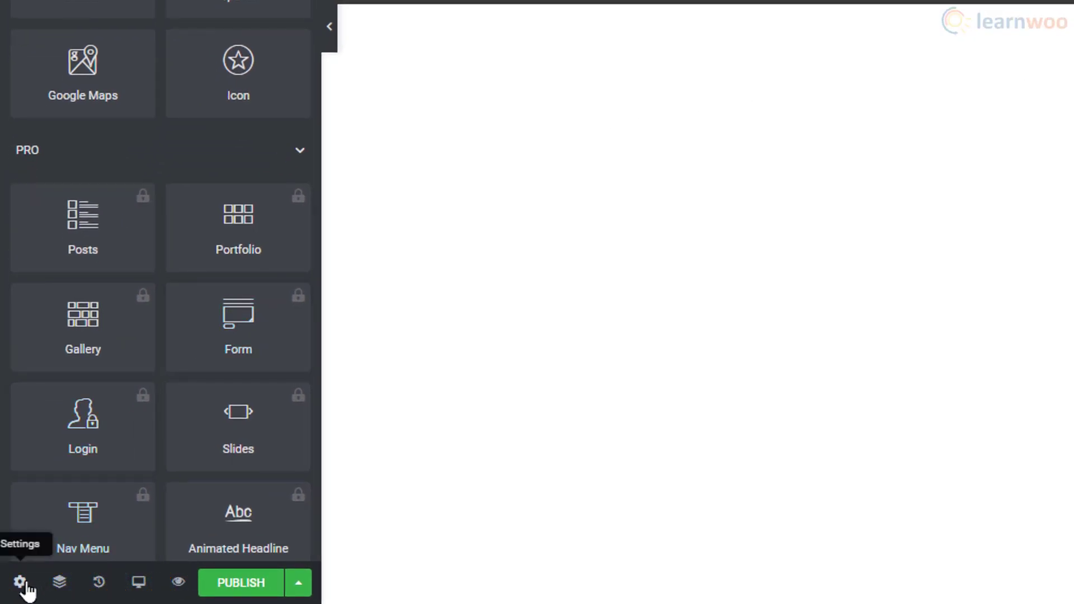
Open the About me Page Settings showing title, draft status and layout options
click(19, 583)
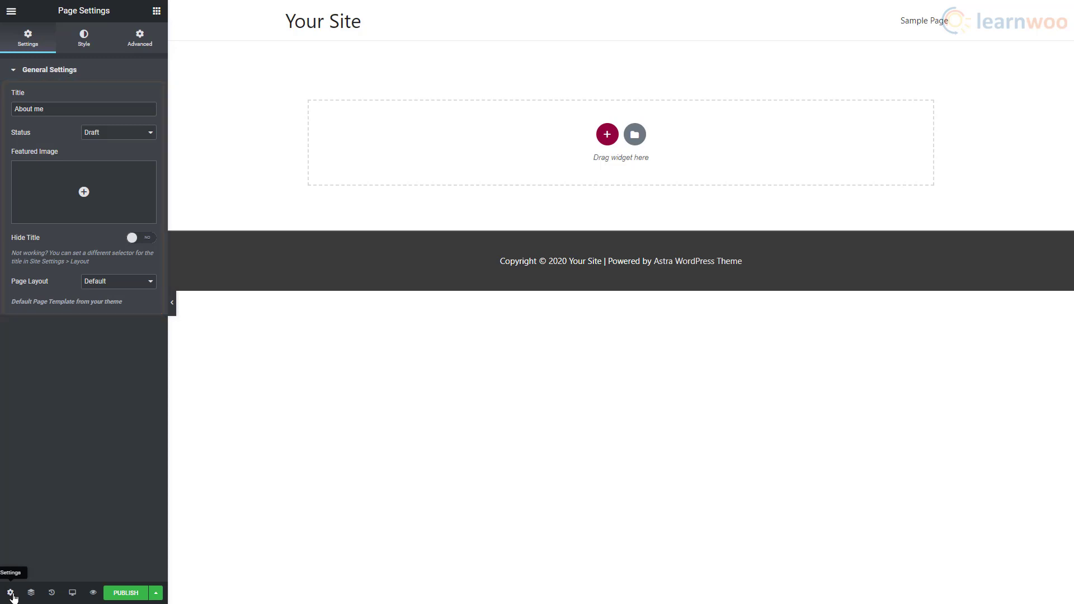
Switch the page background type to gradient in the Style settings
click(82, 37)
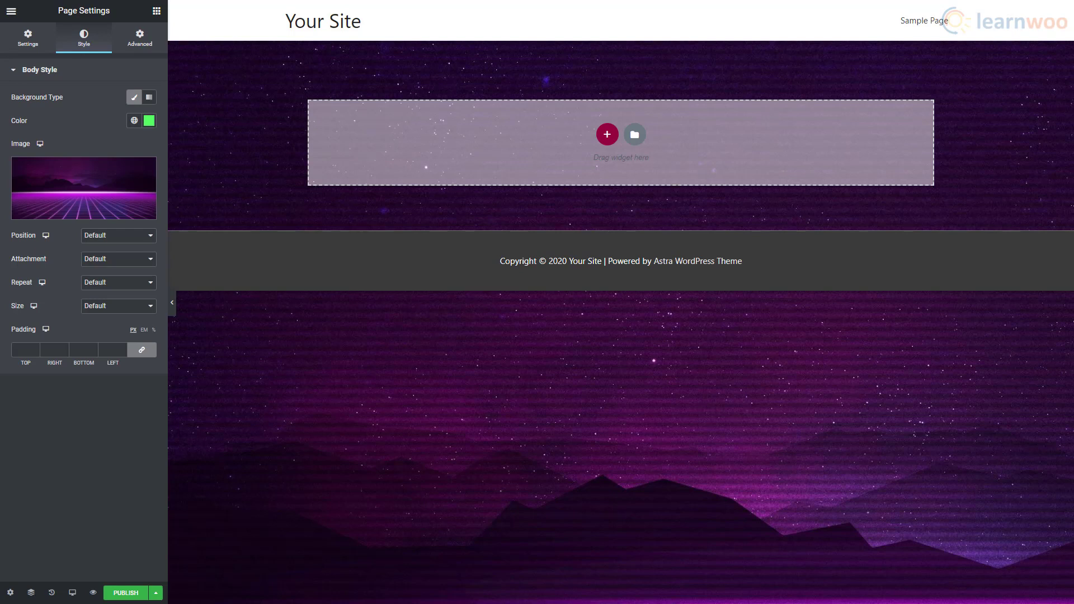
click(147, 97)
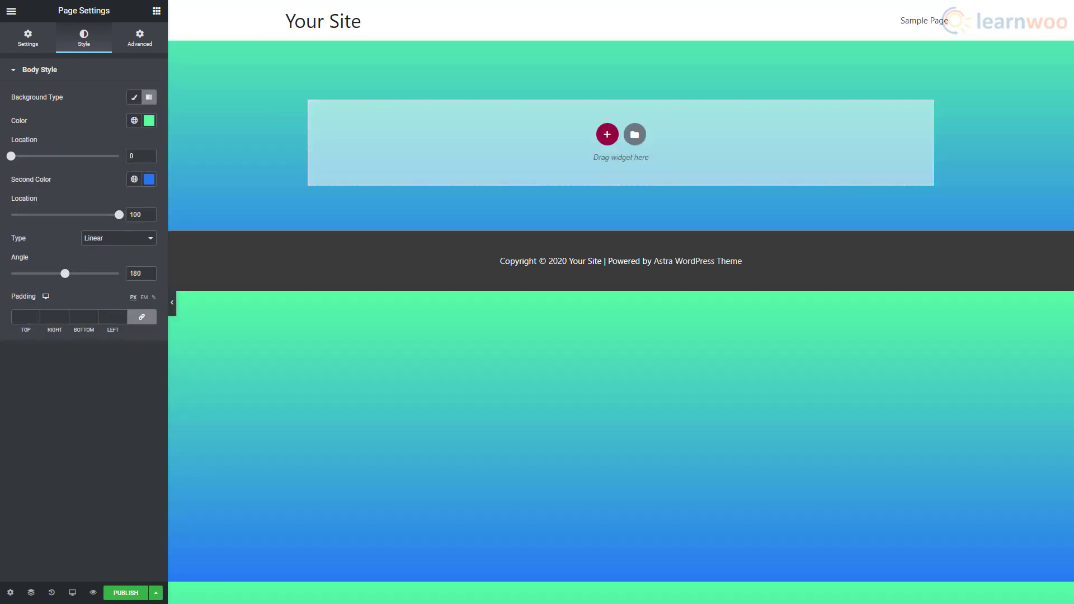
click(139, 38)
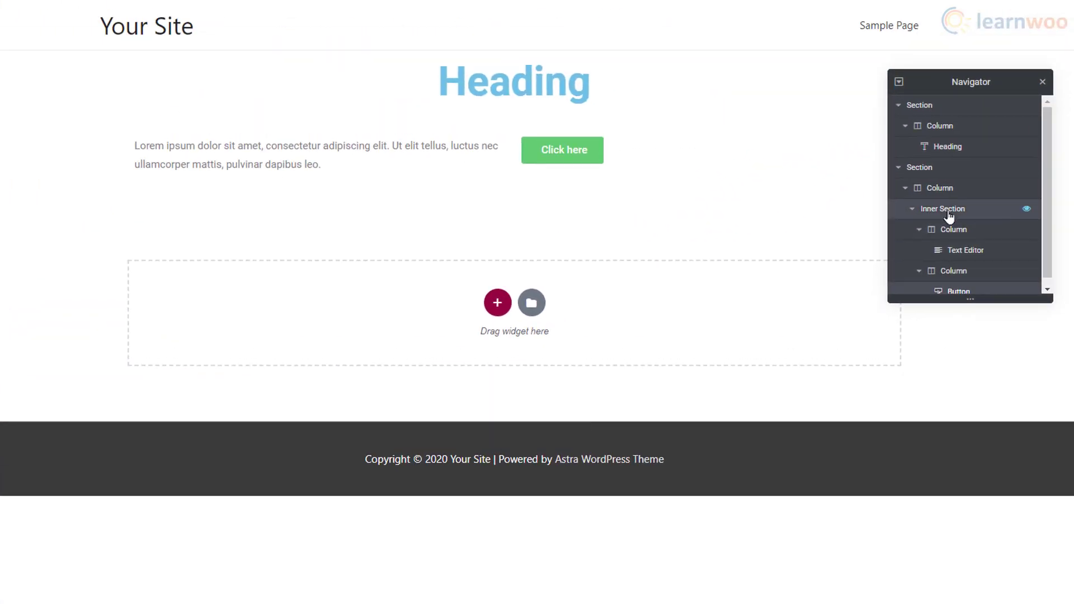
Select the Text Editor and then the Click here button in the Navigator, then close the Navigator
click(965, 250)
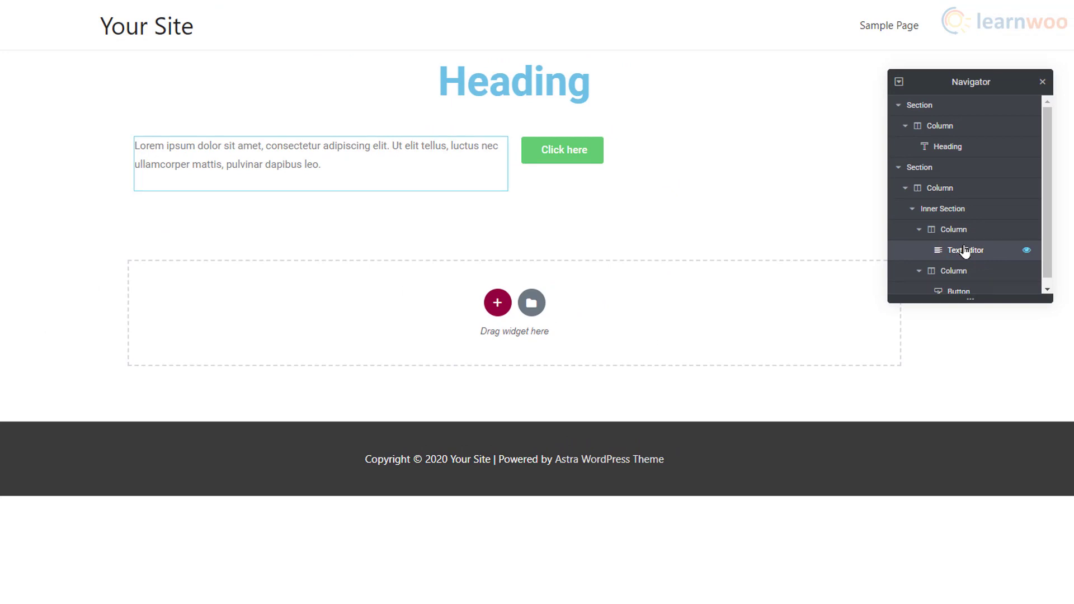
click(949, 146)
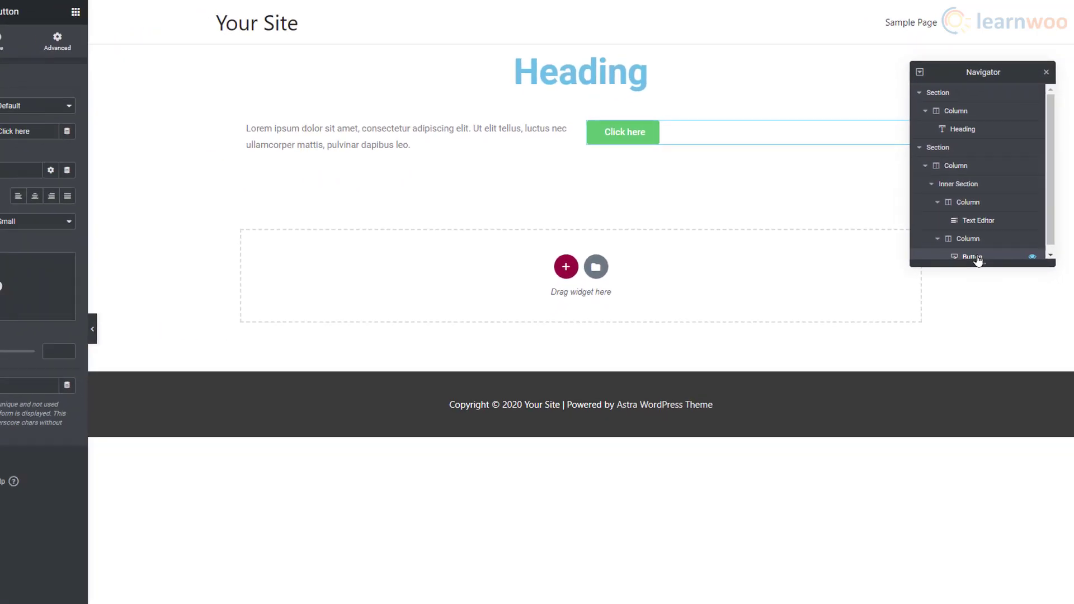
click(973, 256)
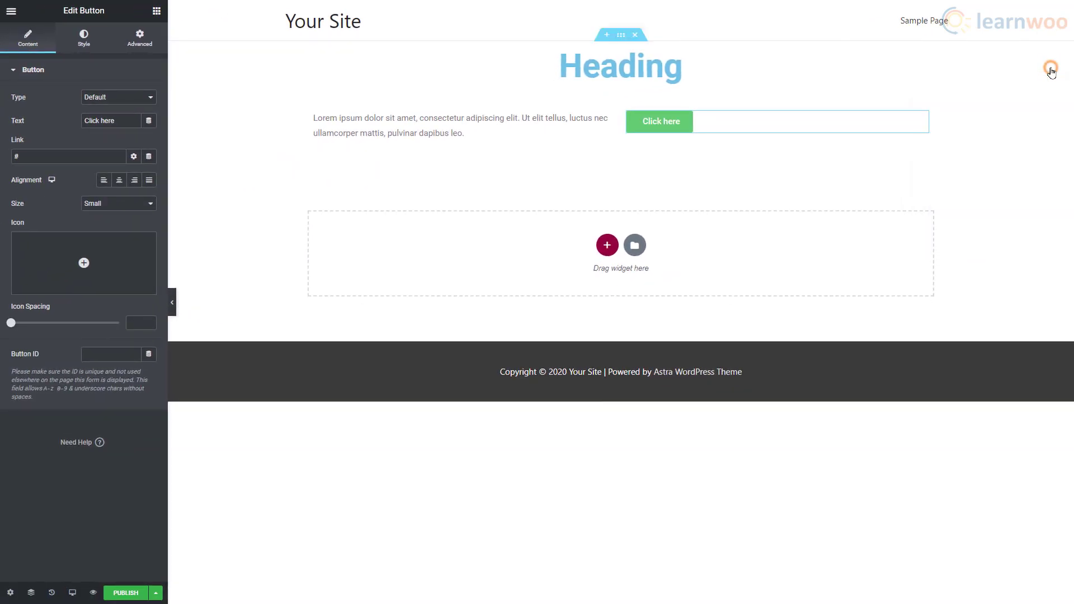
mouse_move(51, 593)
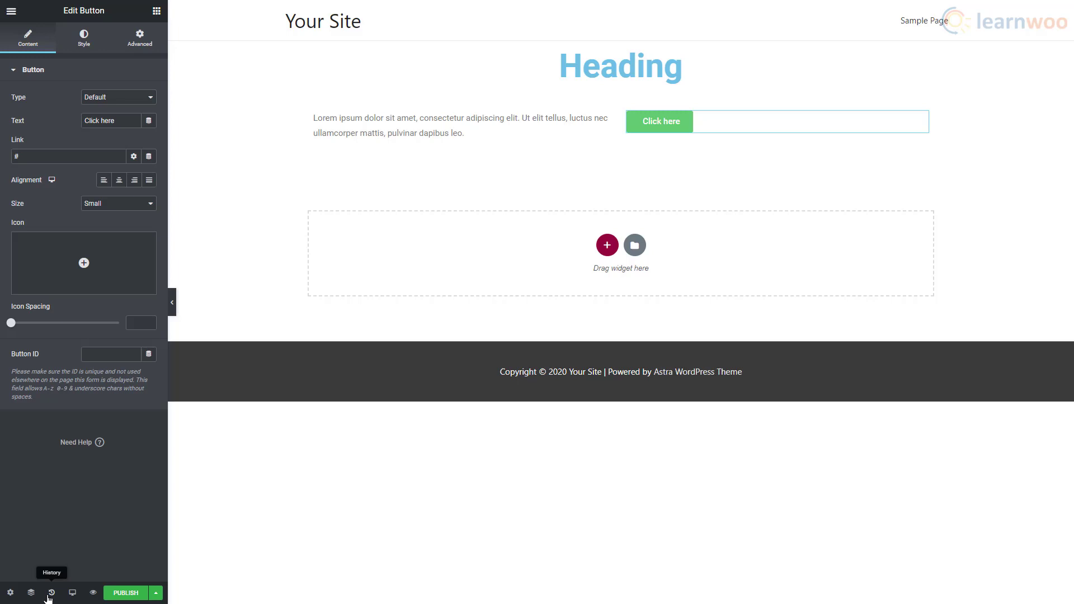
Open the History panel, check Responsive Mode options, and preview the page before returning to the editor
click(50, 592)
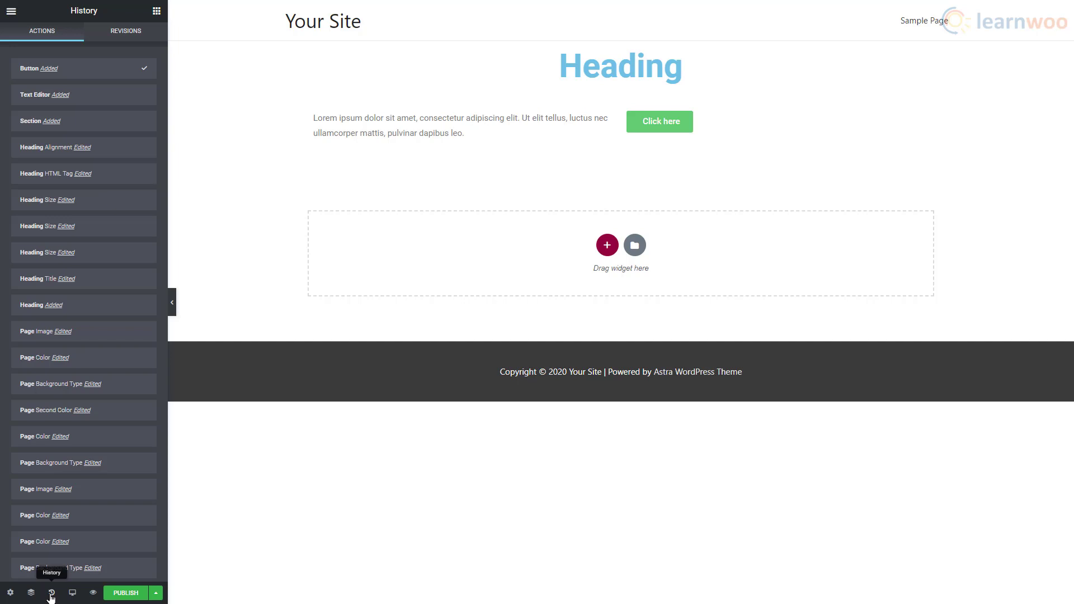
mouse_move(72, 593)
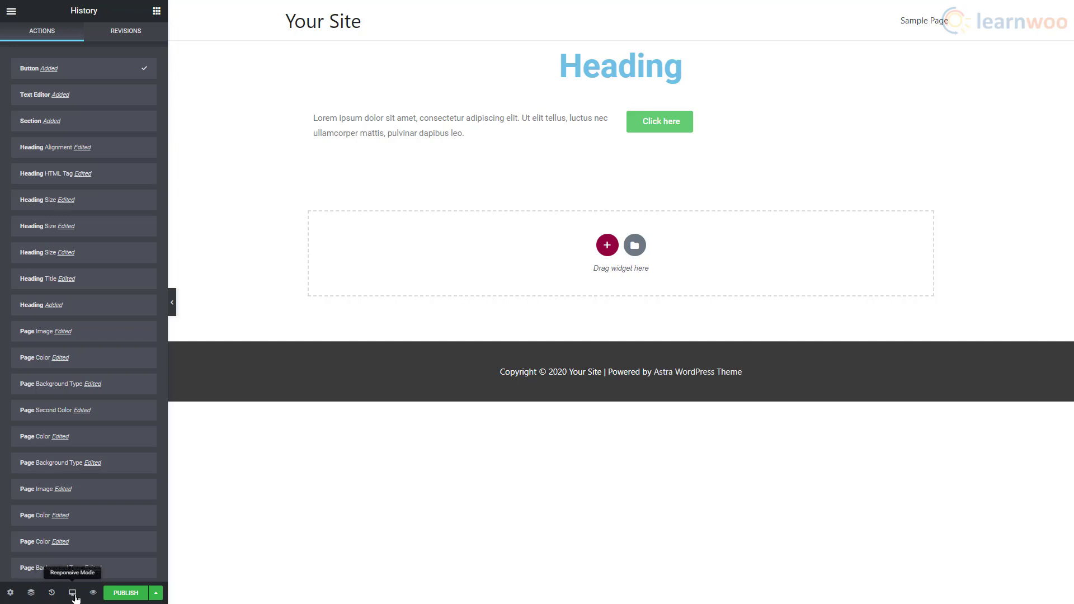
click(72, 592)
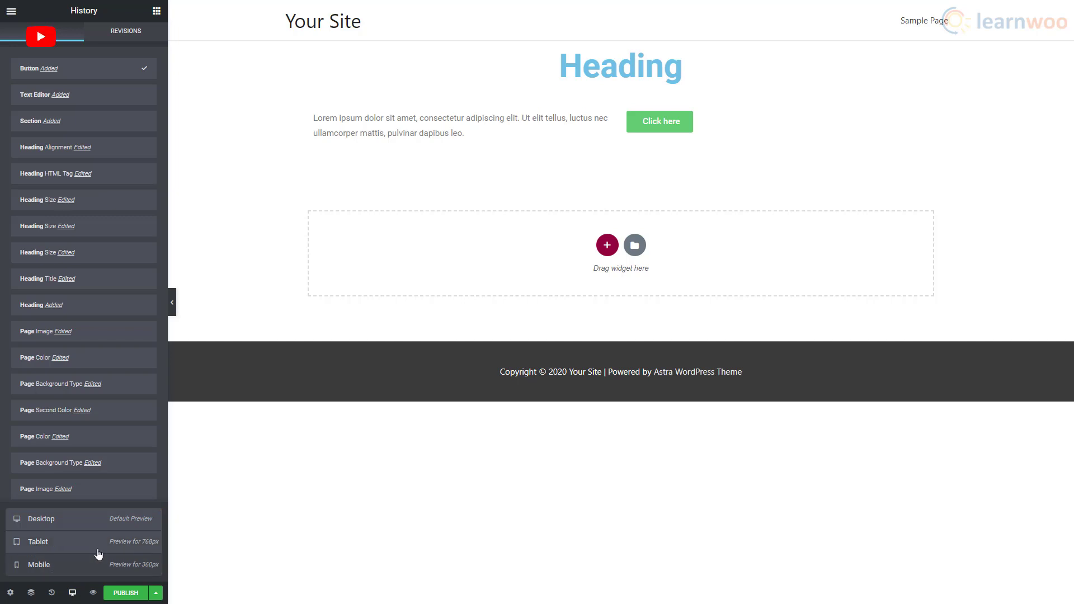
click(38, 541)
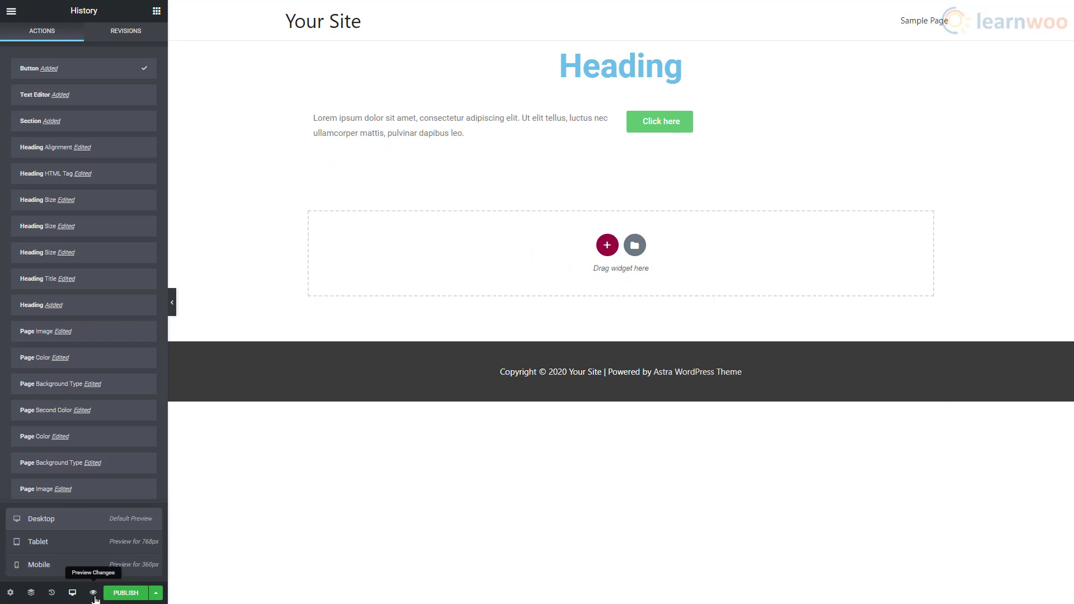
click(92, 593)
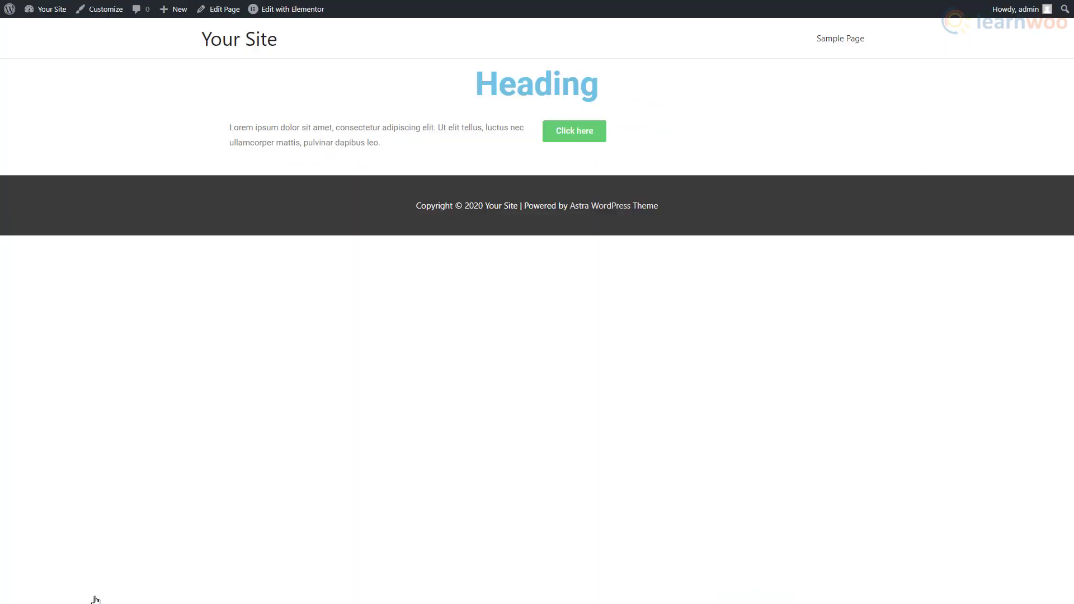
click(286, 9)
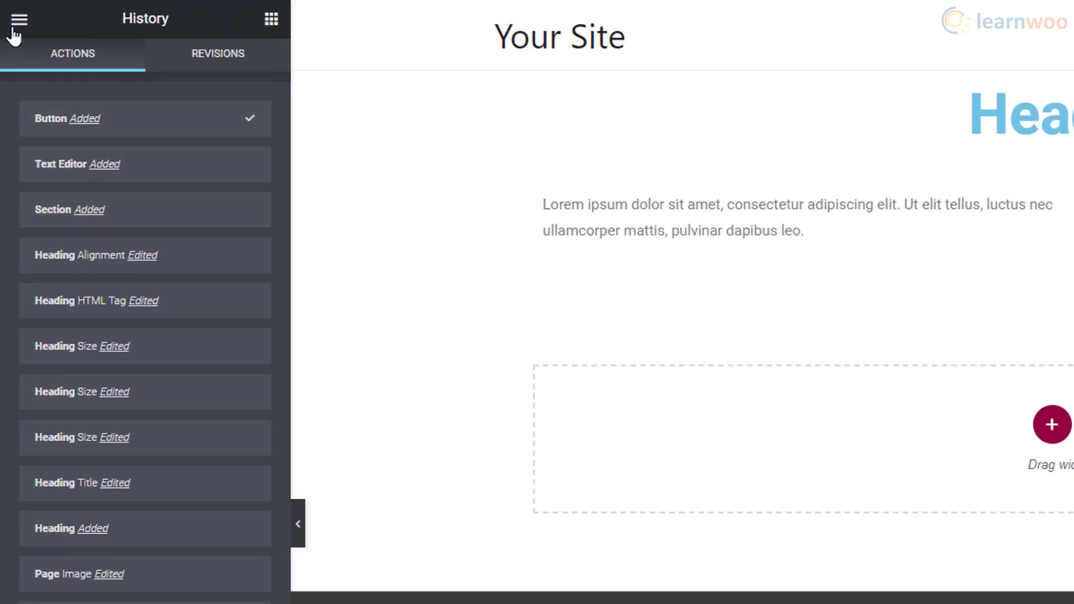
Open Site Settings from the editor's hamburger menu
click(18, 19)
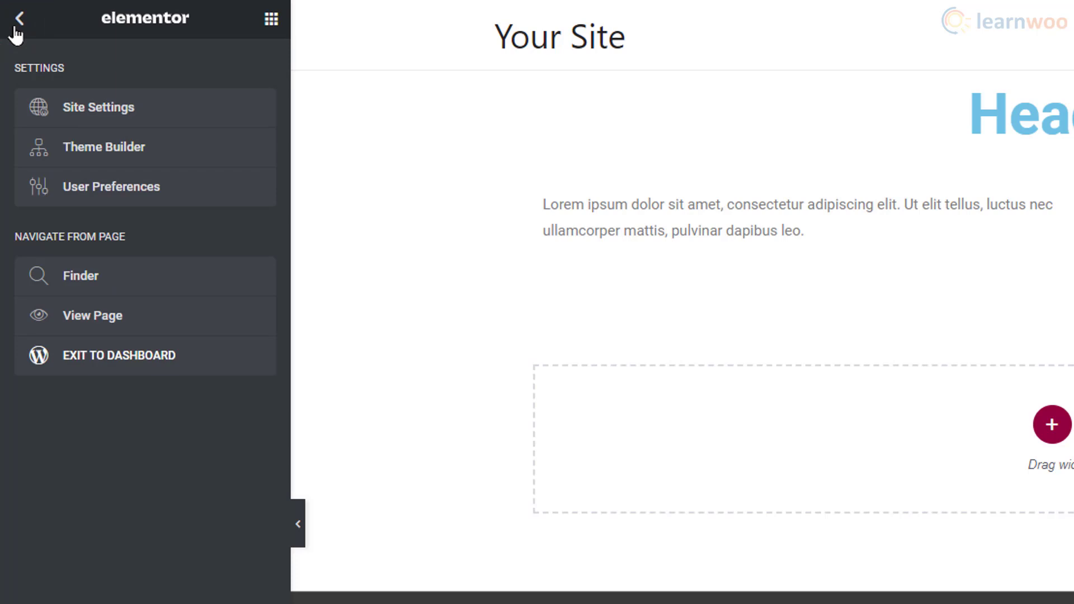
mouse_move(177, 111)
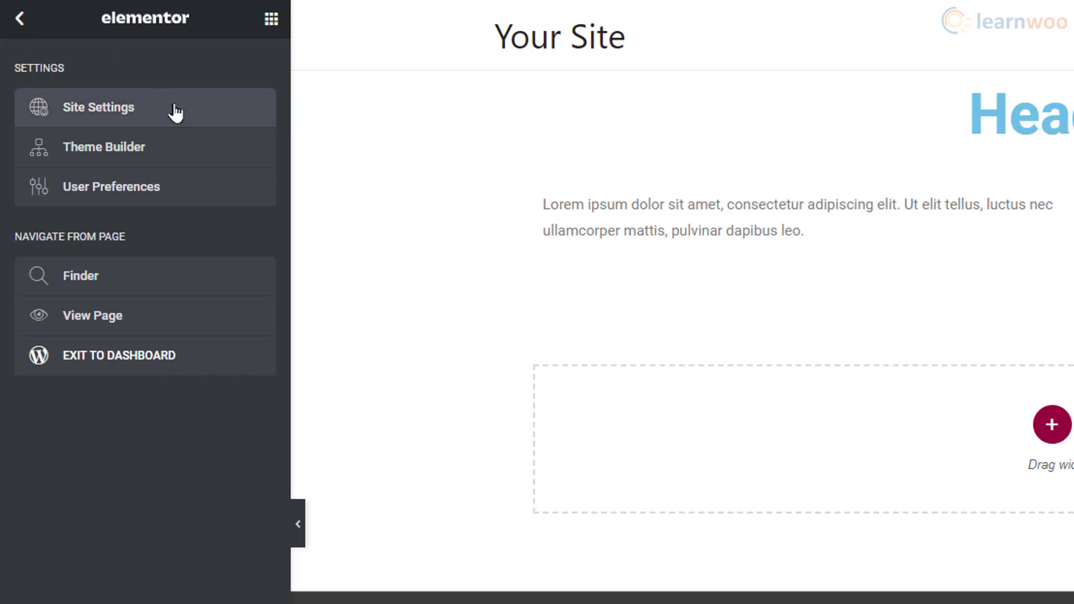
click(98, 107)
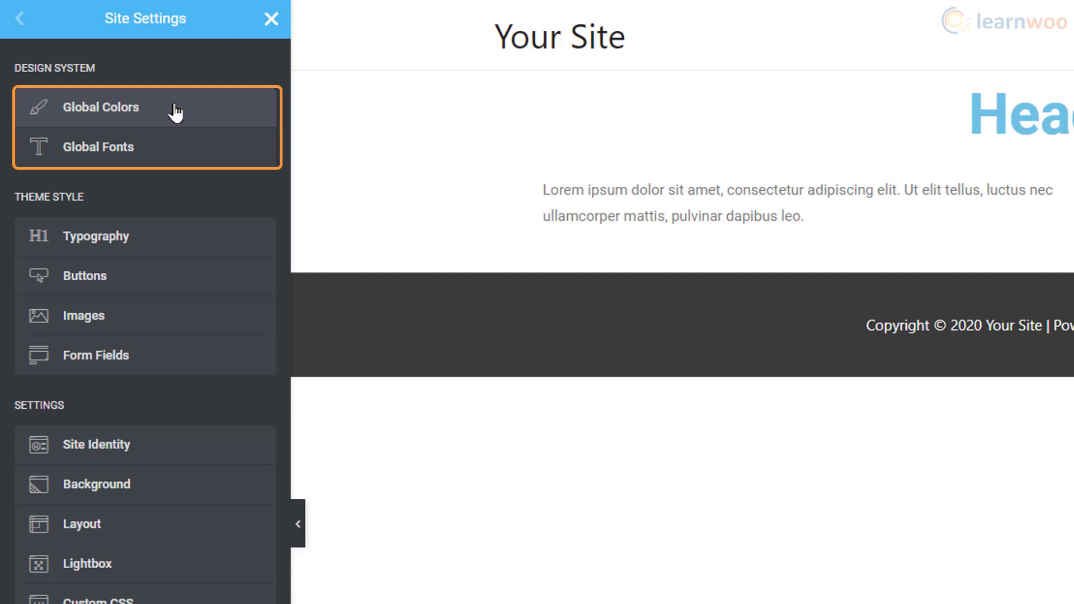
mouse_move(198, 95)
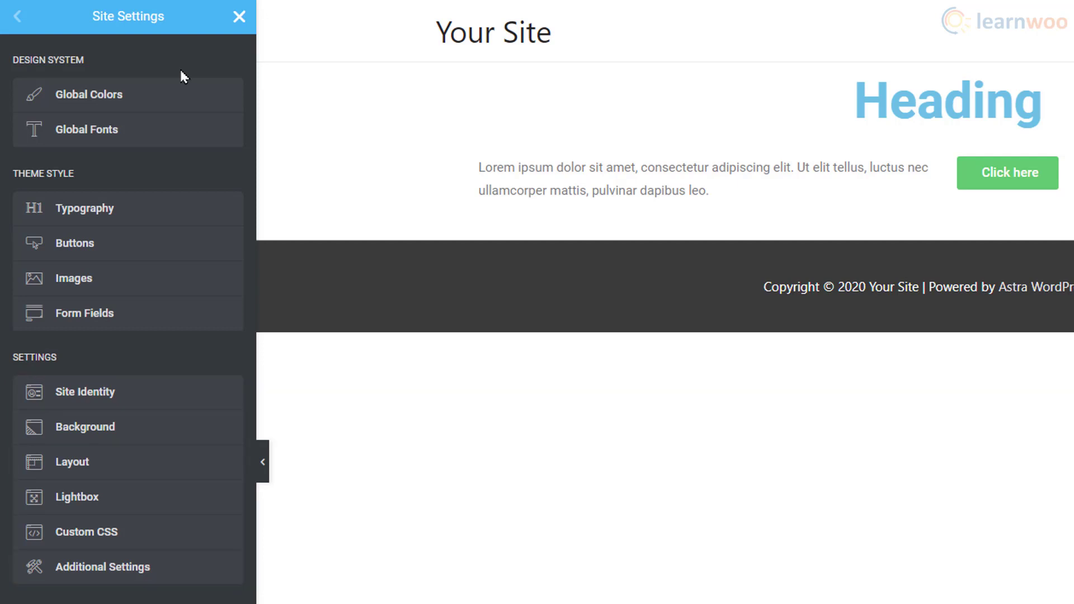
mouse_move(232, 59)
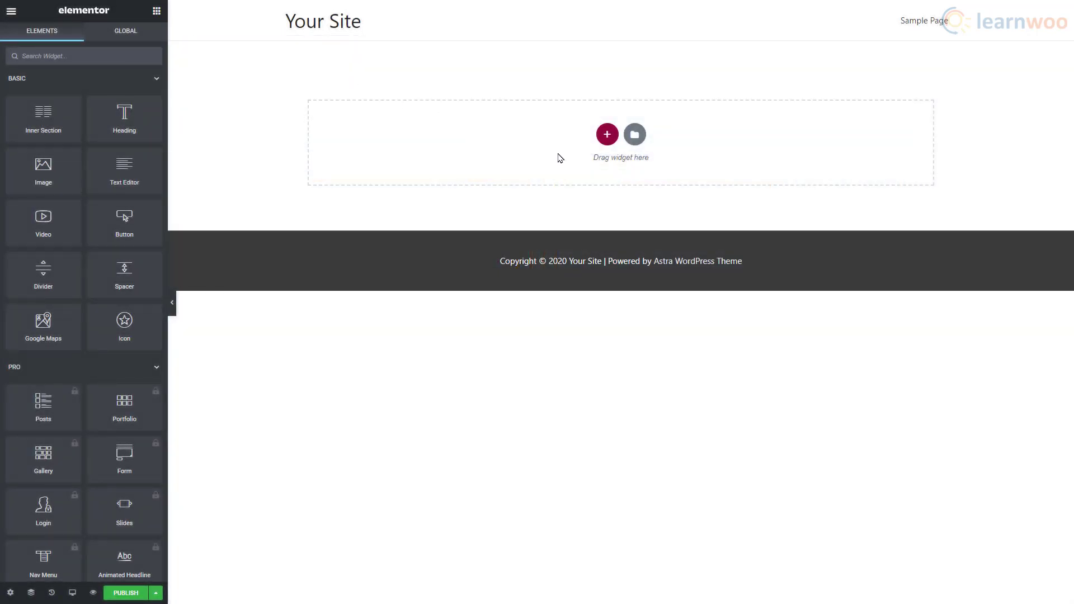
mouse_move(606, 134)
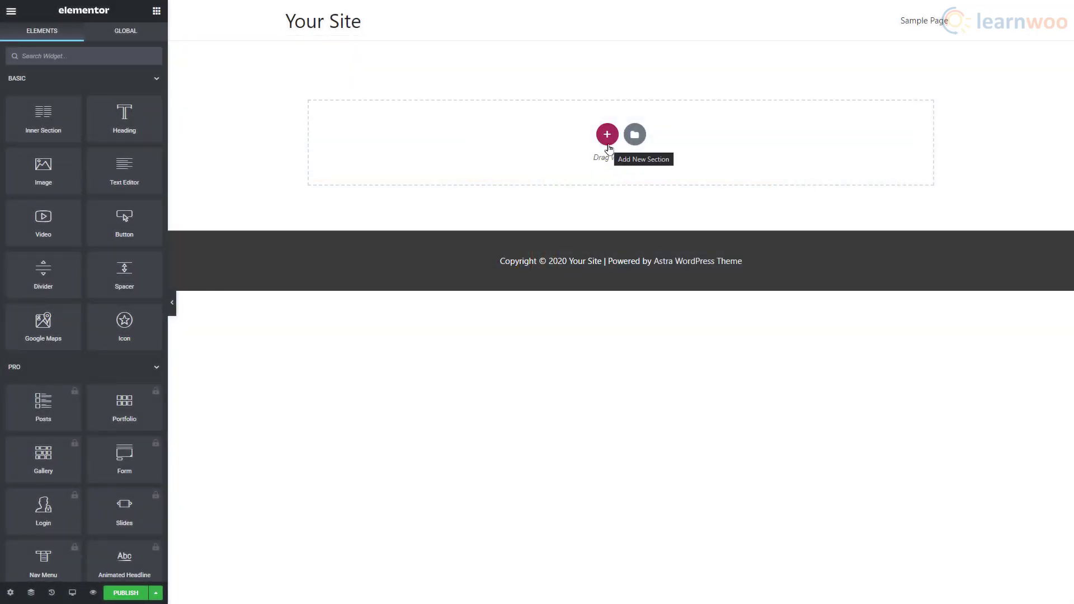
Add a new section with the two-column structure to the empty page
click(607, 135)
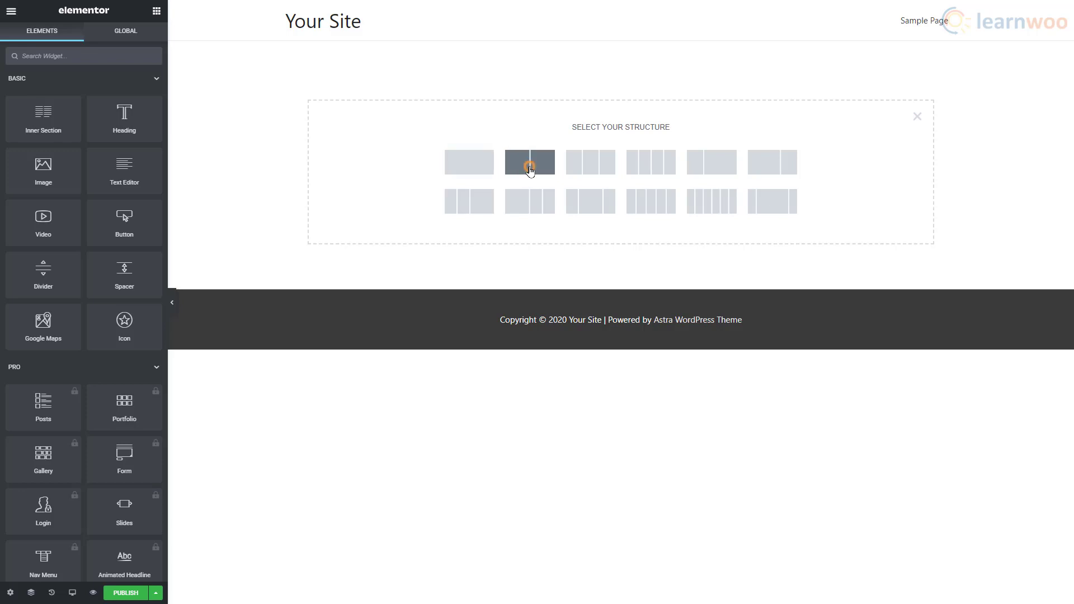
click(528, 162)
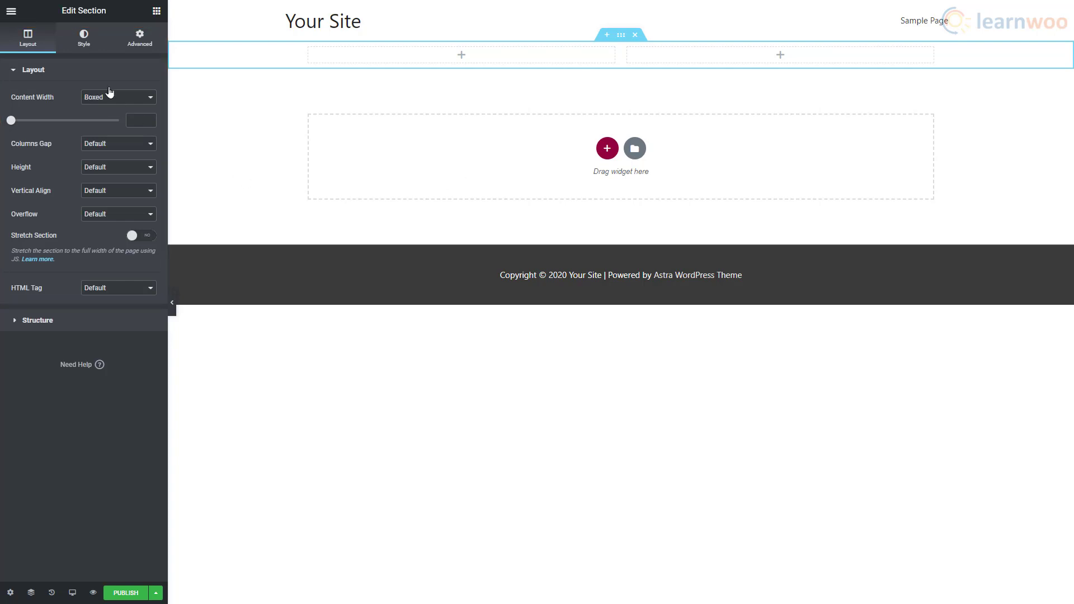
Give the section a Classic yellow background, then view its Advanced settings
click(83, 38)
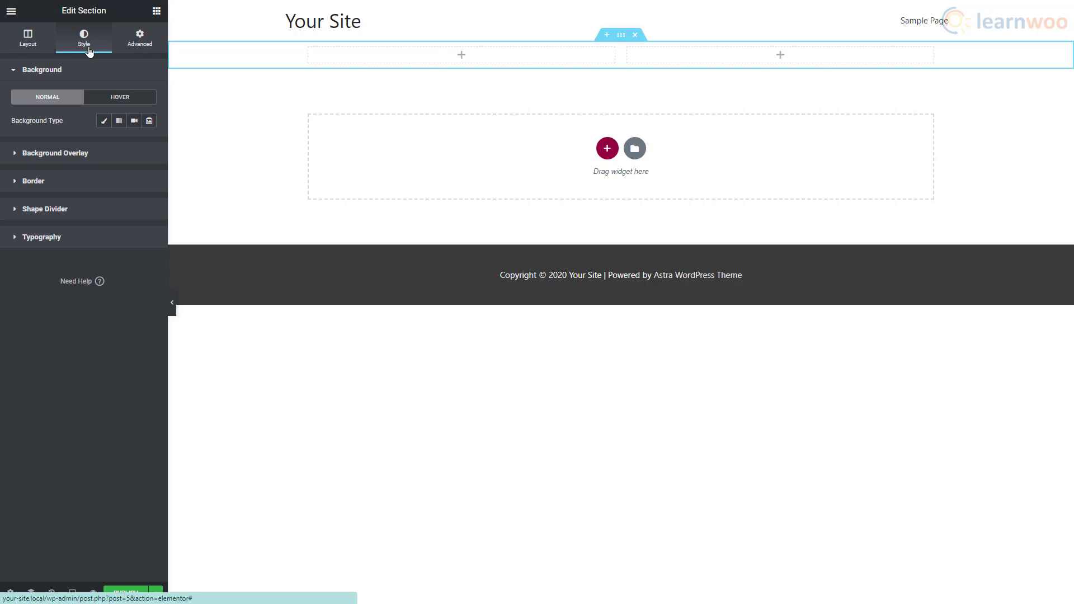
mouse_move(103, 121)
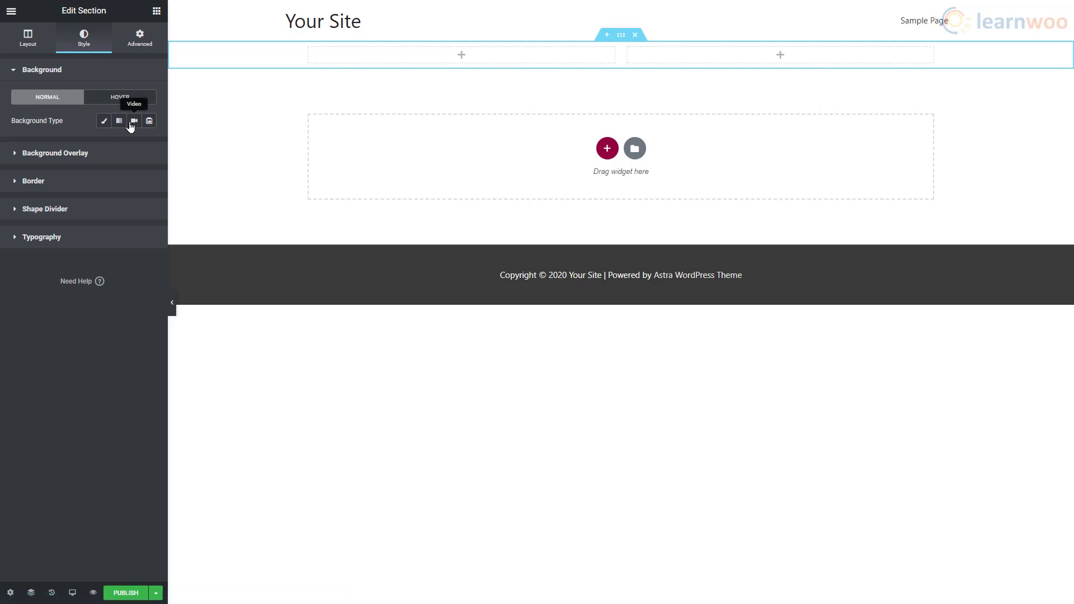
click(104, 120)
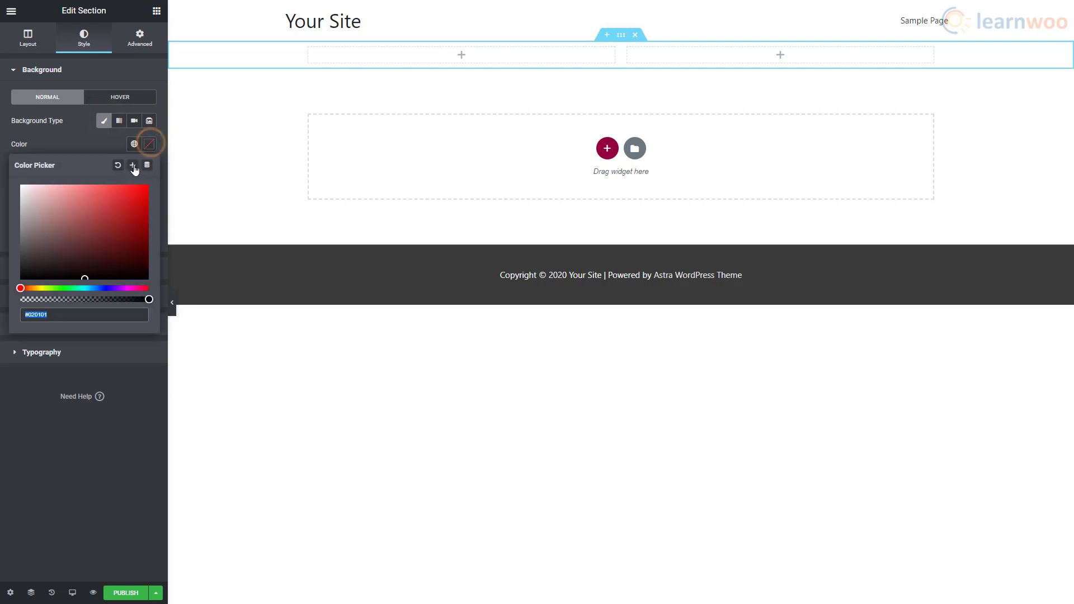
click(61, 212)
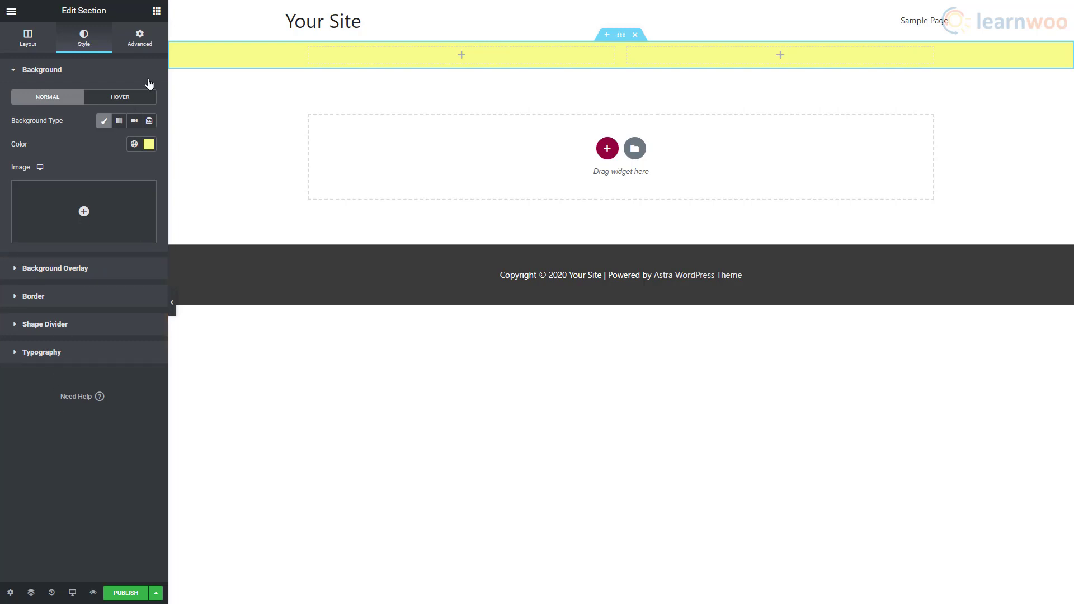
click(140, 37)
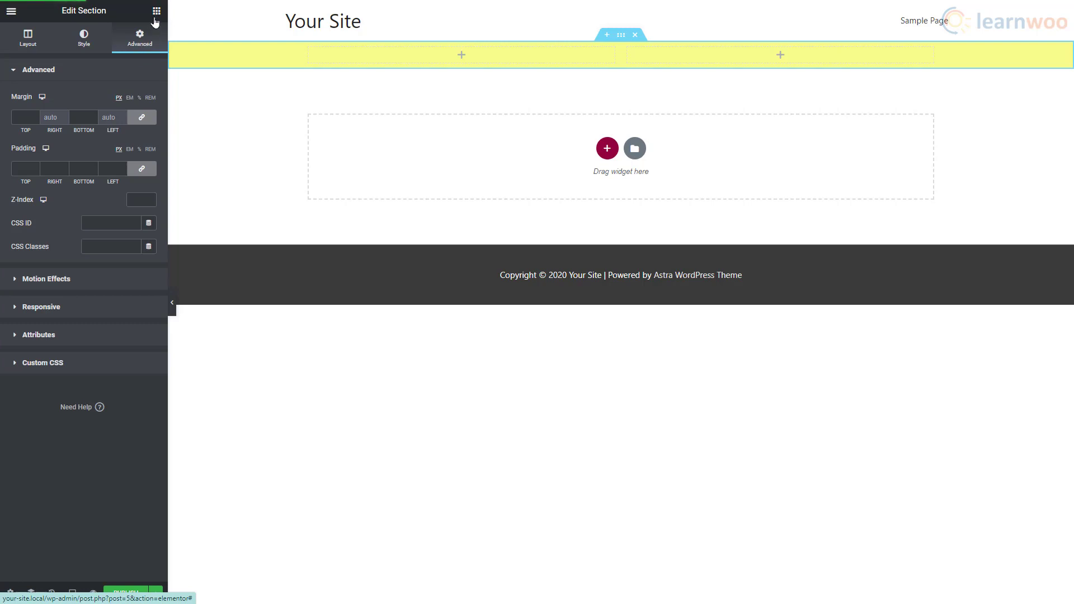
click(157, 12)
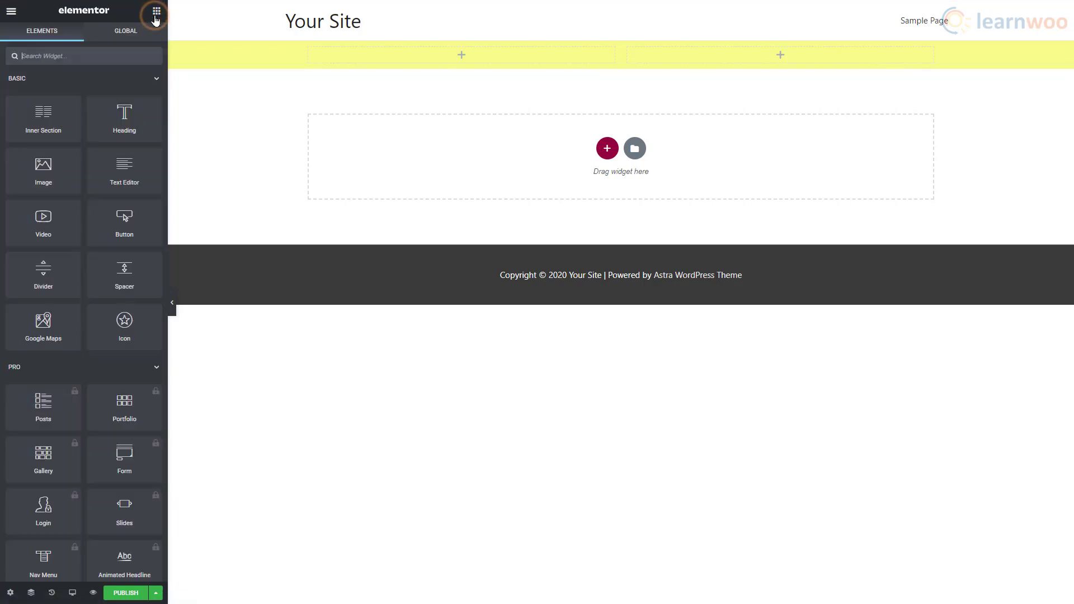
mouse_move(43, 170)
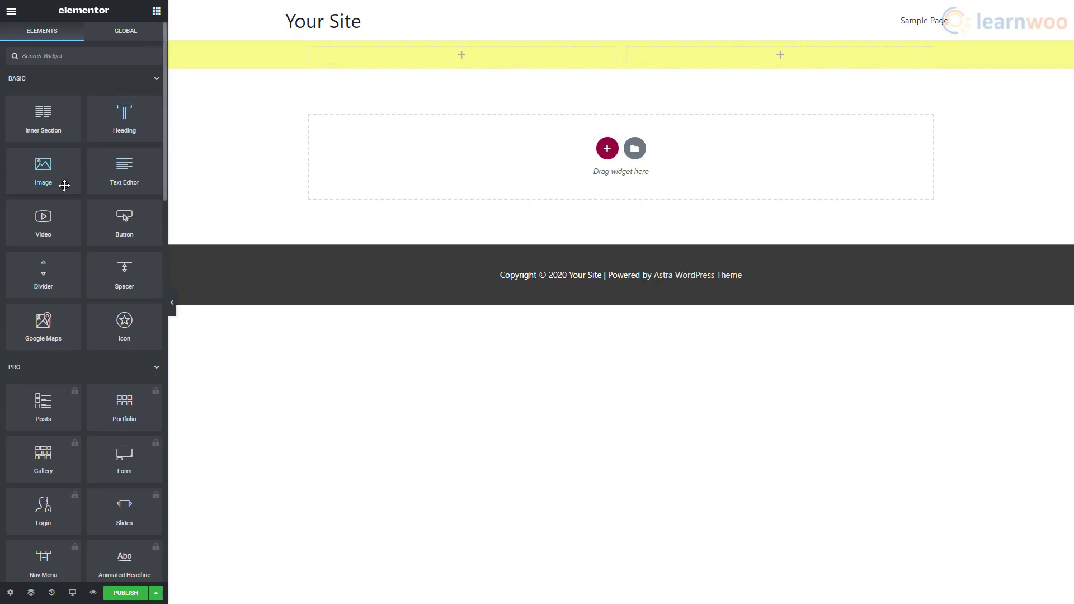
Drop an Image widget into the right column and insert the uploaded portrait photo
drag(44, 170, 575, 94)
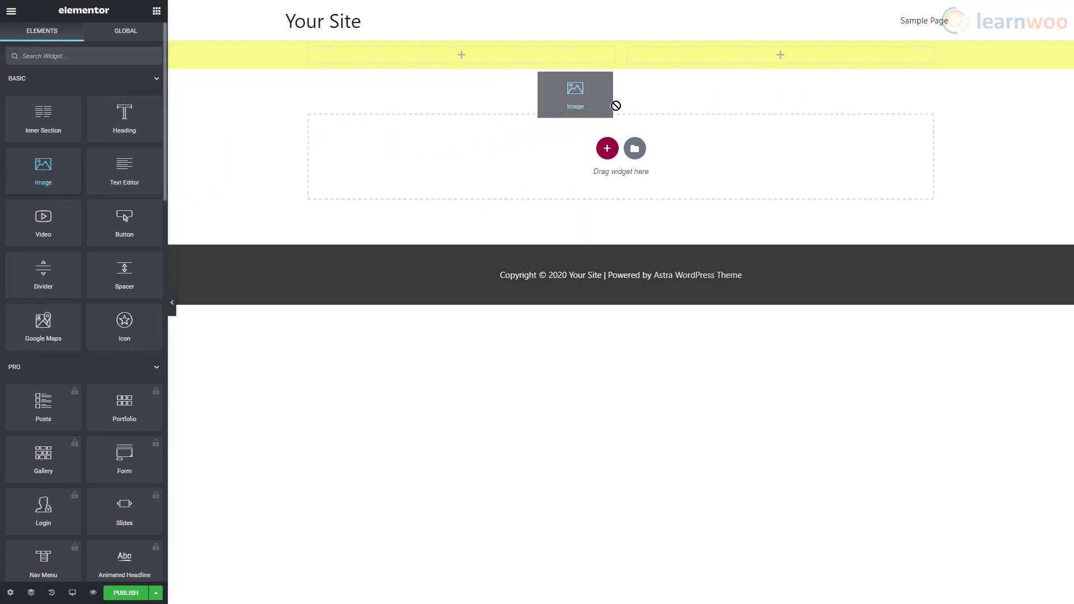
drag(574, 94, 779, 55)
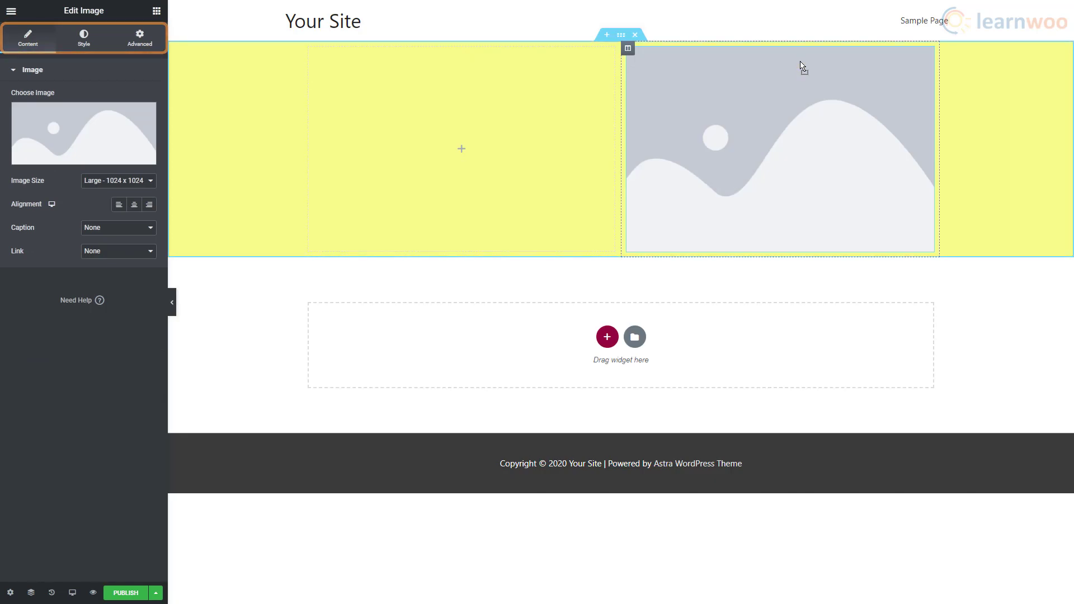
click(83, 134)
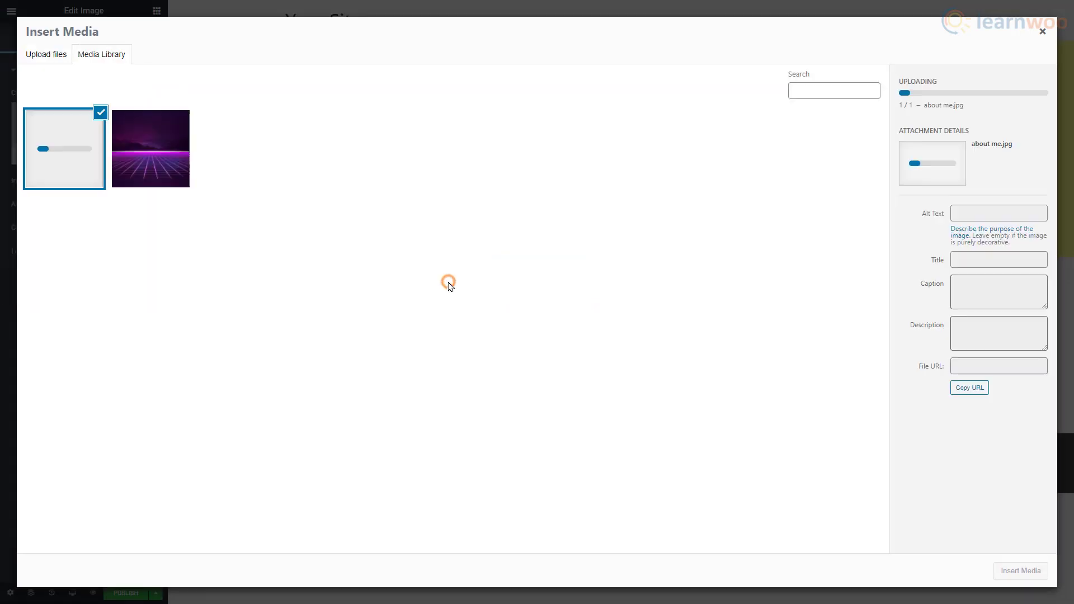
click(1020, 570)
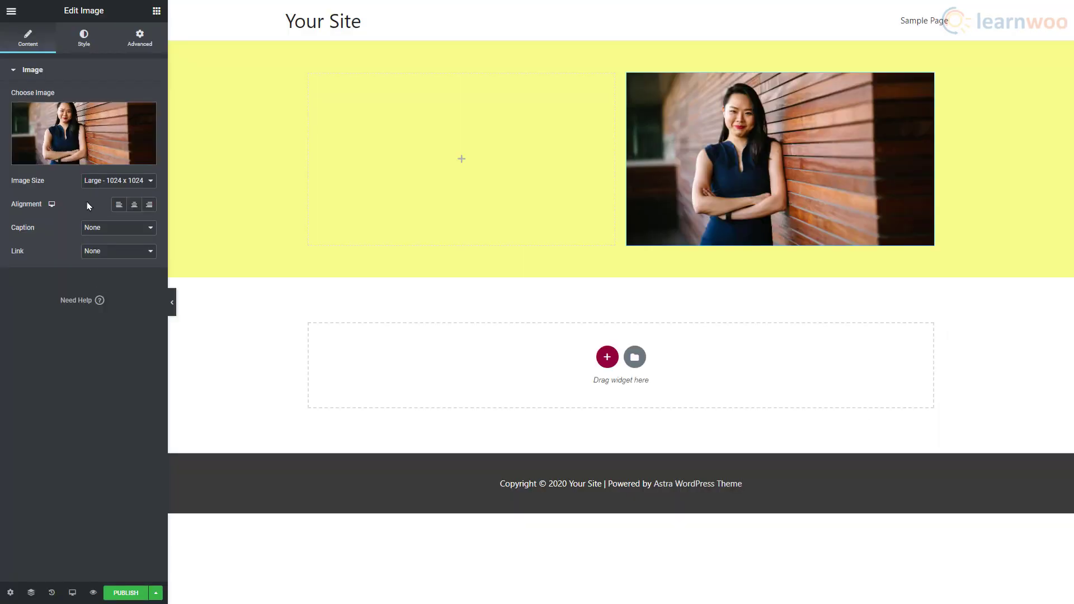
Resize the photo to 100% width and about 308 px height
click(83, 39)
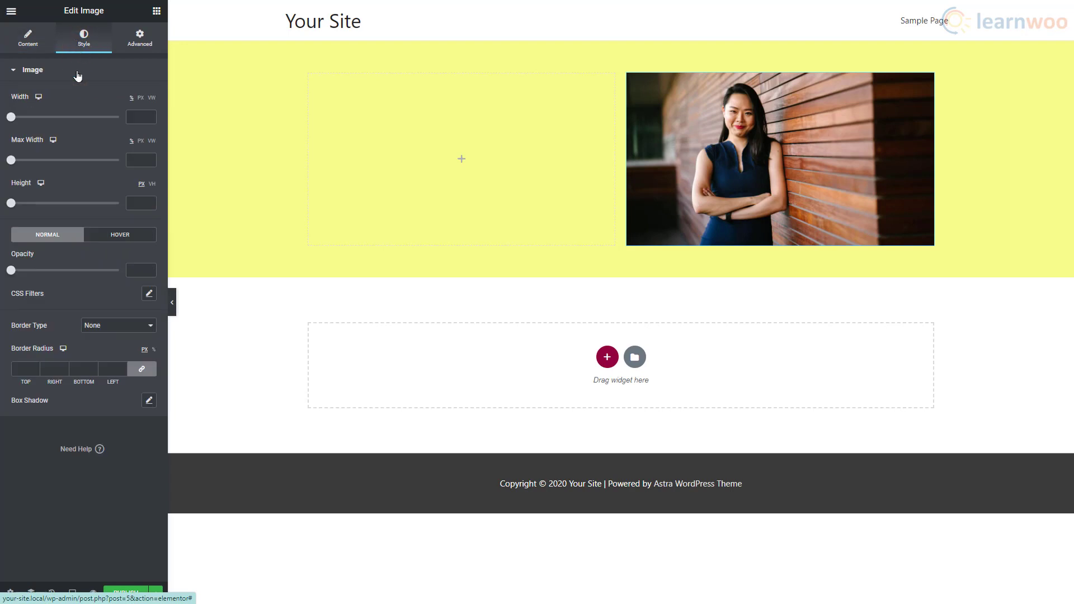
drag(11, 117, 94, 116)
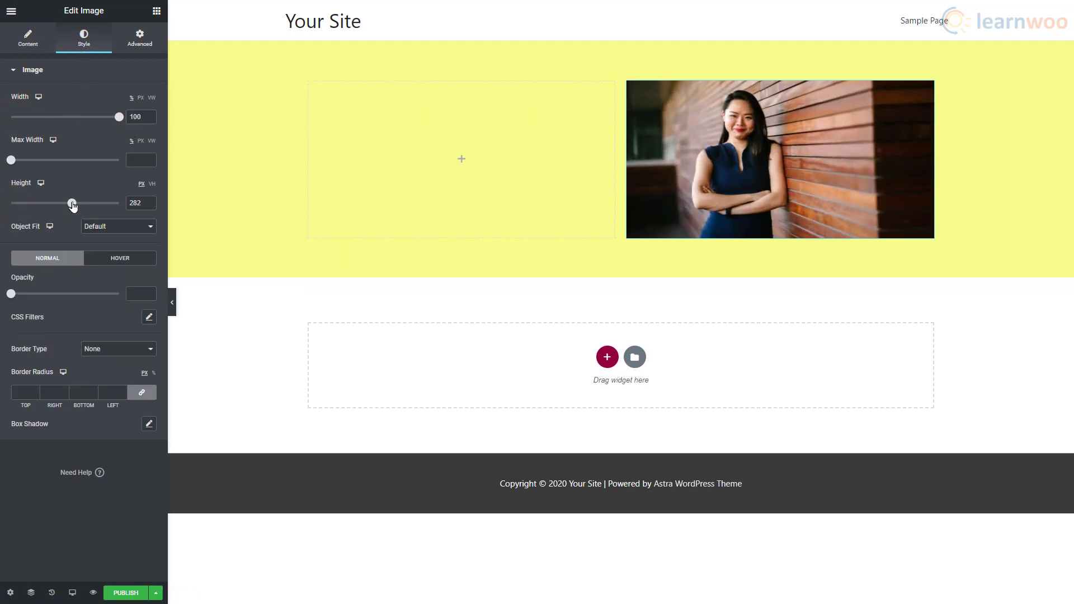
drag(73, 204, 77, 203)
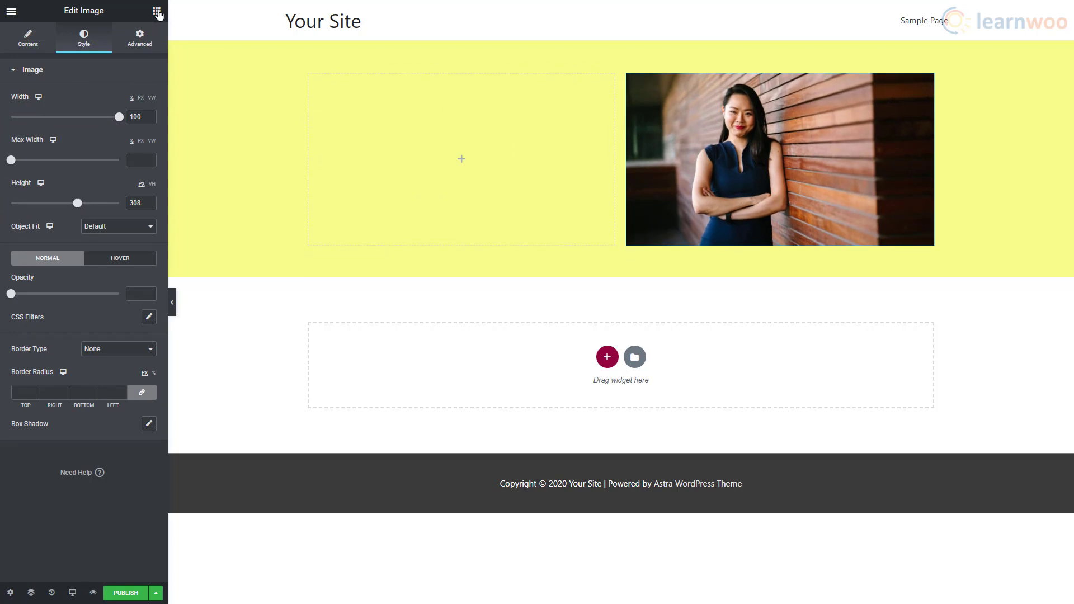
click(156, 12)
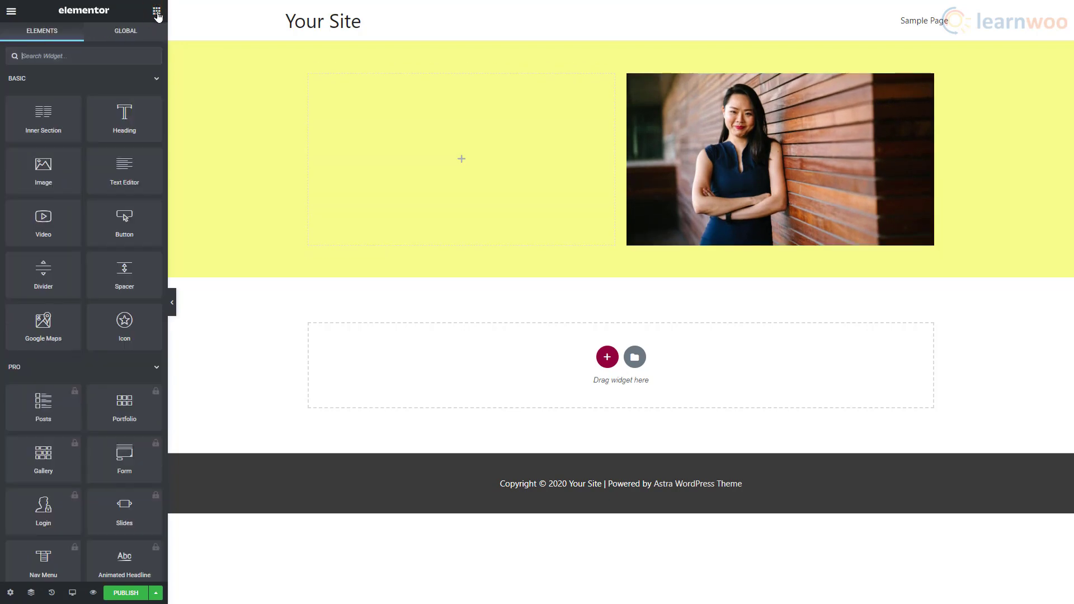
Drop a Text Editor into the left column and start typing the greeting 'Welcome to my'
drag(124, 170, 461, 171)
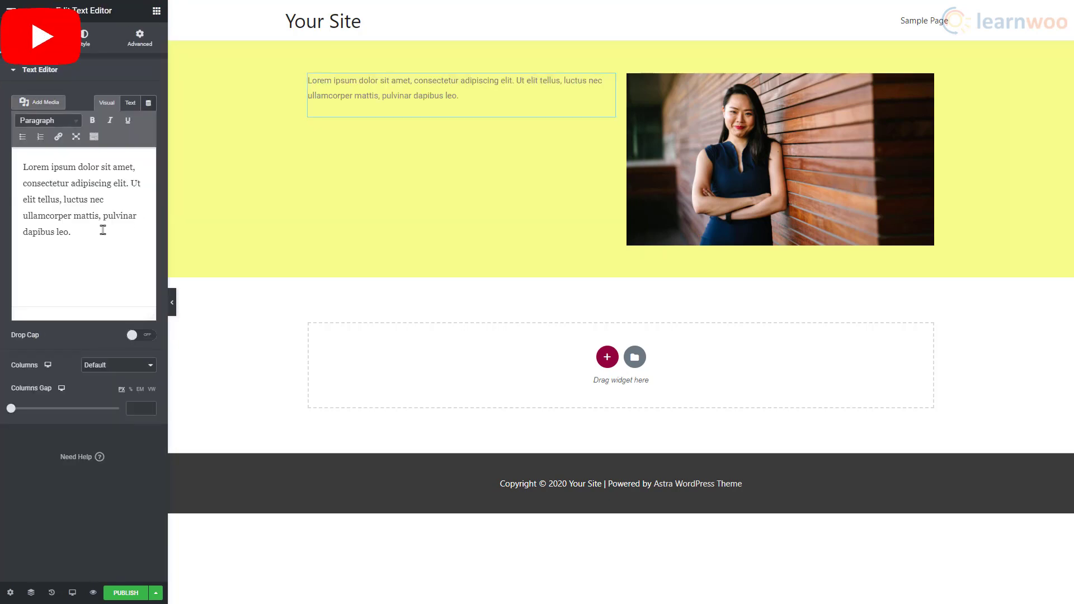
text(Hi I)
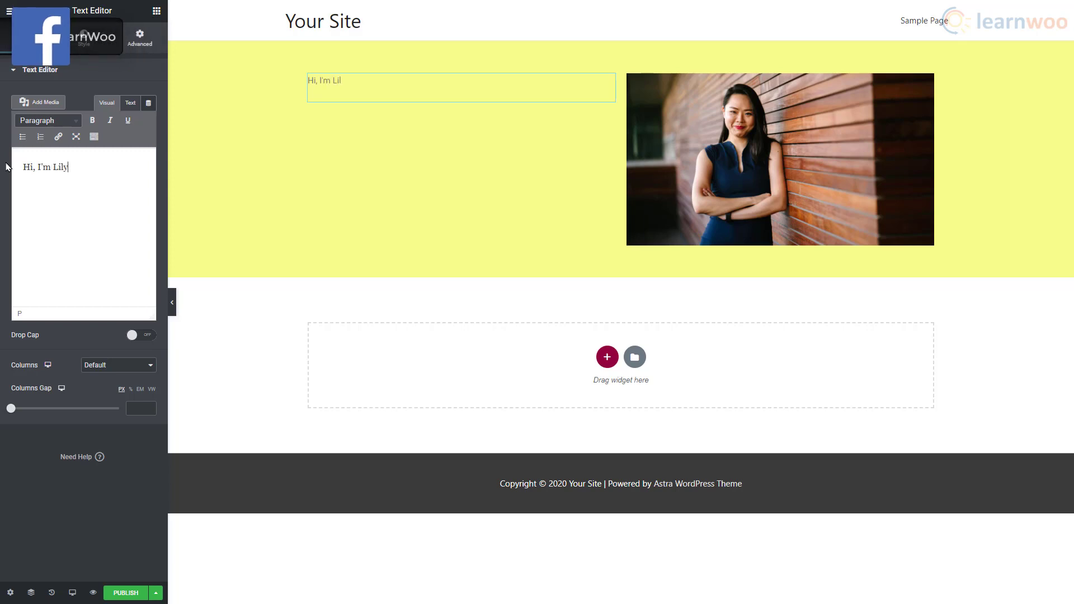
text(y! Welcome to my)
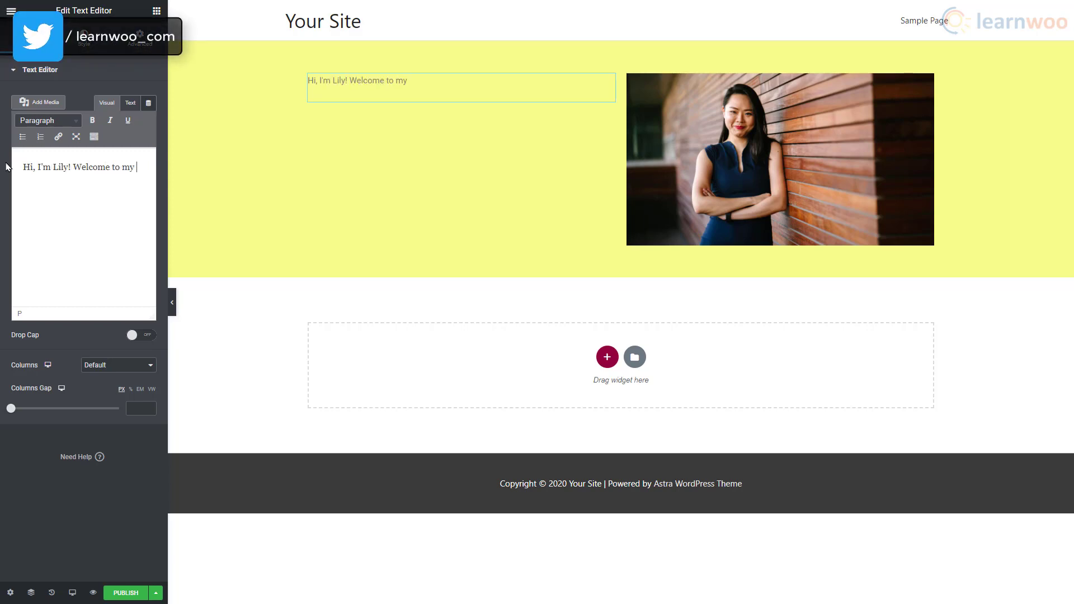
Finish the greeting with 'blog.' and style it: darker colour, script font, size 48, letter spacing 0.2
text(blog.)
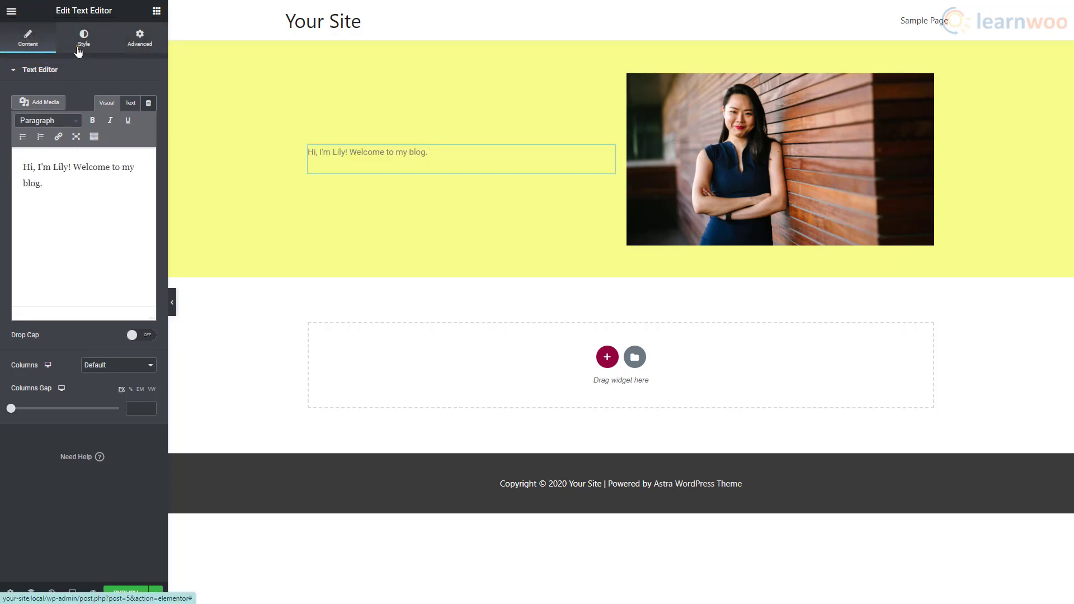
click(83, 38)
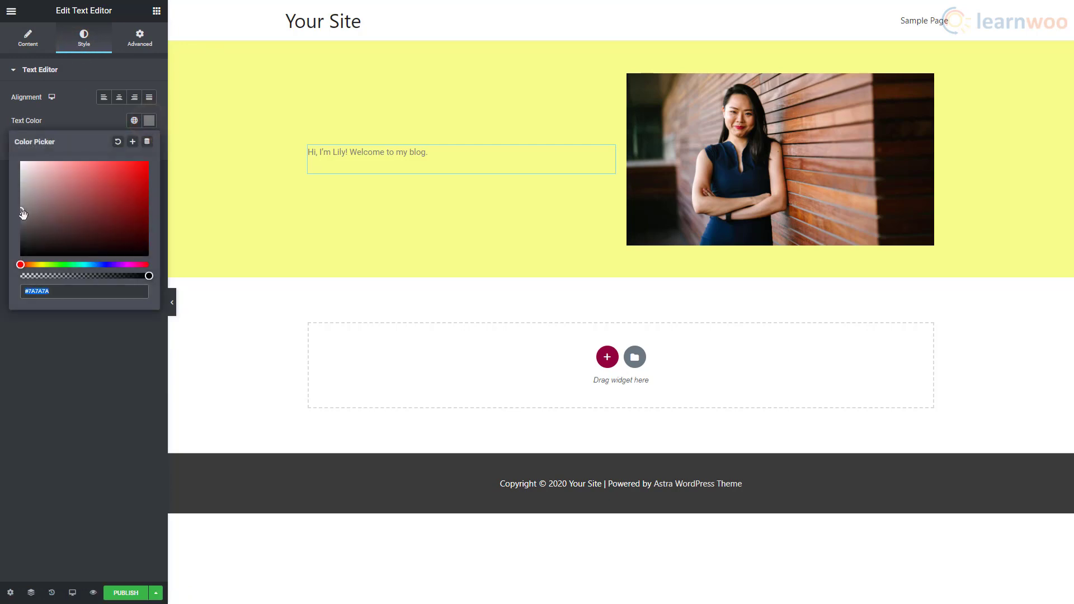
click(152, 144)
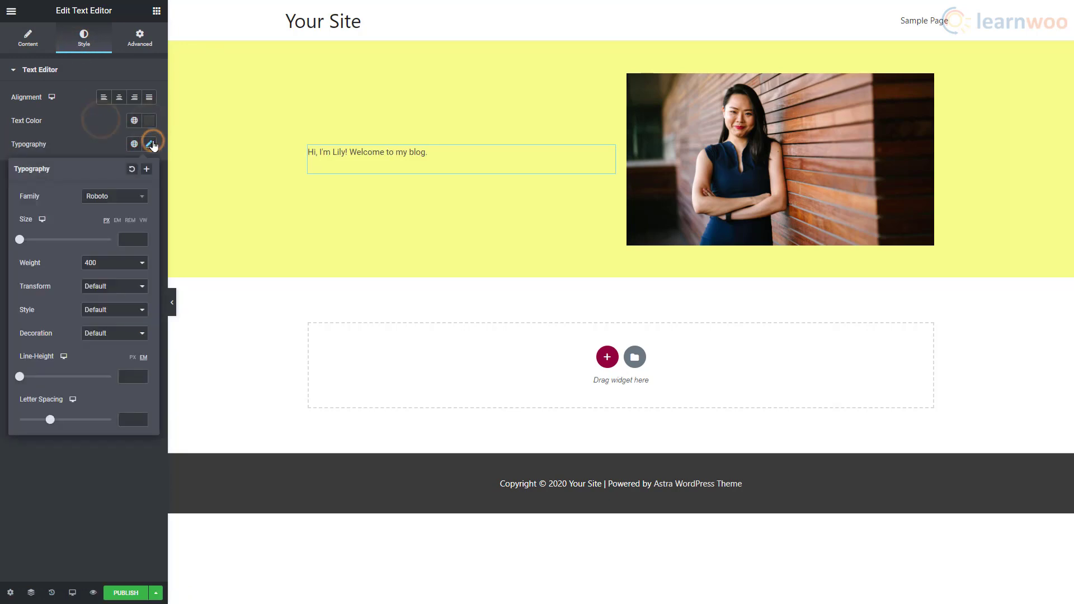
click(114, 196)
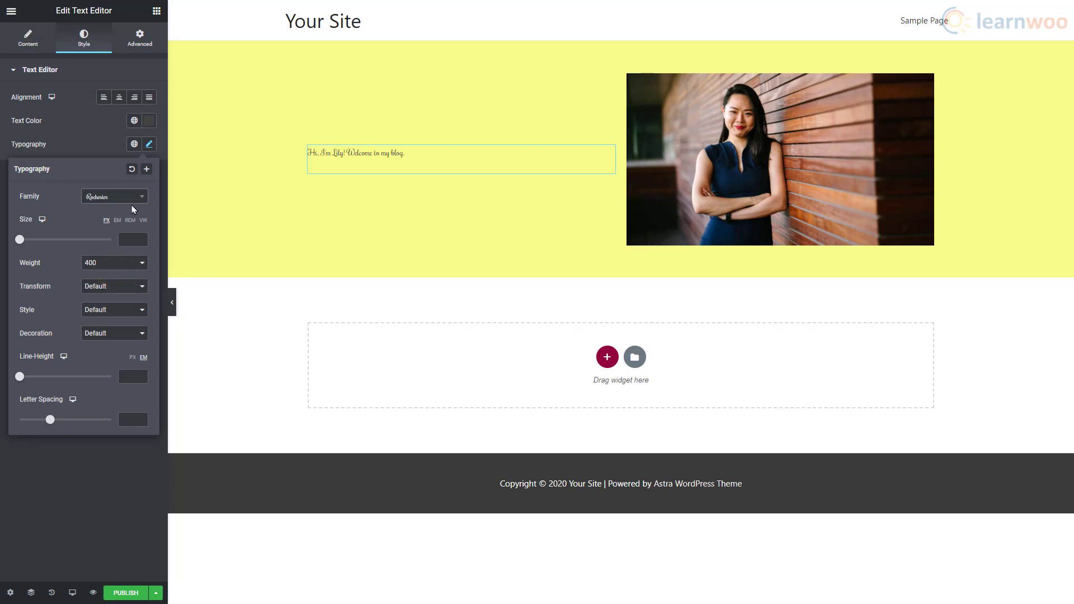
click(113, 196)
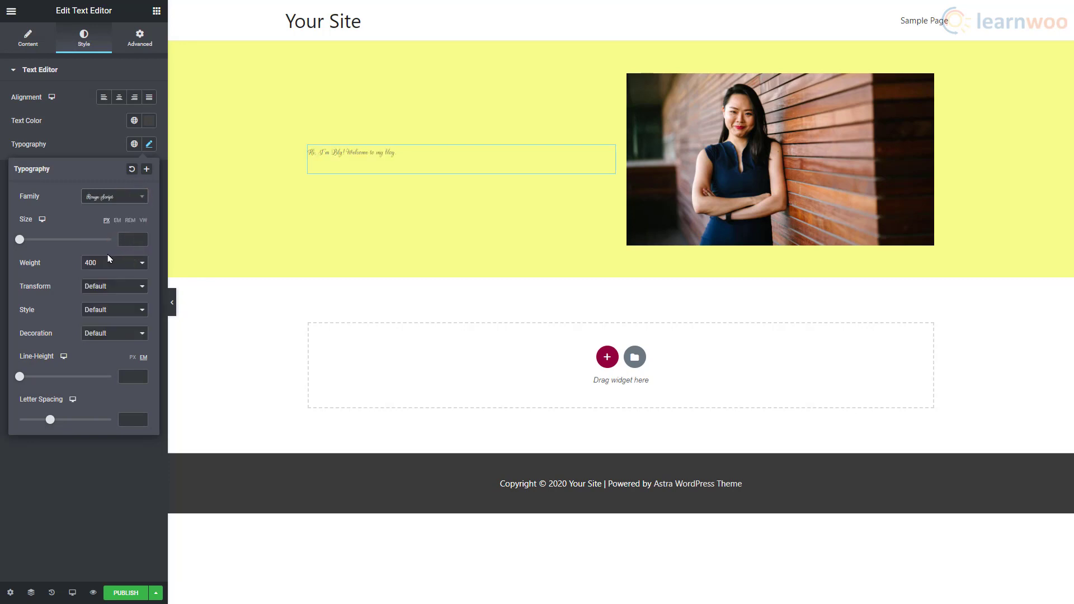
drag(21, 239, 46, 238)
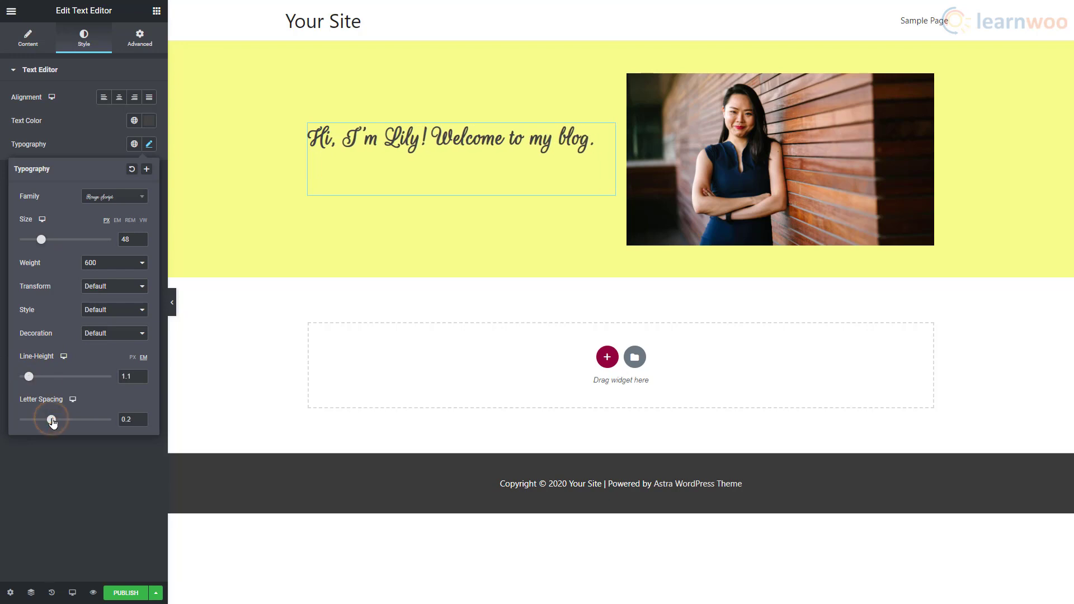
click(104, 97)
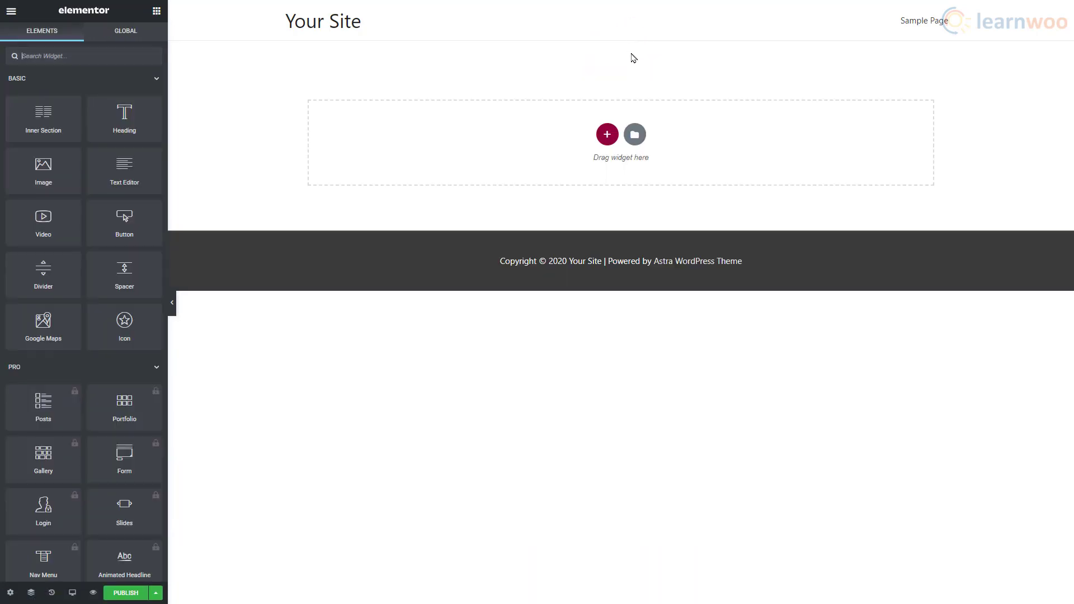
Search the template library Blocks for 'ab' and insert the About Company bicycle block
click(634, 134)
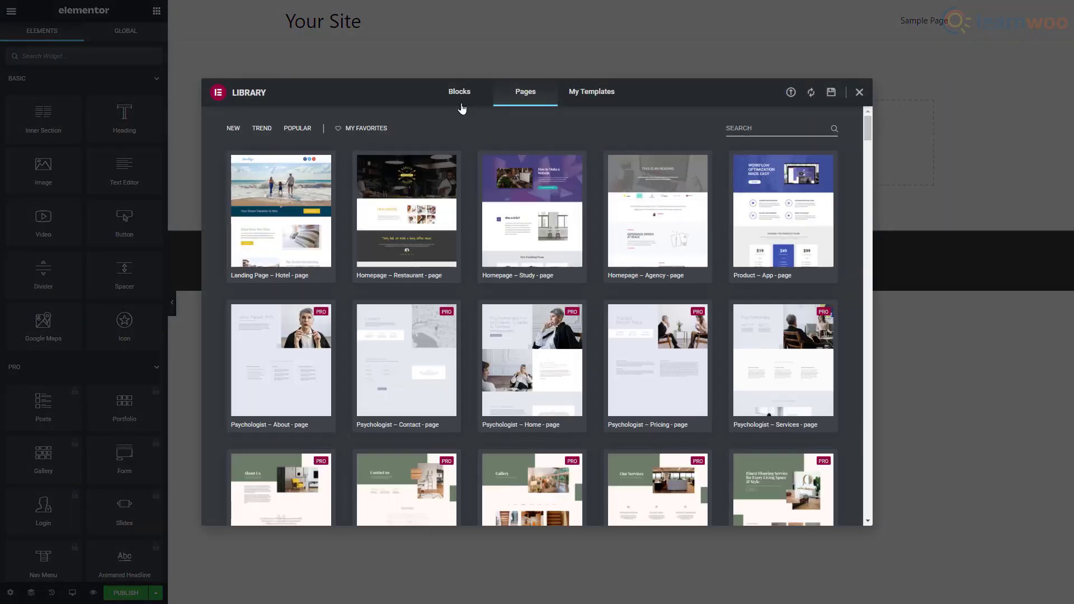
click(459, 91)
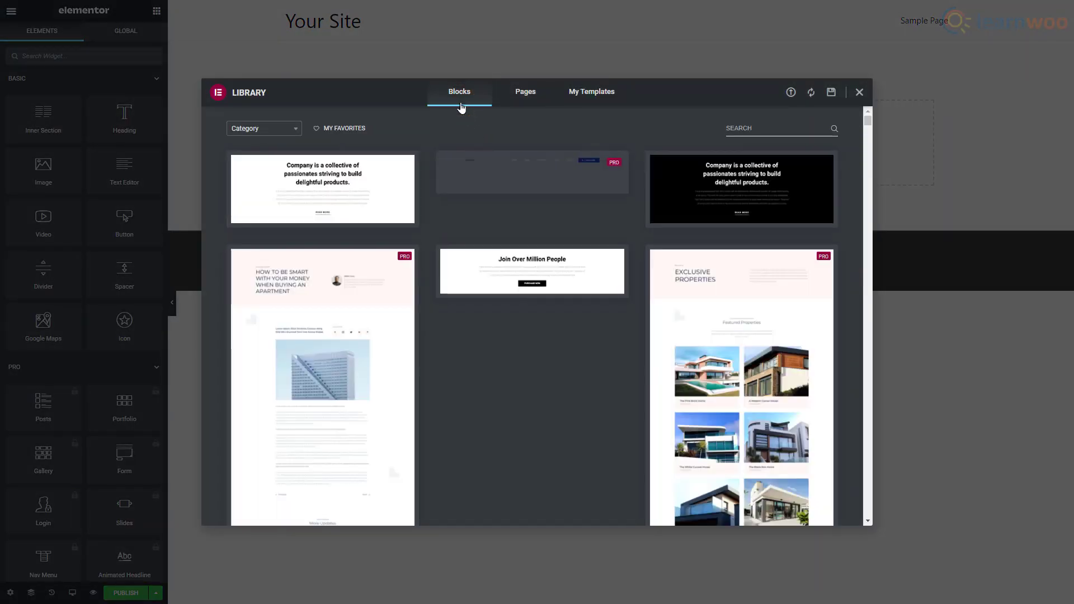
text(ab)
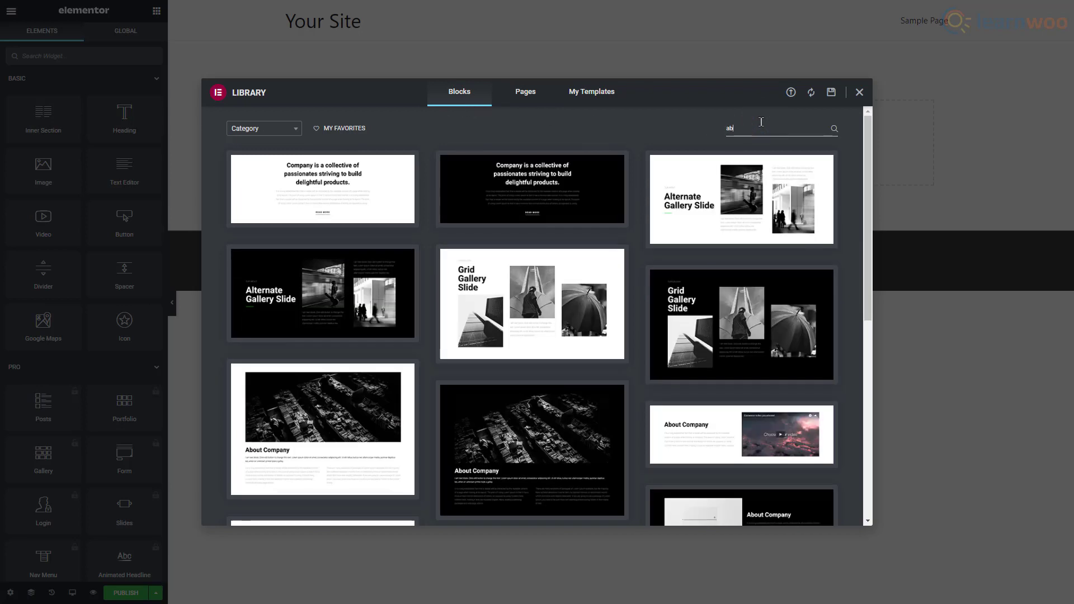
scroll(down, 3)
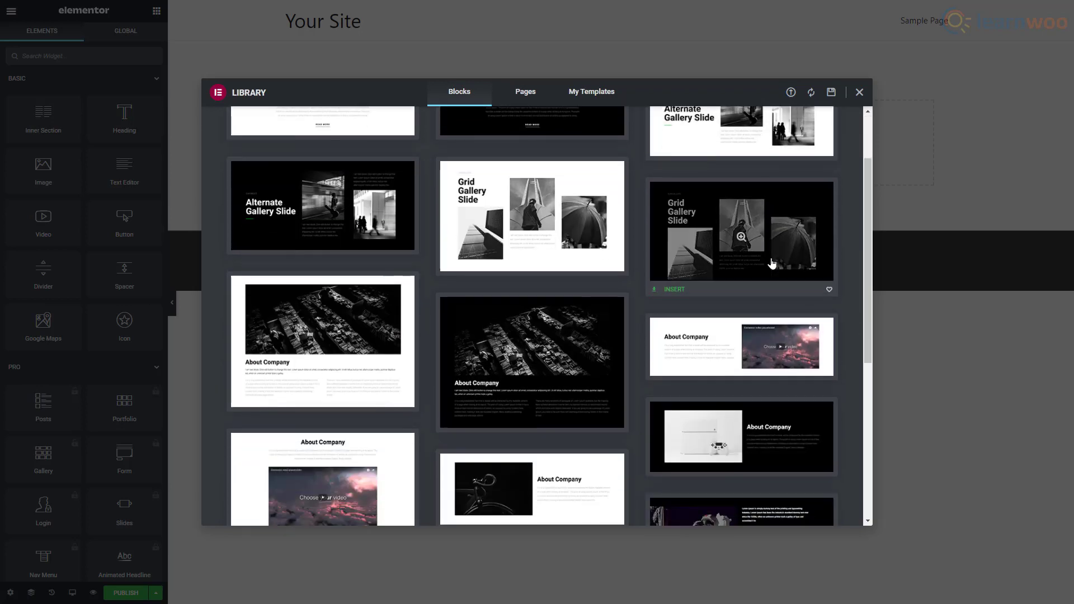
scroll(down, 3)
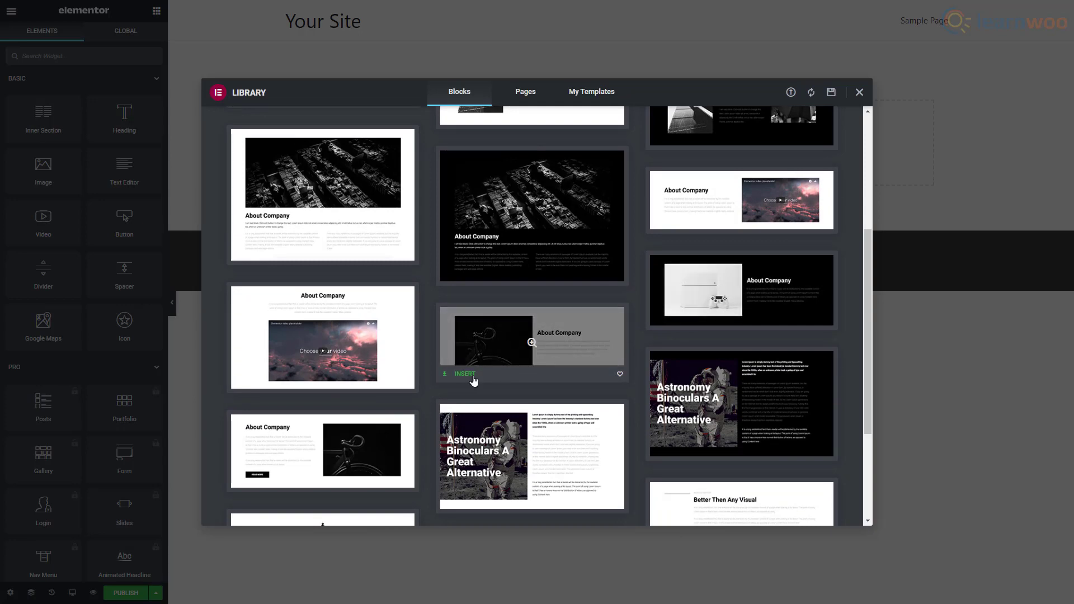
click(465, 374)
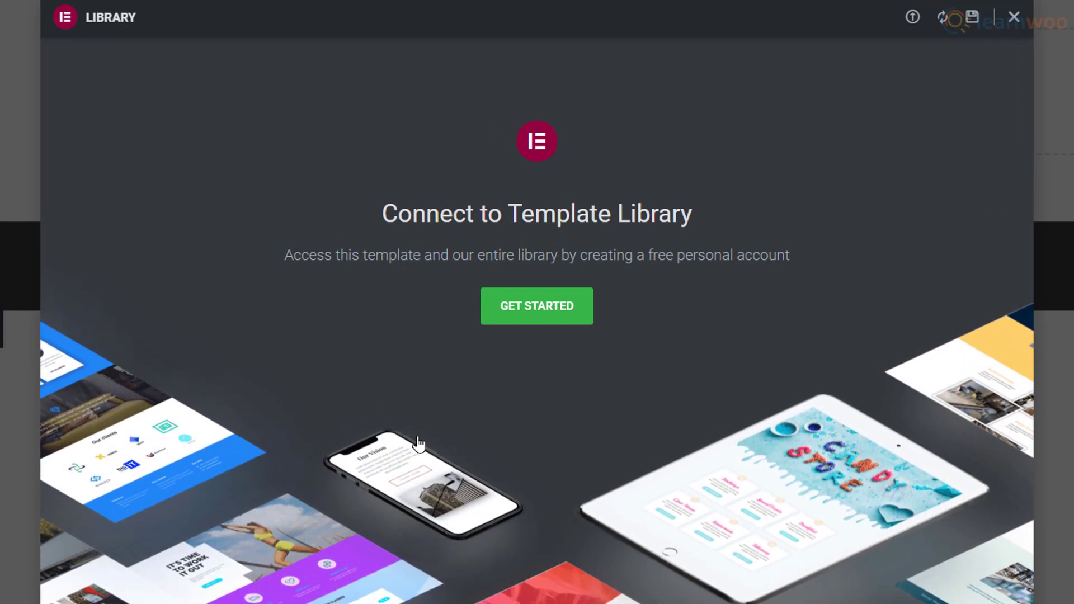
Sign up for a new Elementor account as 'patilsagar' and connect the site
click(536, 305)
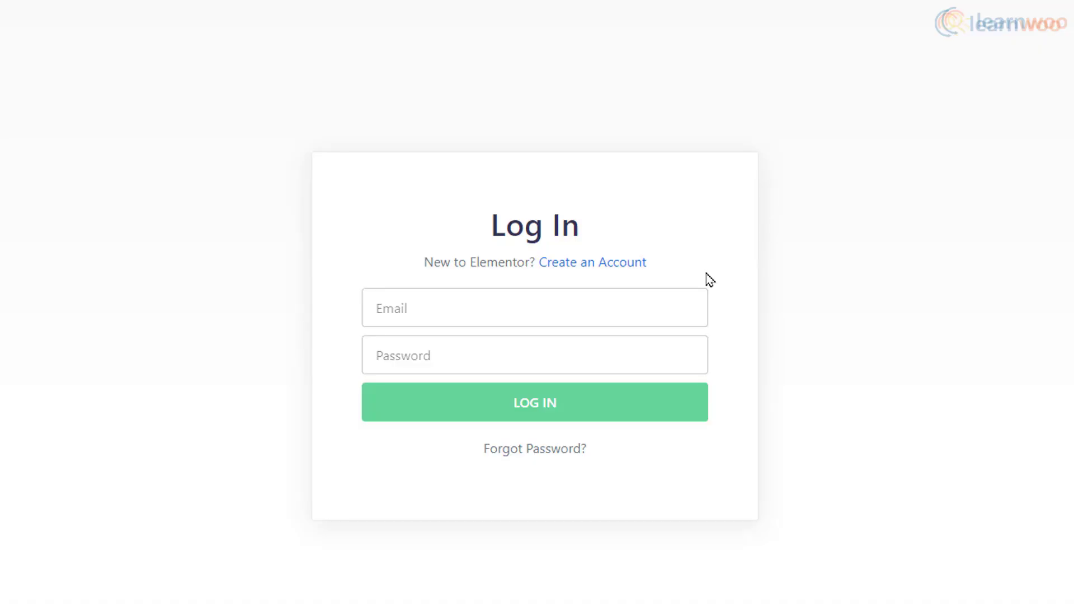
click(592, 261)
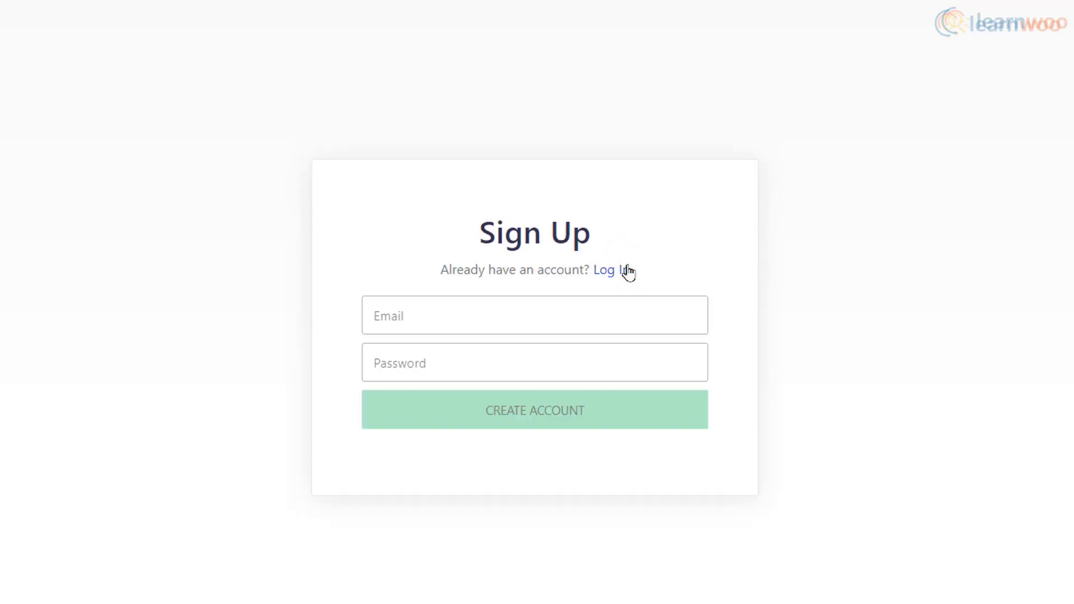
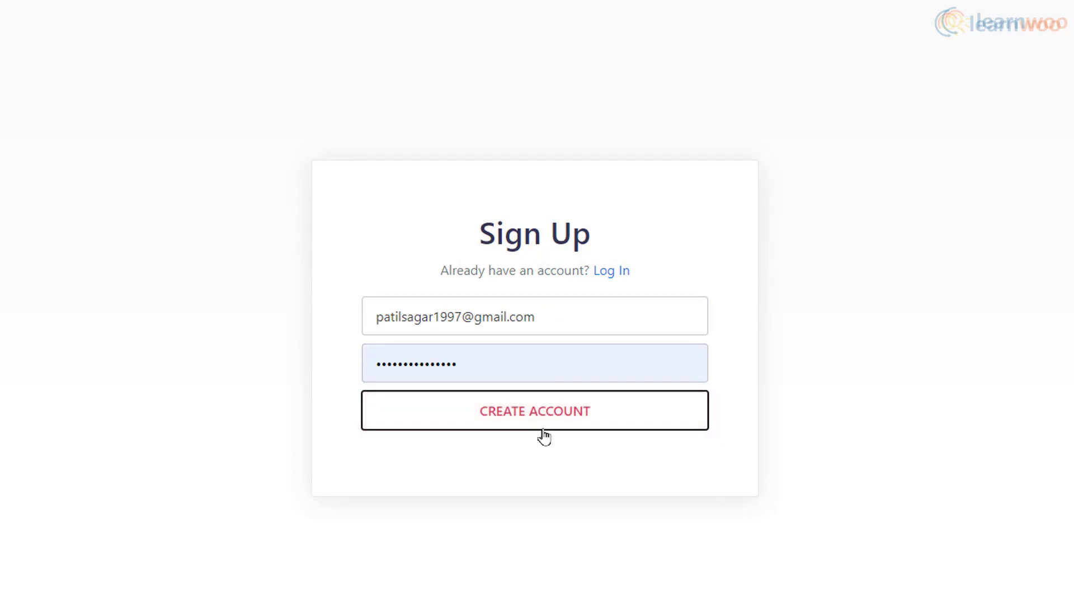
click(534, 410)
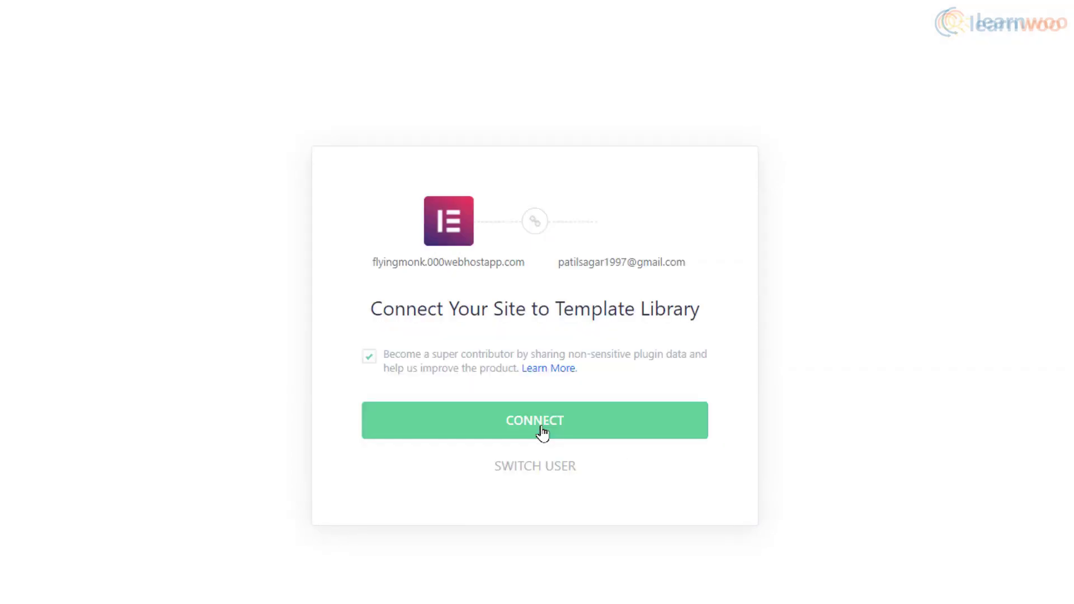
click(535, 420)
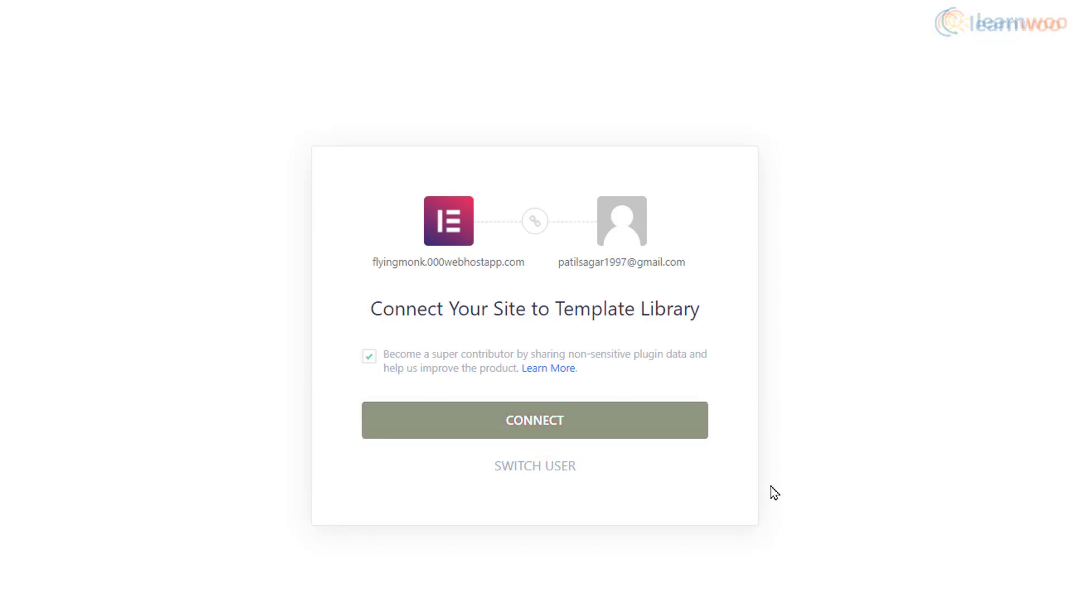
click(533, 420)
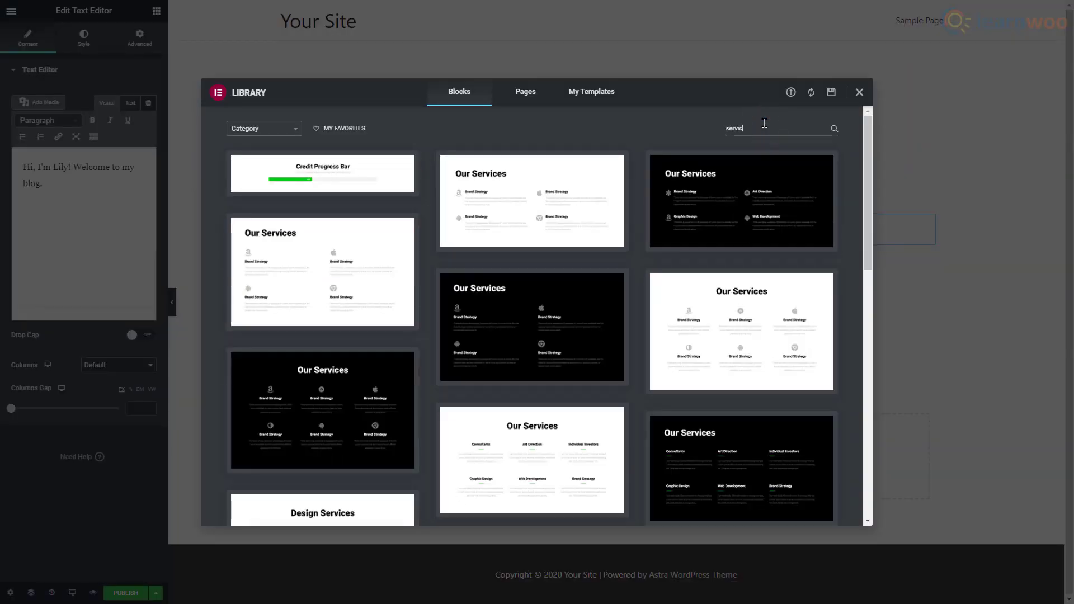
Insert the grey photo Services block and the map contact block with its email line
scroll(down, 3)
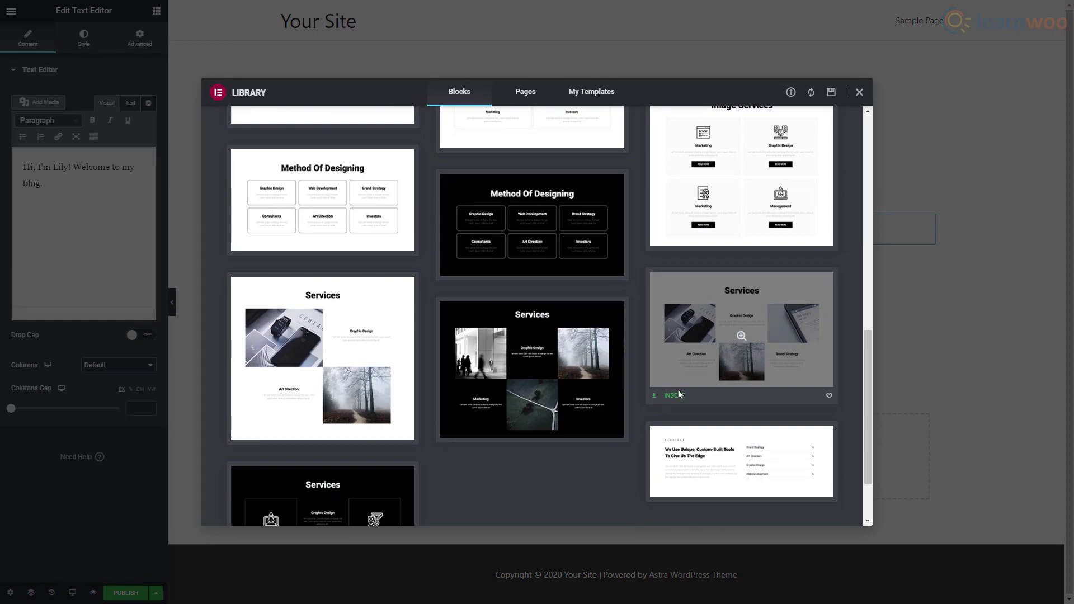
click(666, 396)
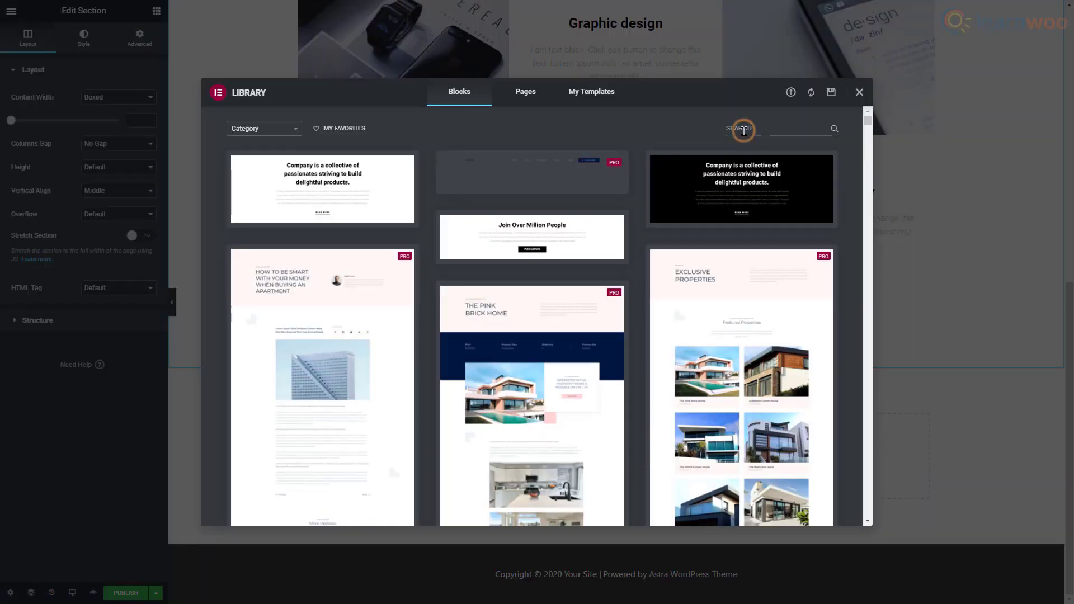
scroll(down, 3)
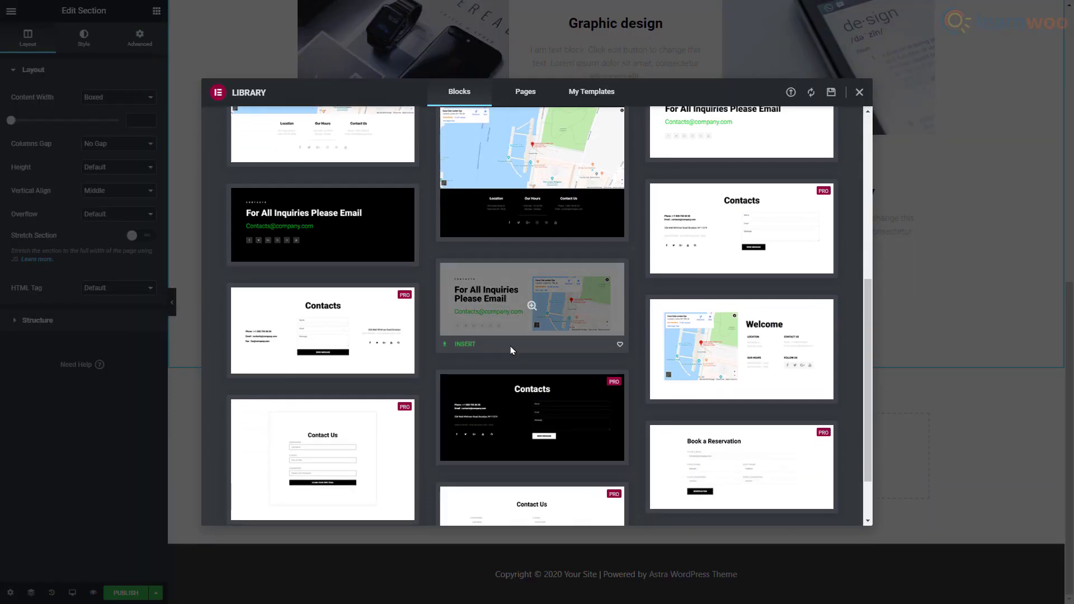
click(464, 344)
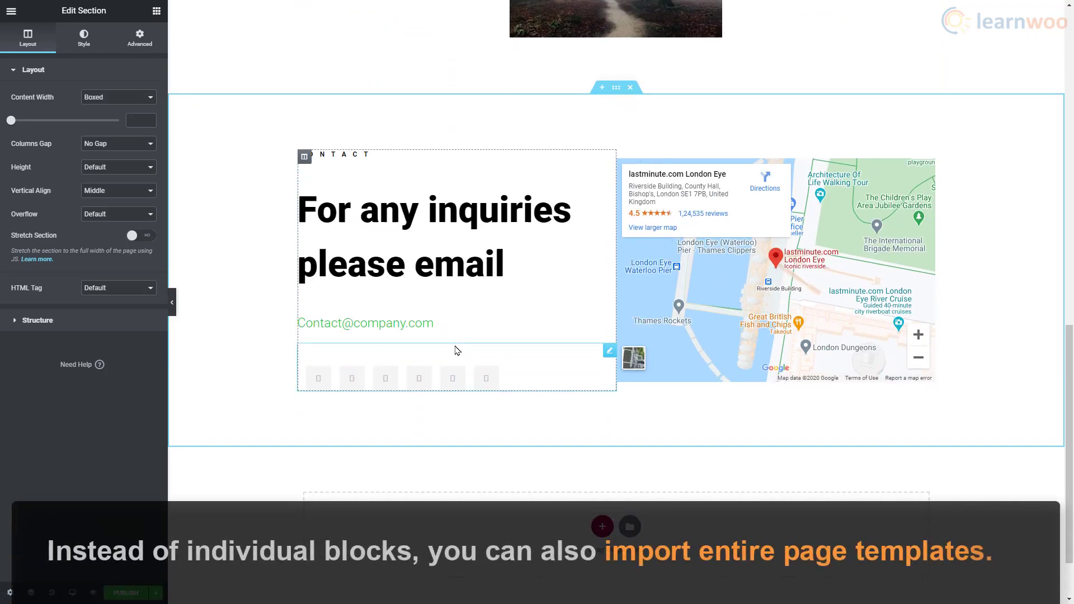
click(629, 87)
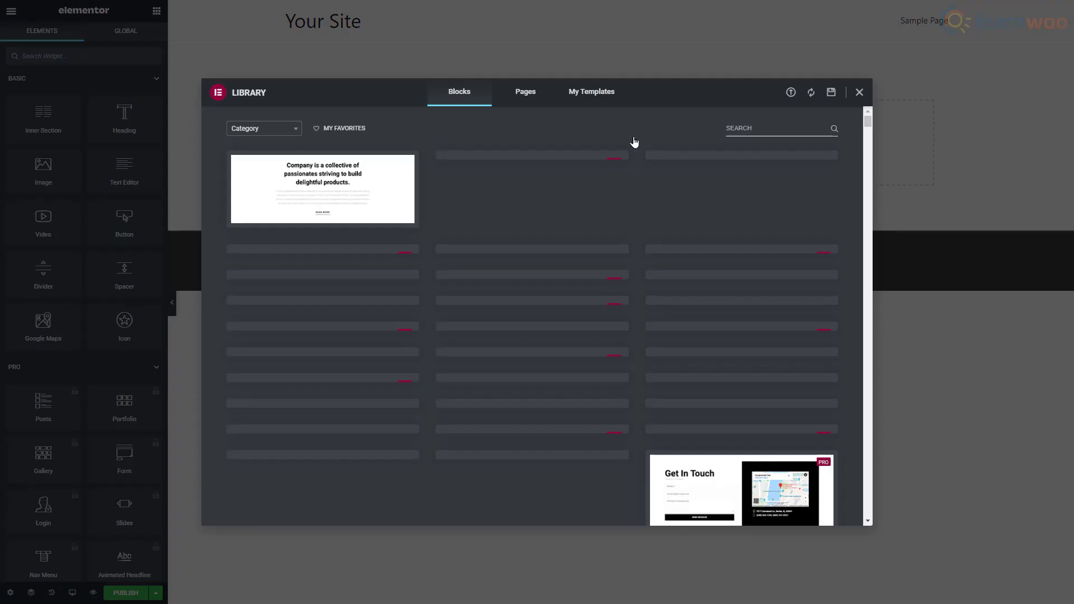
Search the Pages templates for 'about' and scroll through the About page results
click(525, 91)
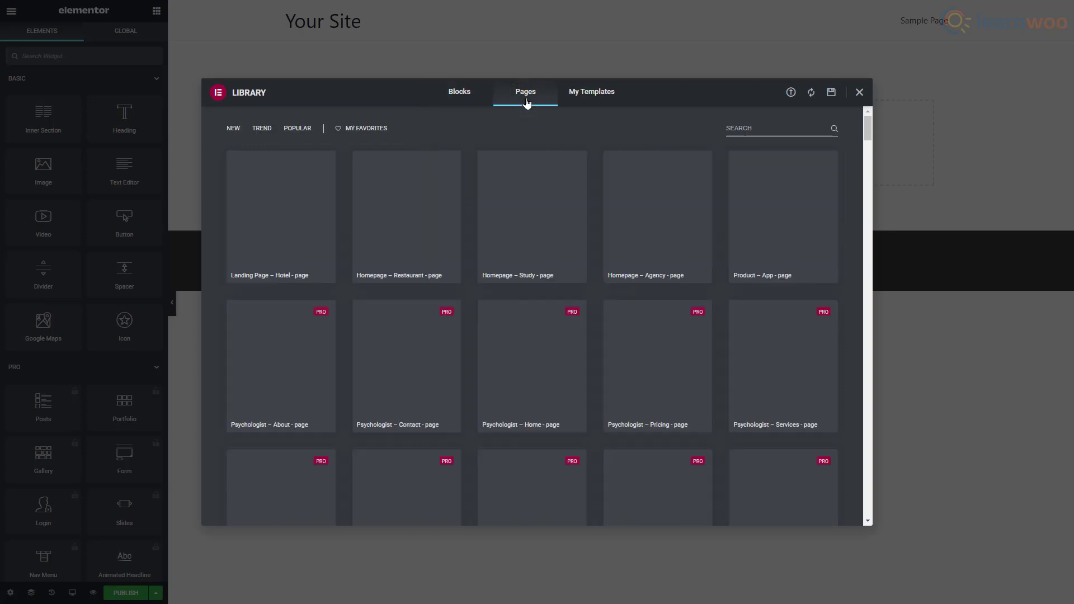
text(about)
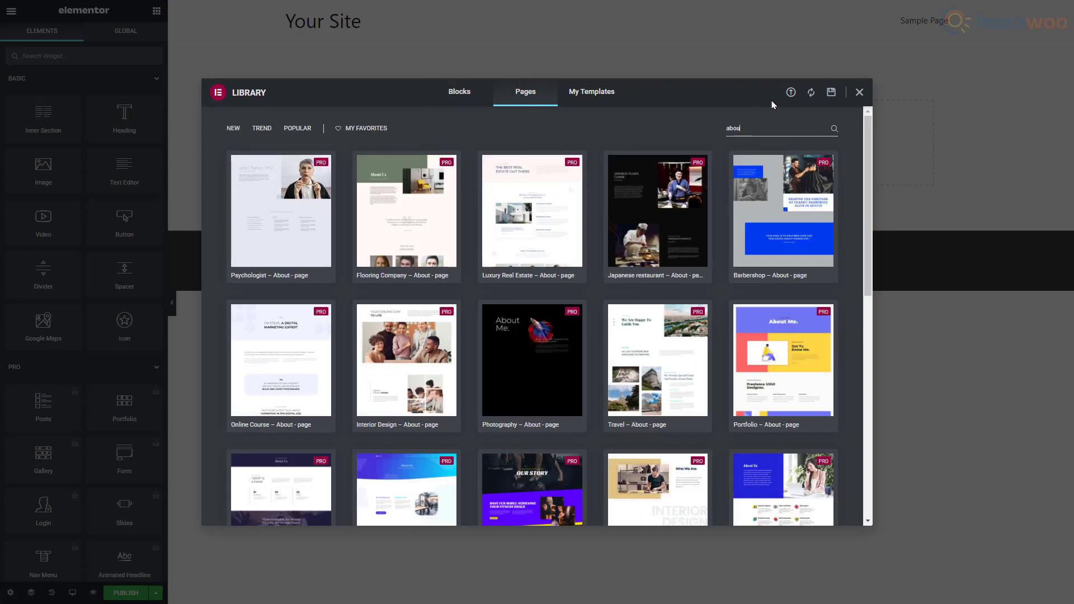
scroll(down, 3)
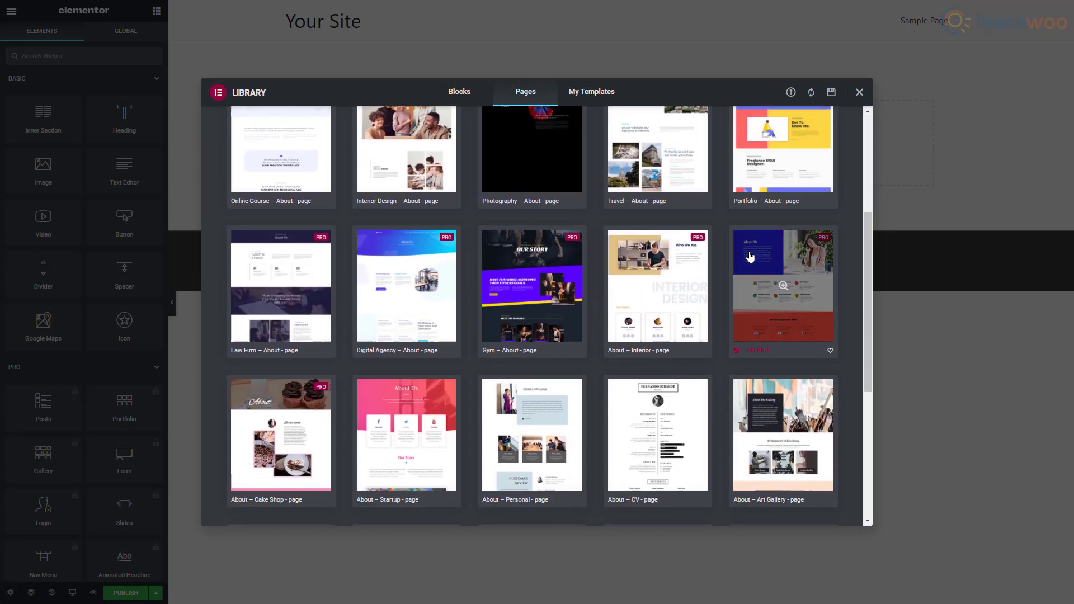
scroll(down, 3)
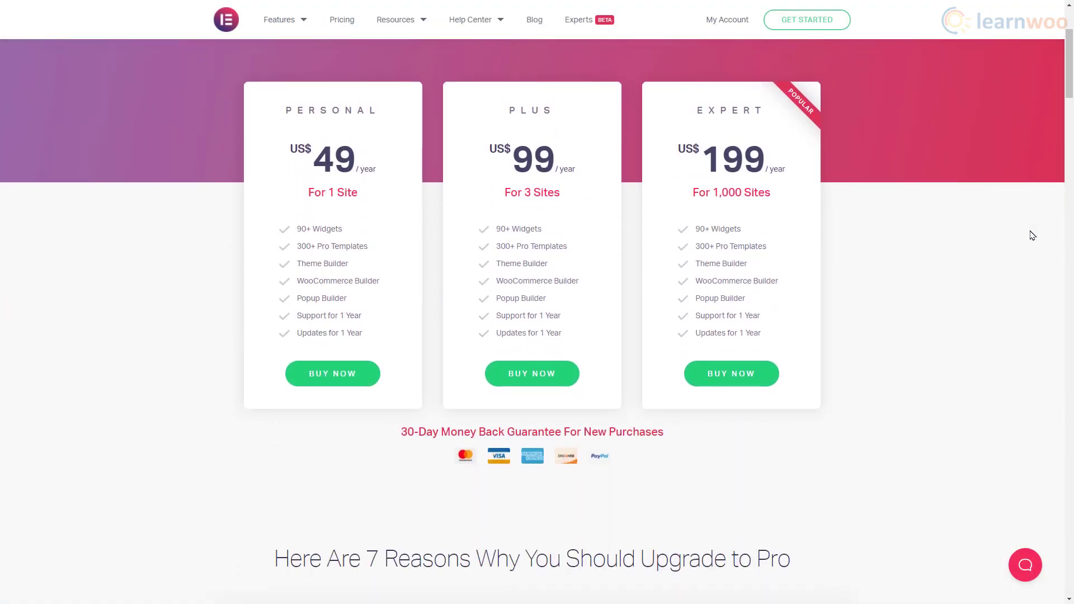
Scroll the Elementor Pro plans and features down to motion effects, then open LearnWoo's homepage
scroll(down, 3)
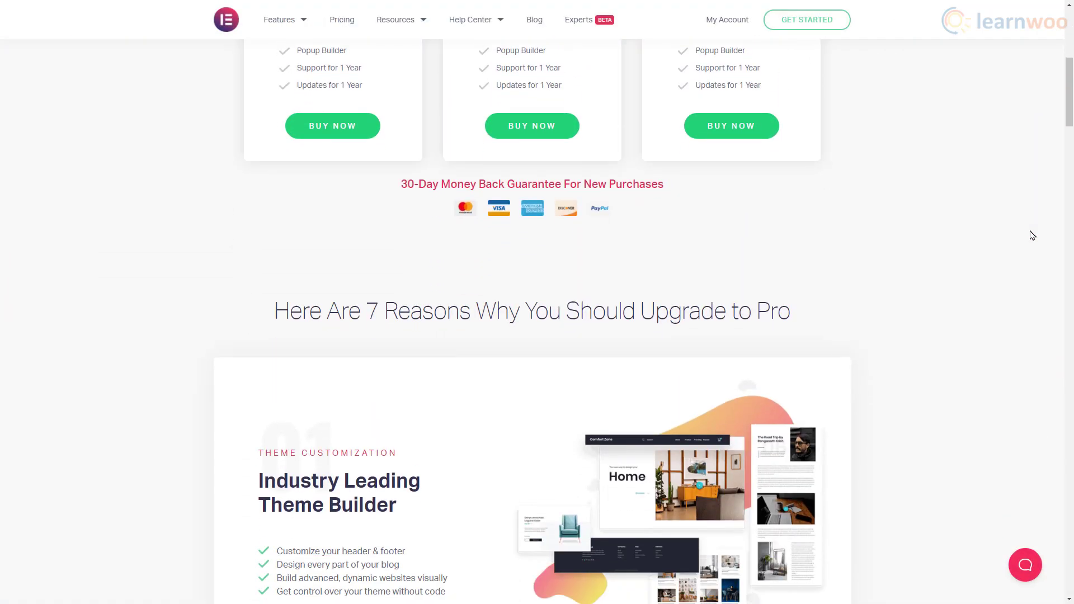
scroll(down, 3)
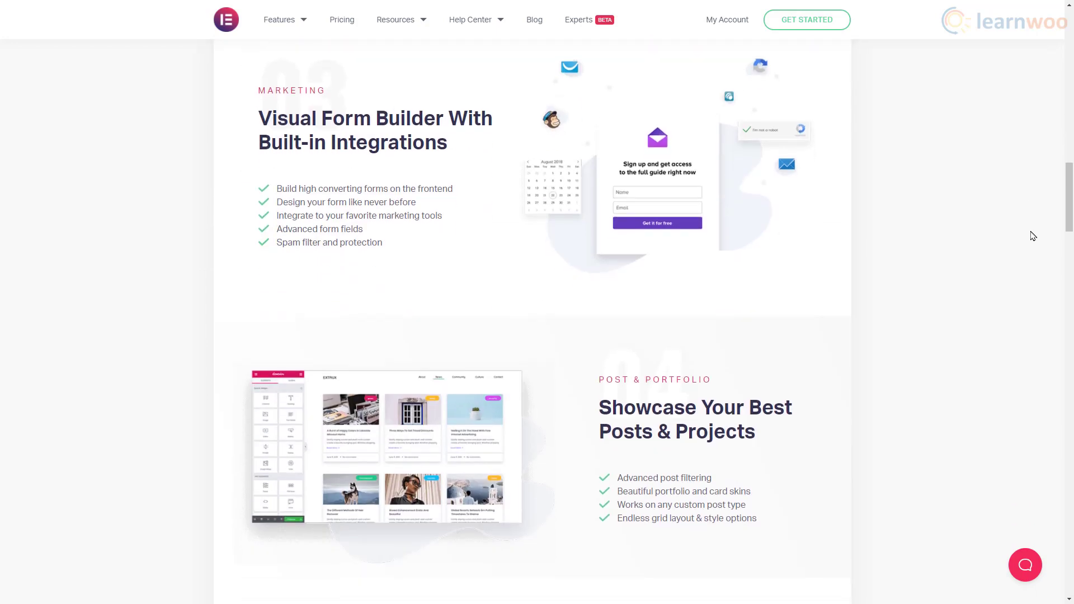
scroll(down, 3)
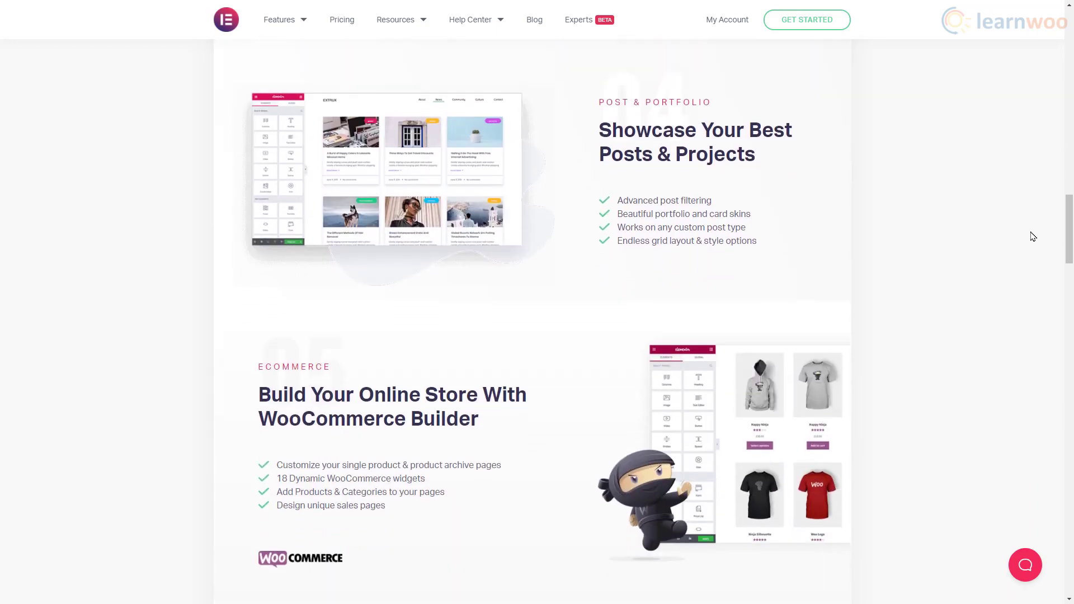
scroll(down, 3)
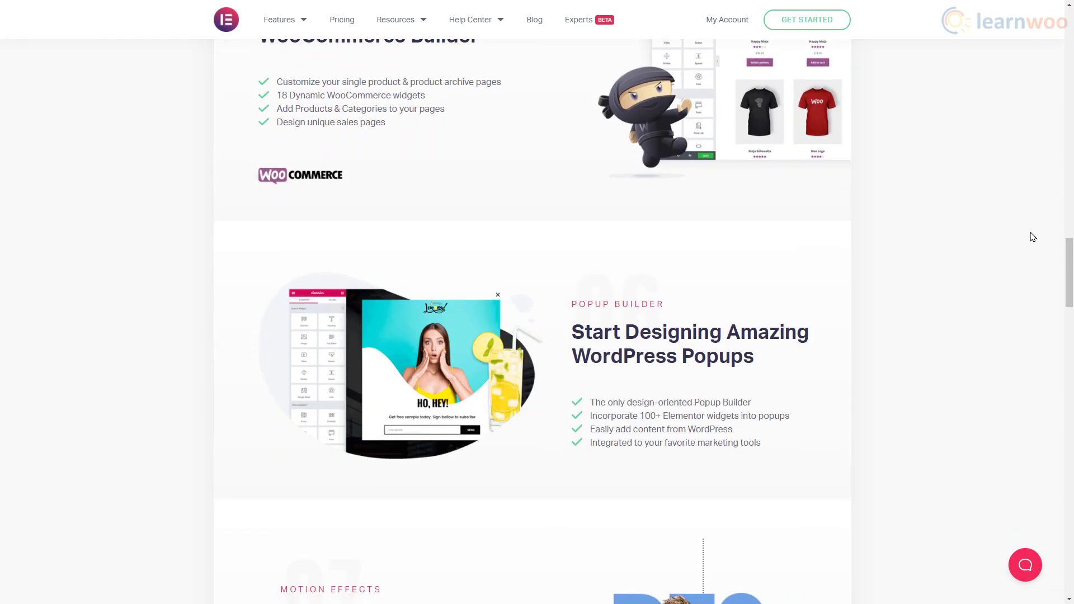
scroll(down, 3)
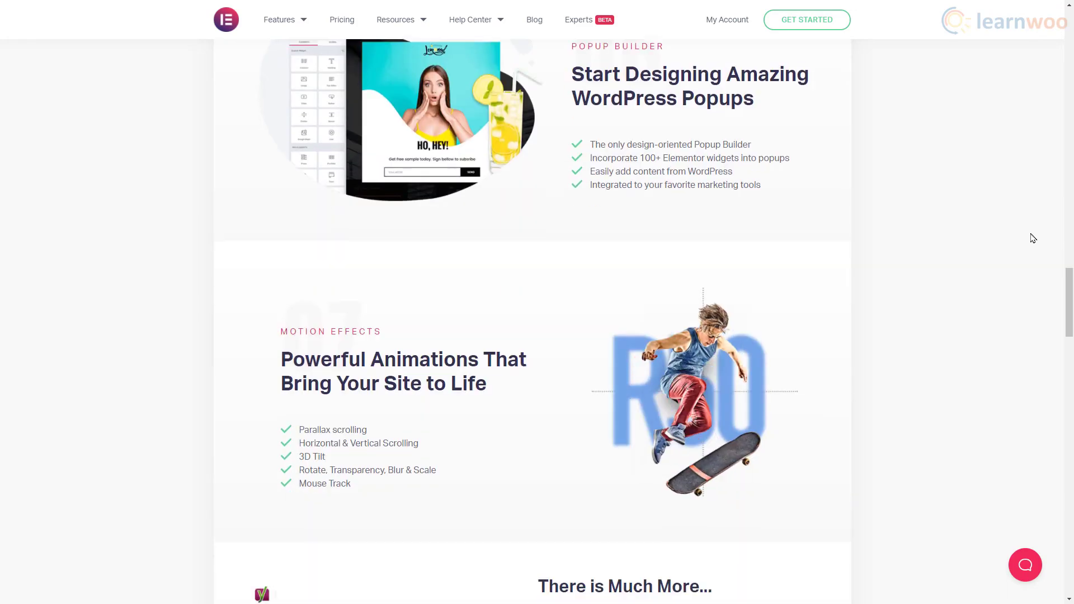
click(1004, 20)
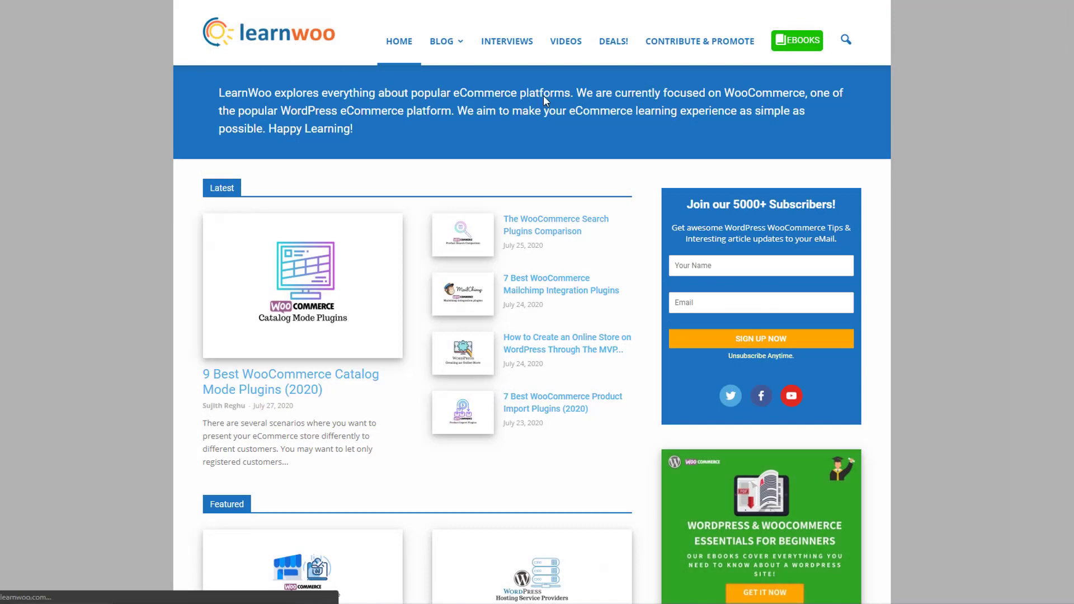
scroll(down, 3)
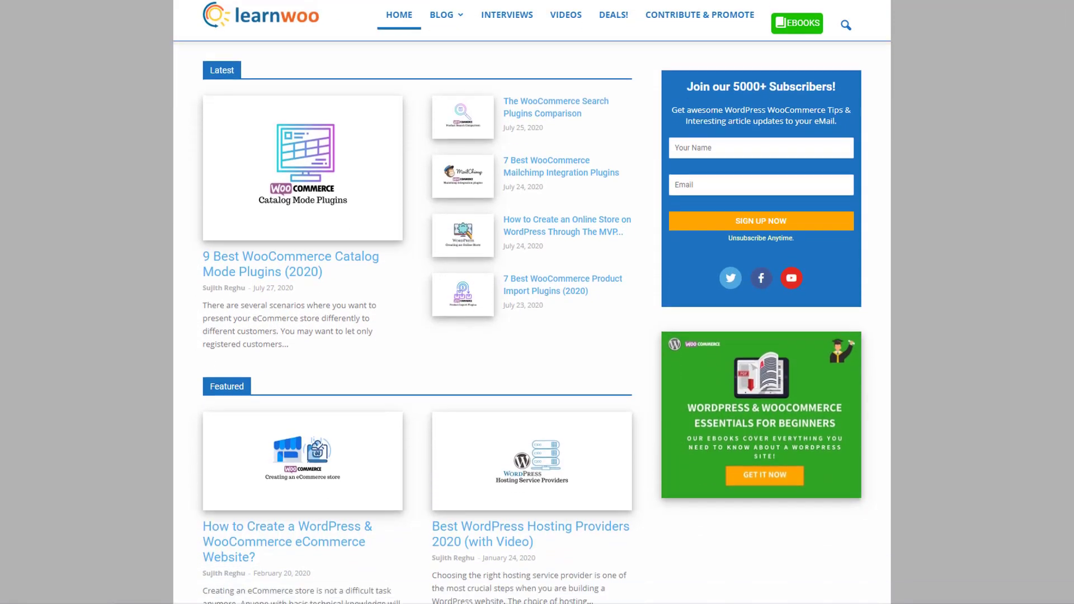
scroll(down, 3)
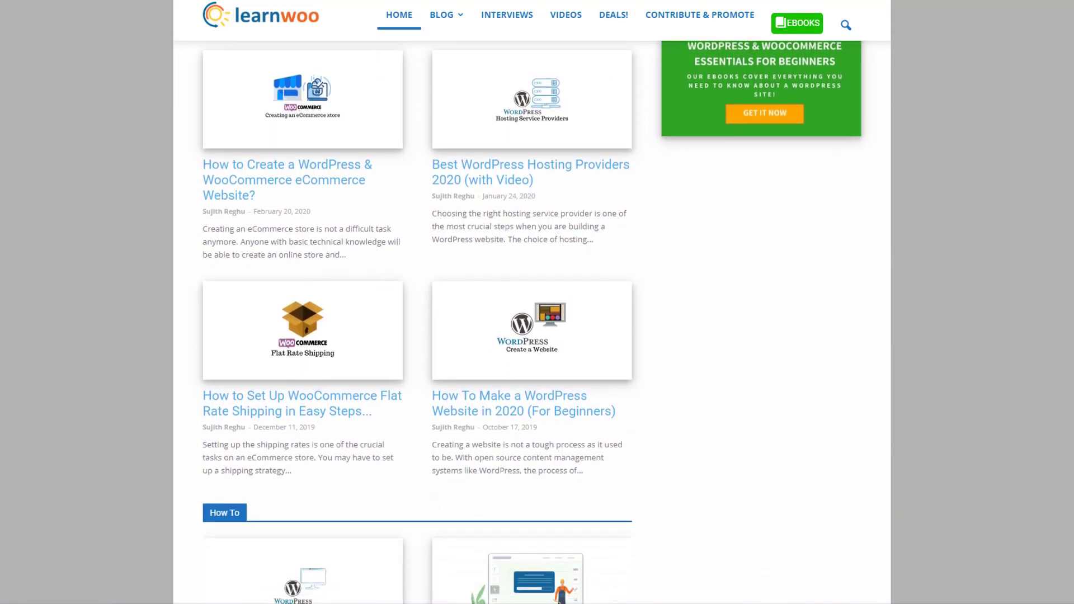
scroll(down, 3)
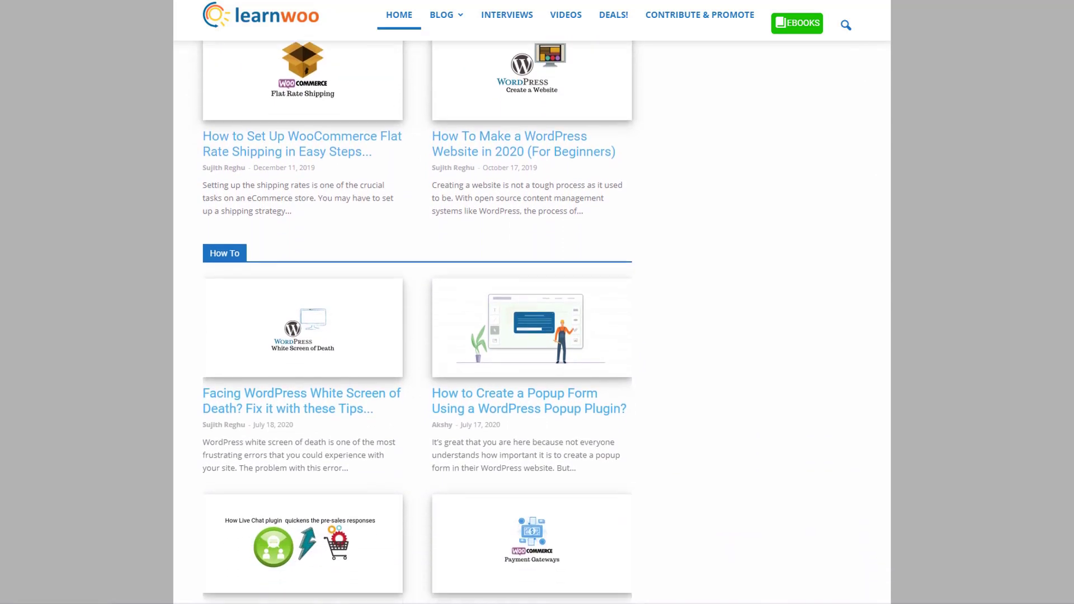